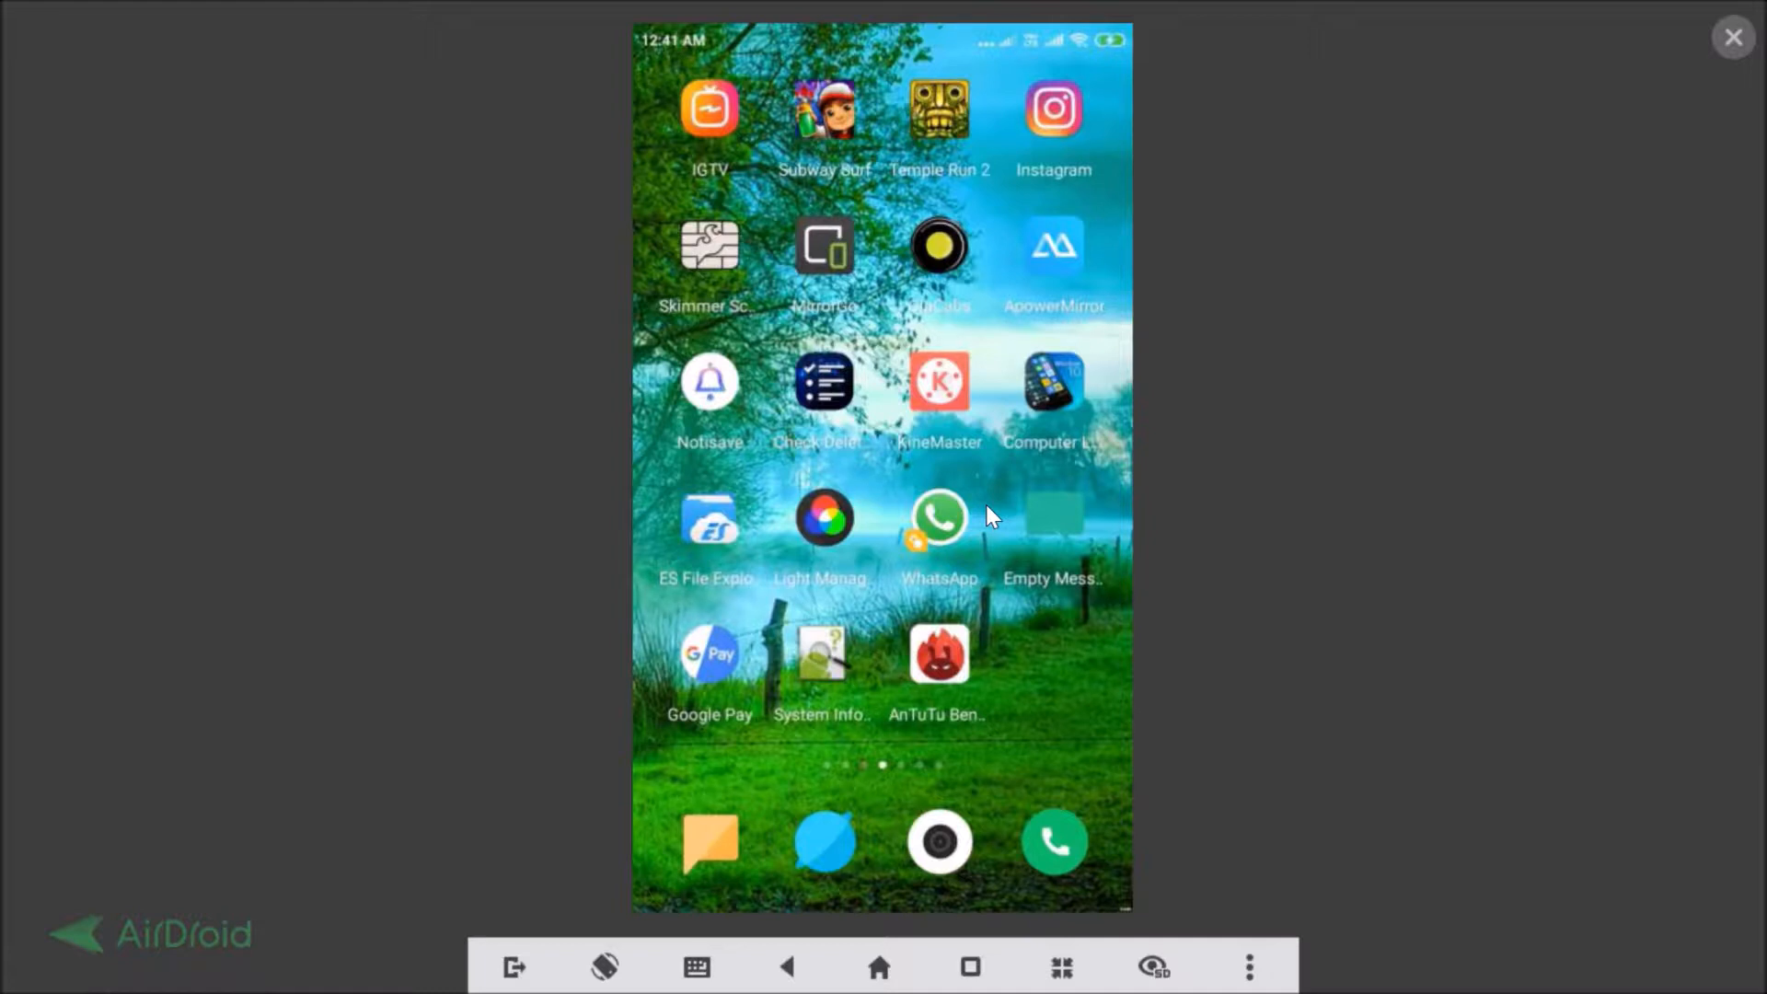
- Open the LINE app from the next home-screen page on the mirrored phone
{"action": "scroll", "scroll_direction": "left", "scroll_amount": 3}
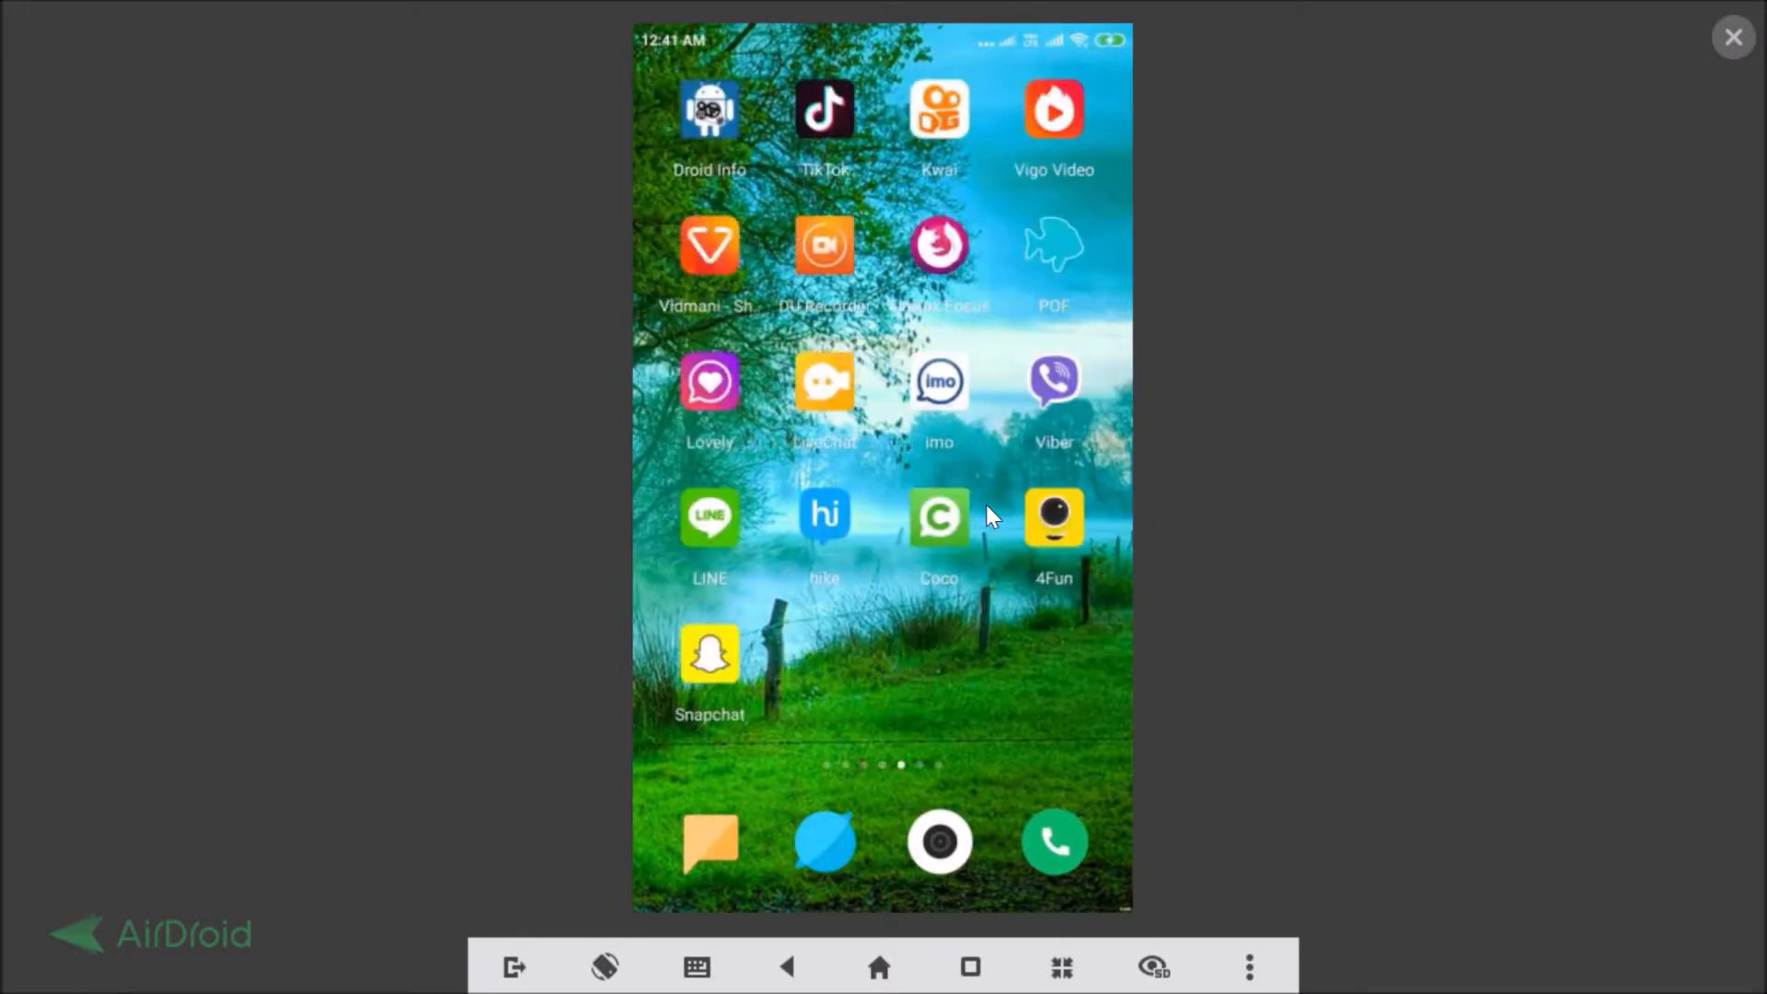
{"action": "left_click", "coordinate": [709, 517]}
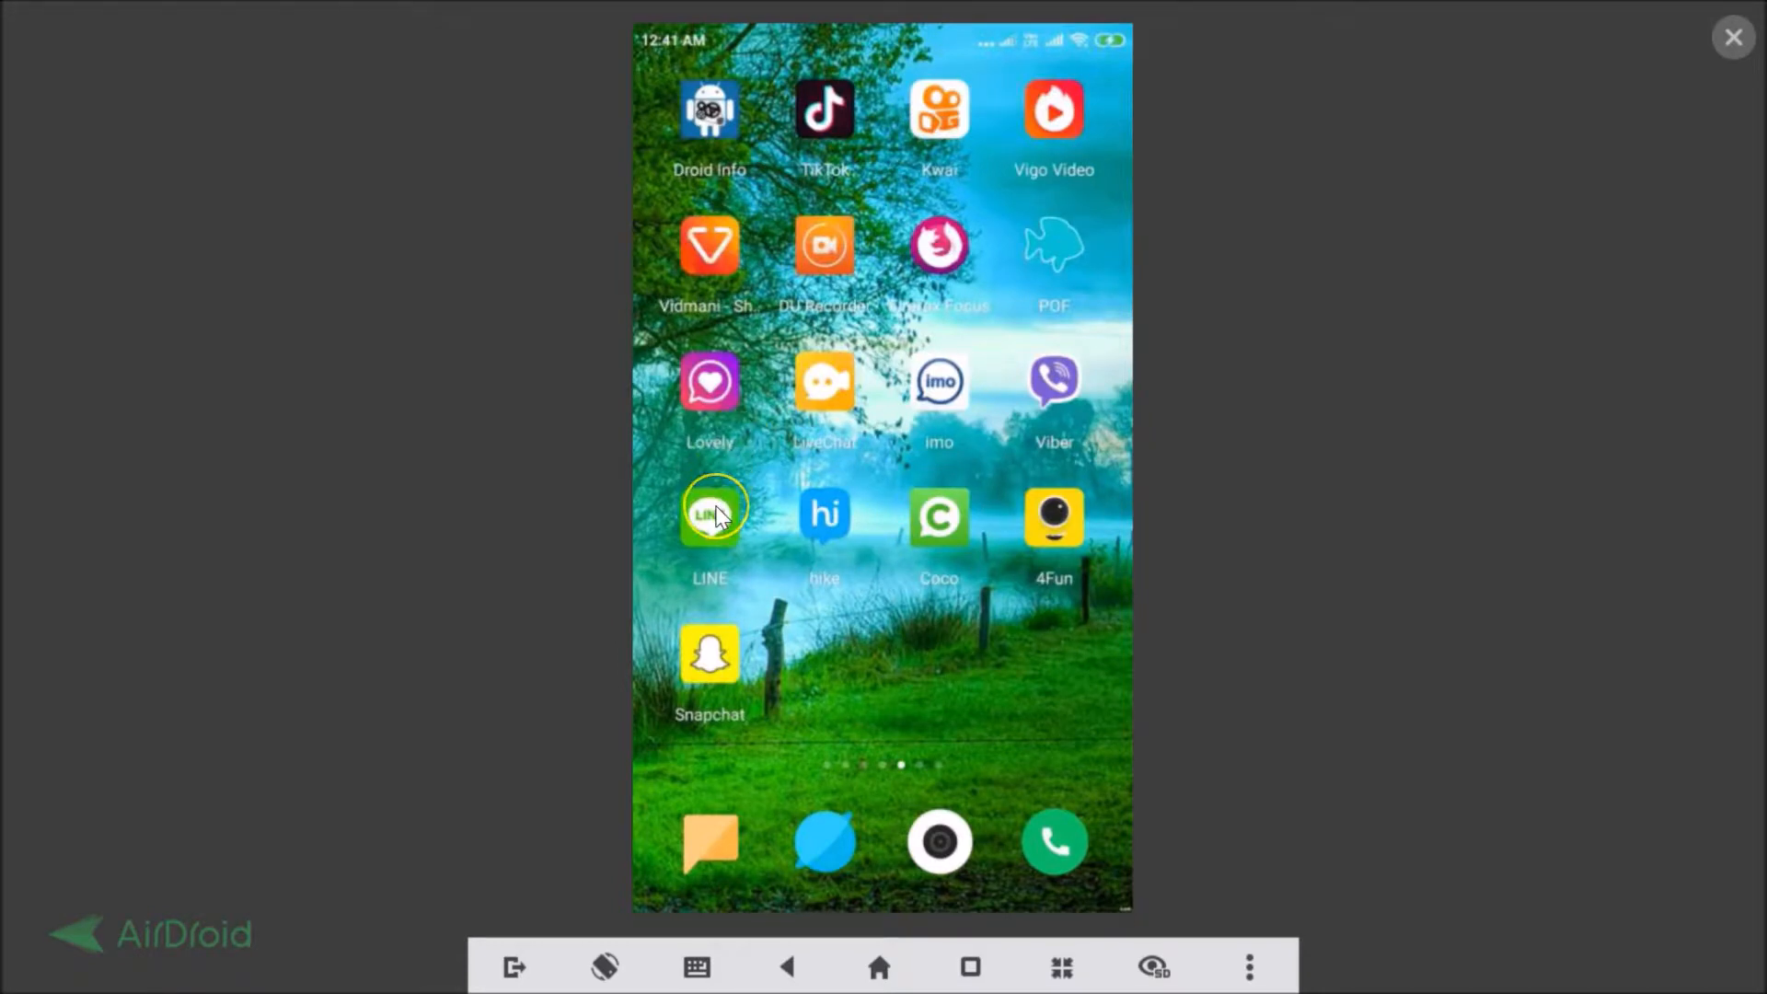
{"action": "left_click", "coordinate": [708, 517]}
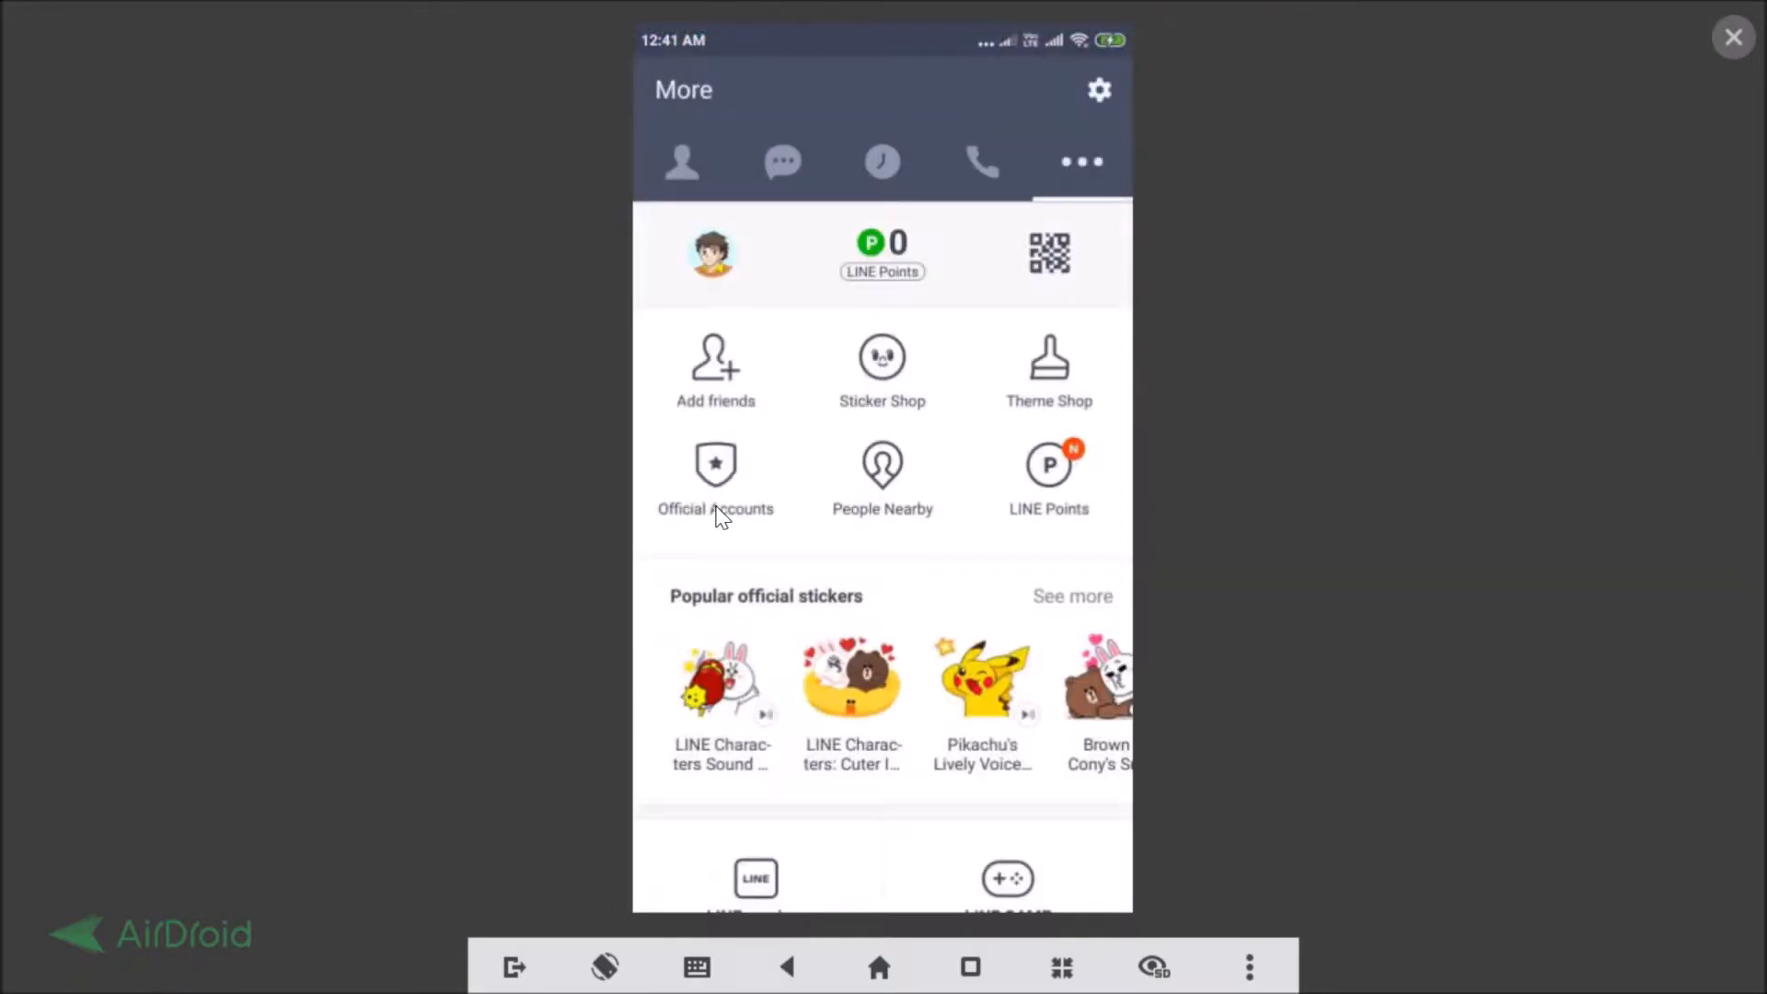
{"action": "mouse_move", "coordinate": [684, 161]}
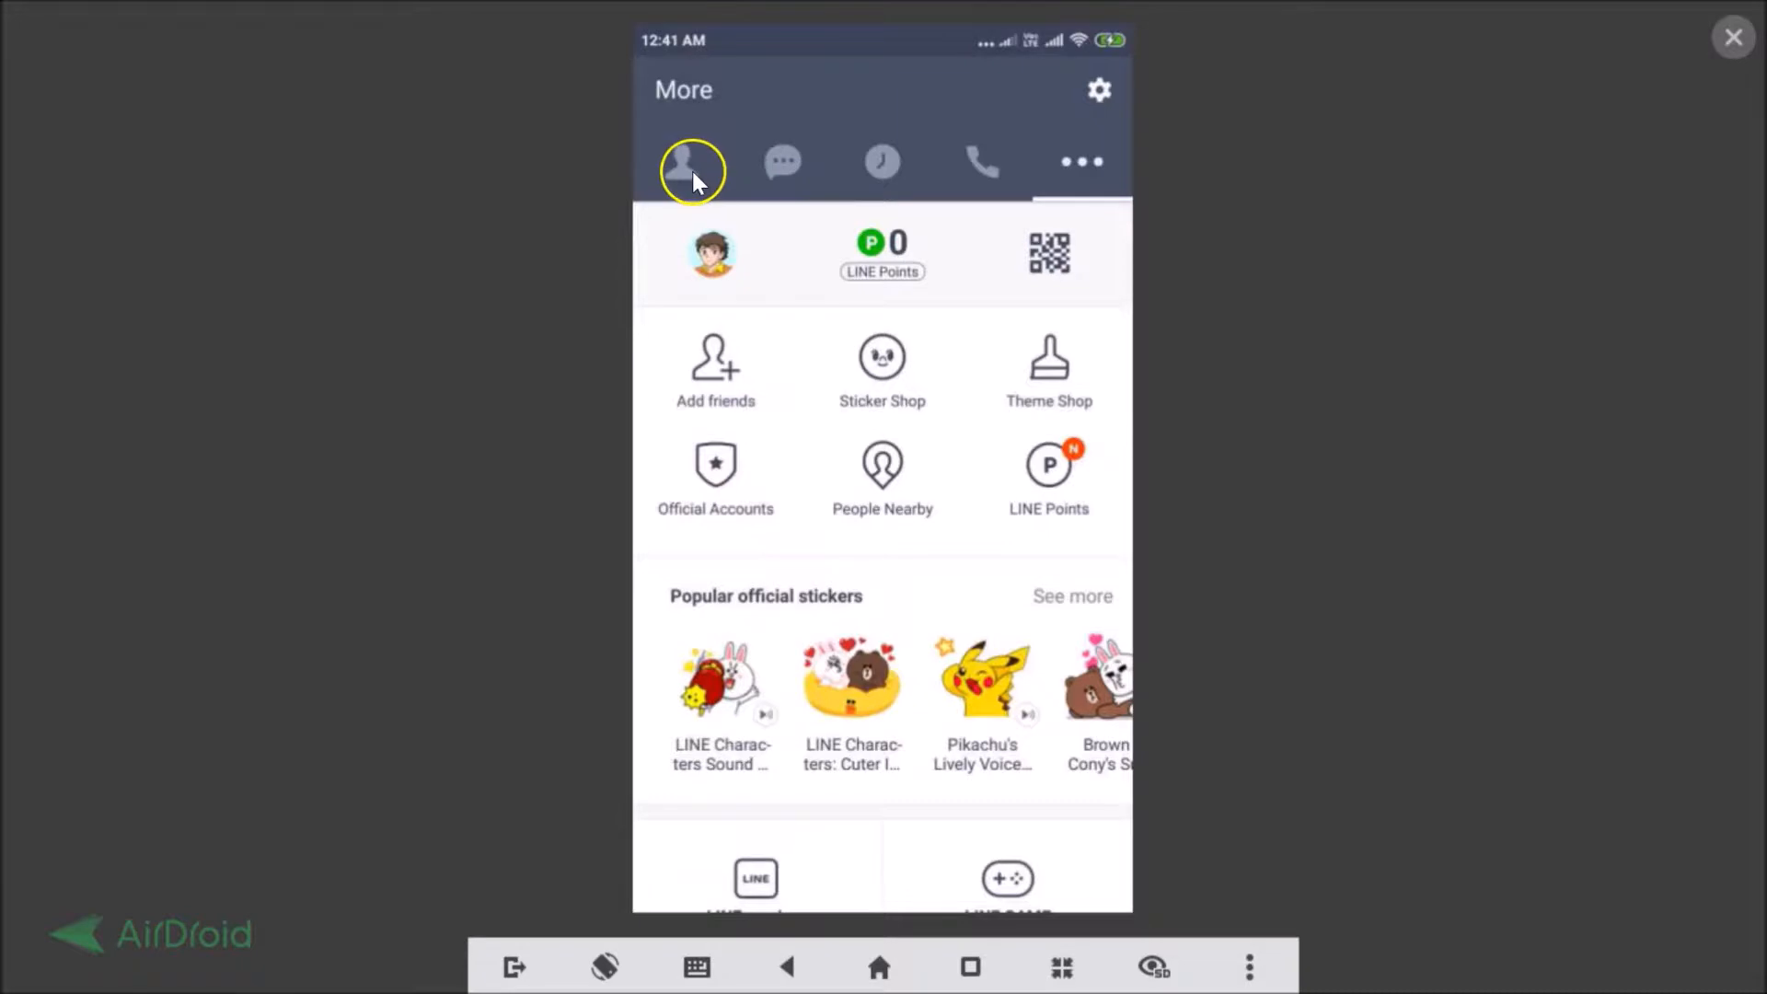
- Go to the Friends tab and open the Add friends page
{"action": "left_click", "coordinate": [682, 161]}
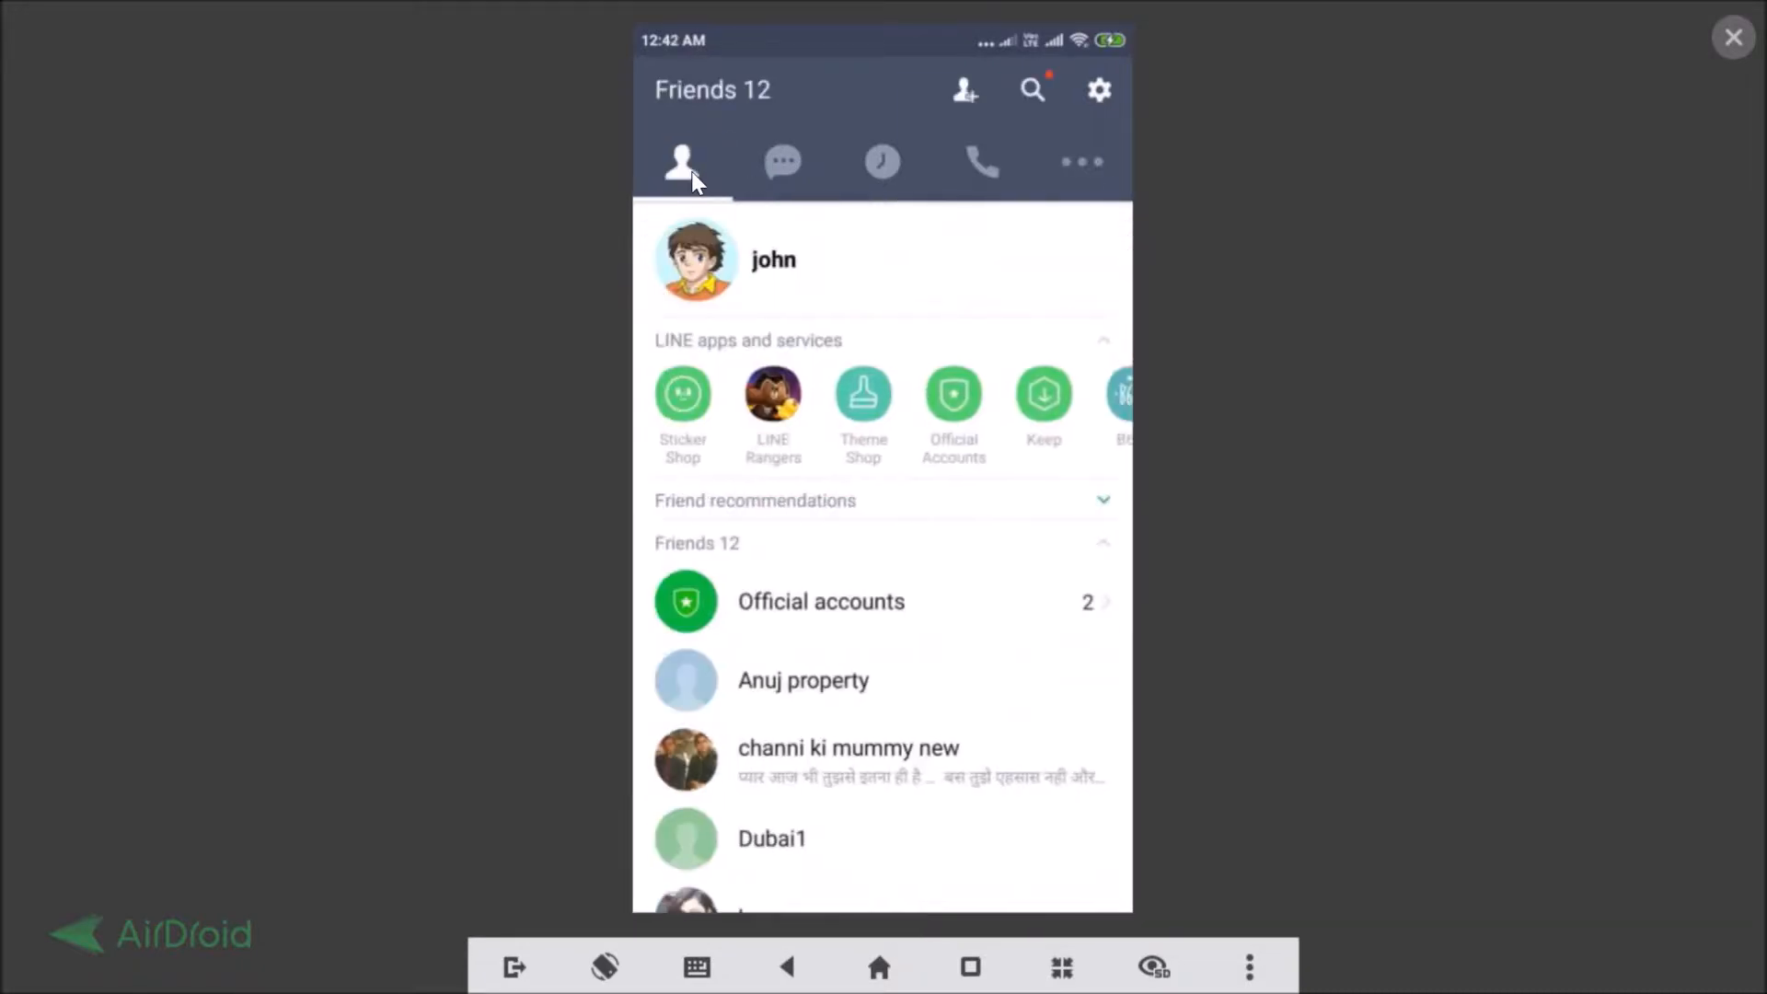
{"action": "mouse_move", "coordinate": [960, 90]}
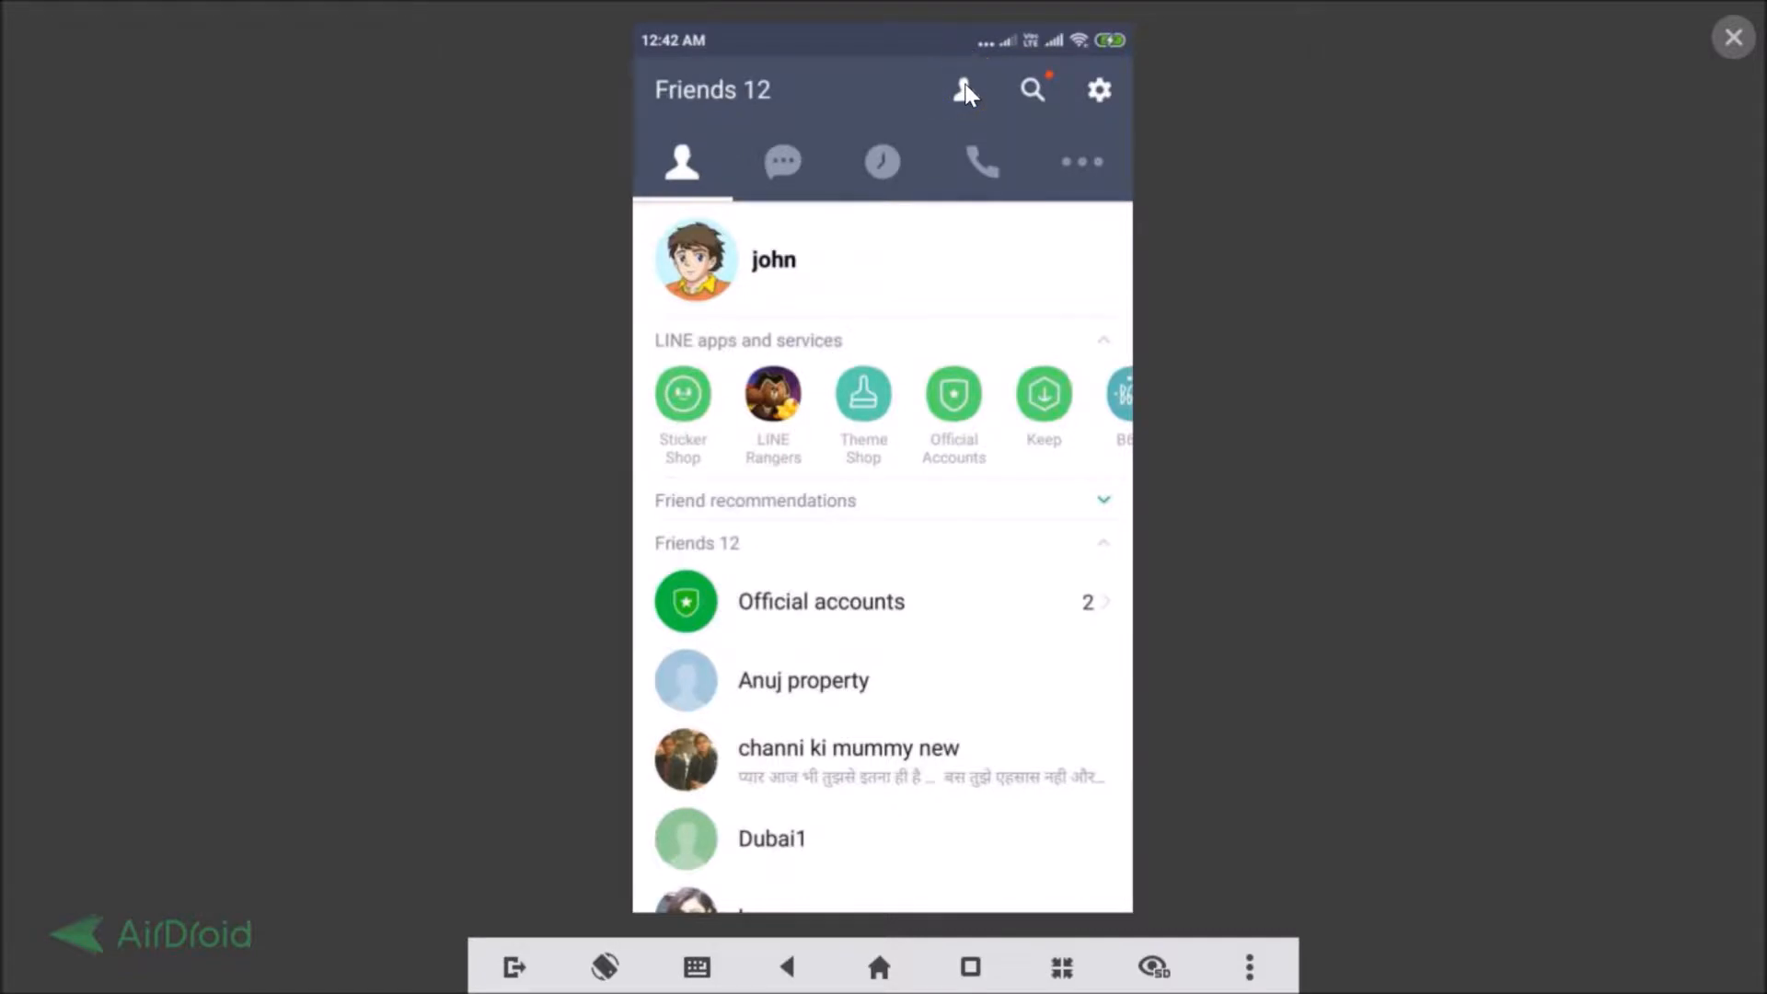
{"action": "left_click", "coordinate": [963, 91]}
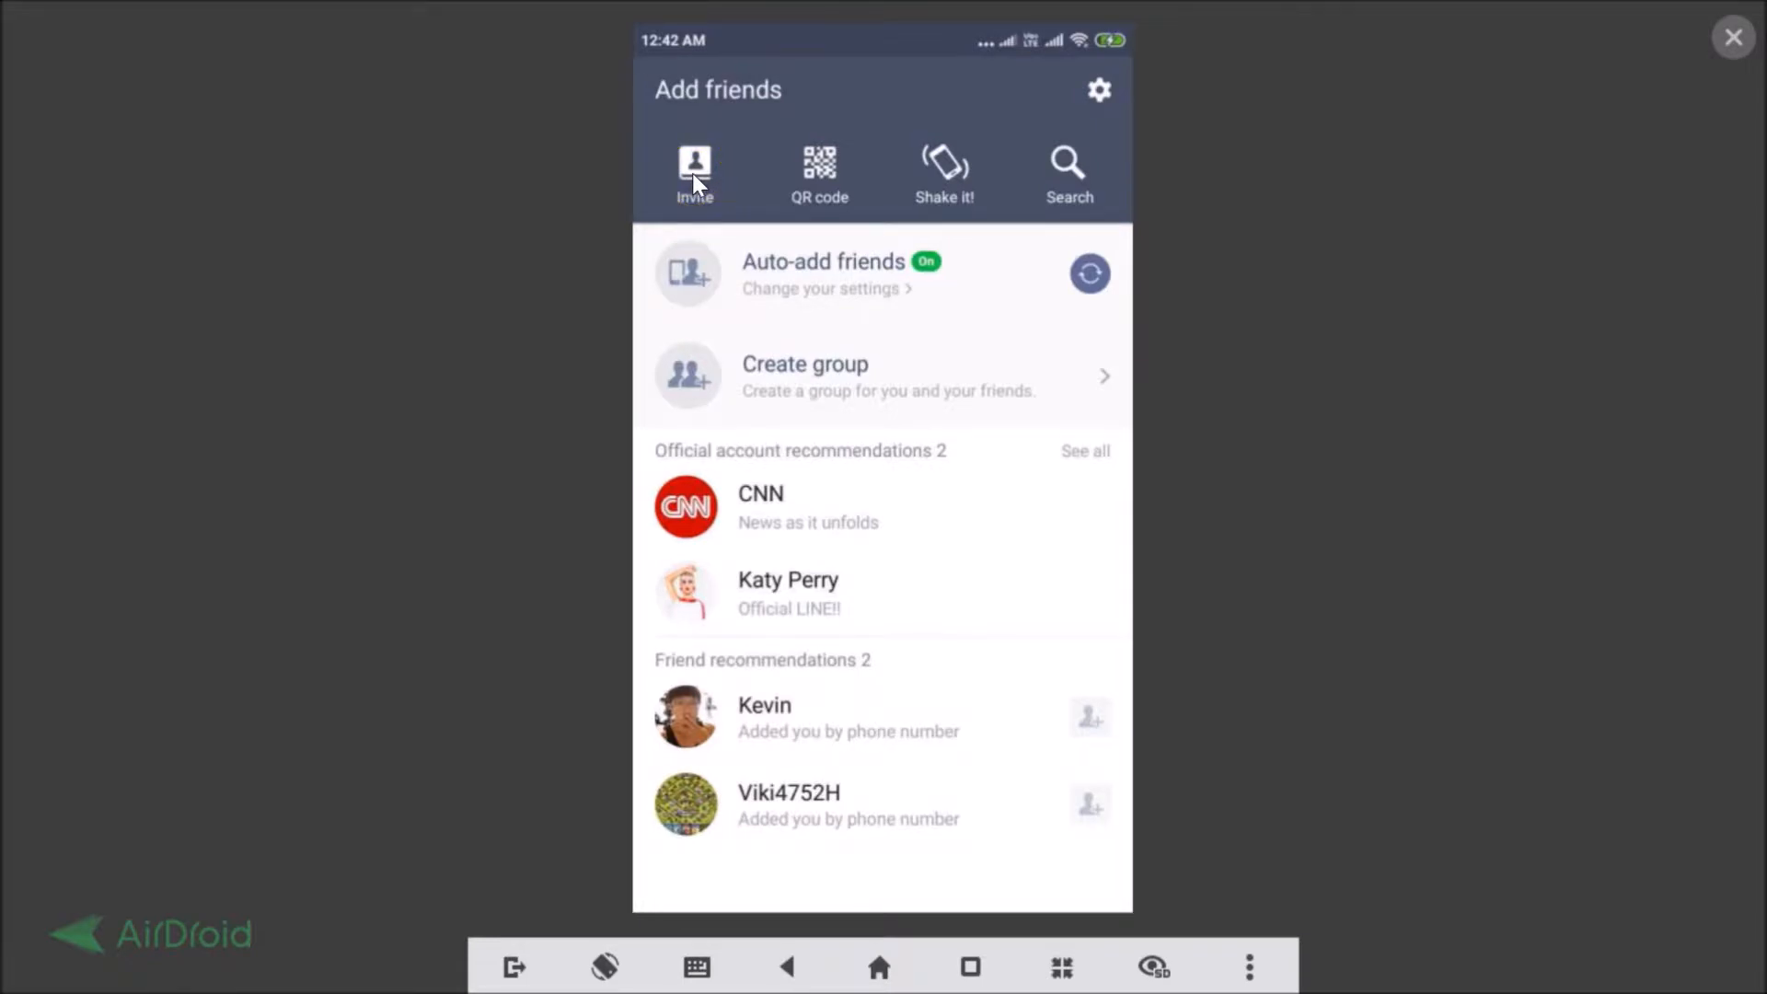
- Bring up the 'Invite friend by' dialog from Add friends
{"action": "left_click", "coordinate": [694, 174]}
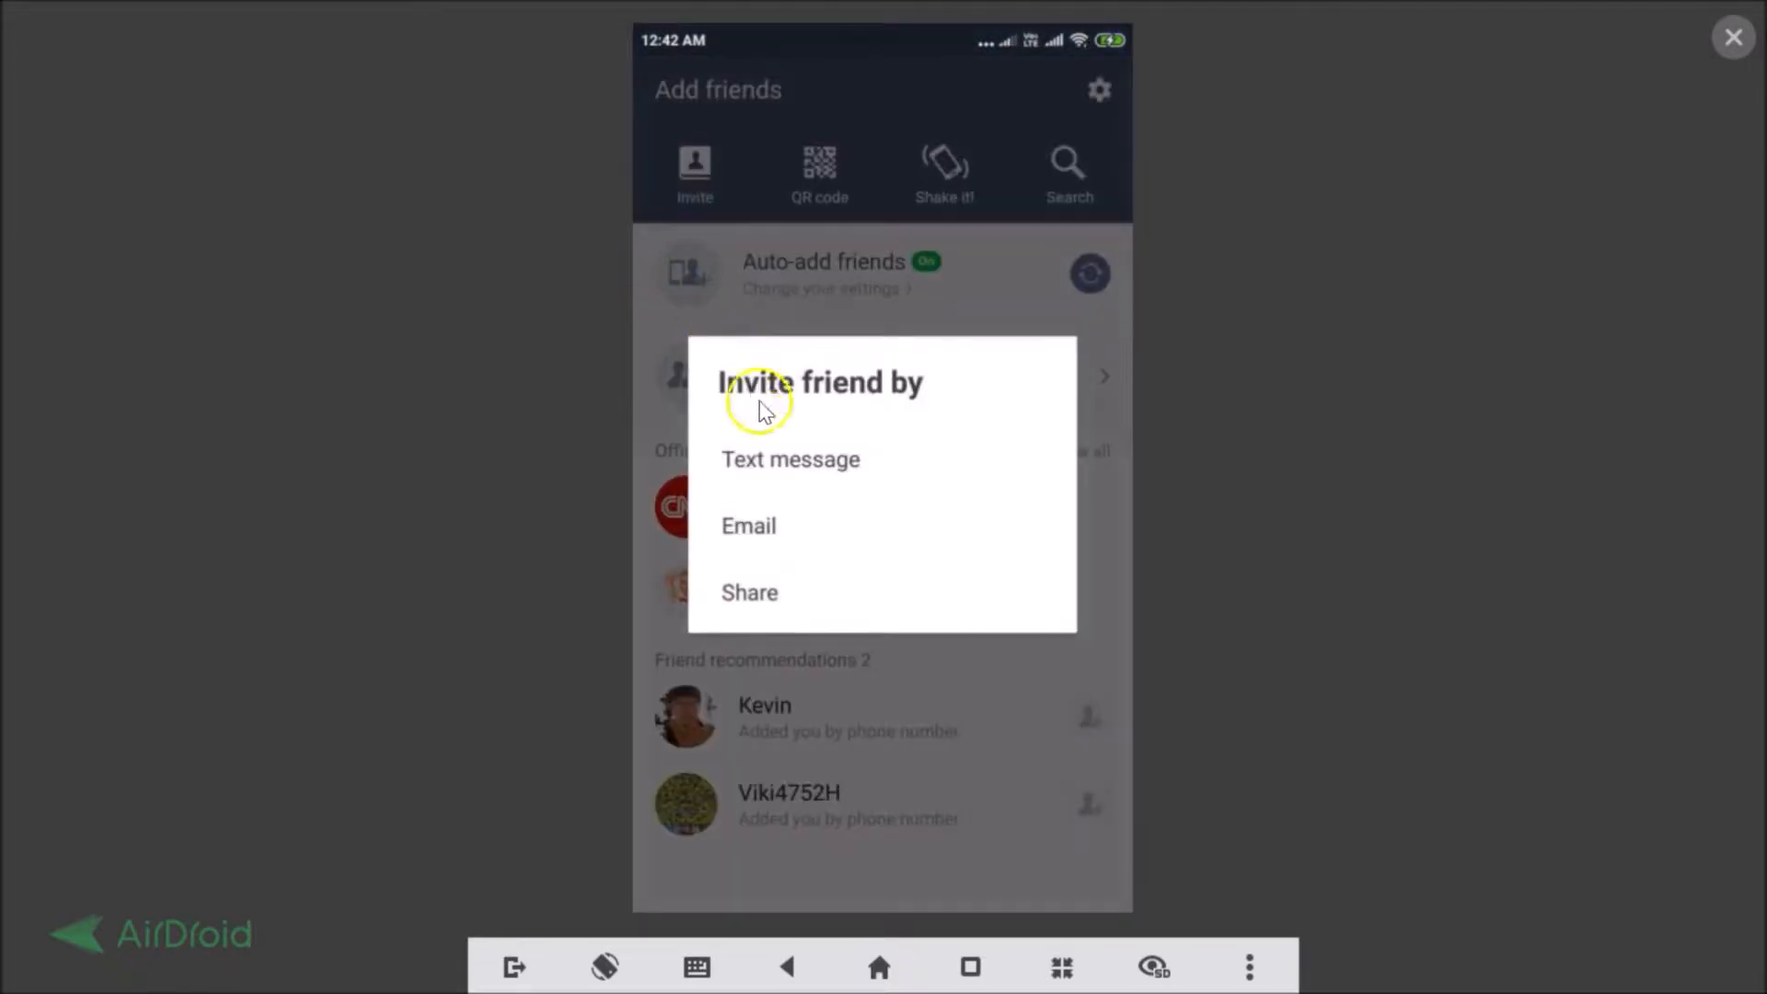
{"action": "mouse_move", "coordinate": [794, 451]}
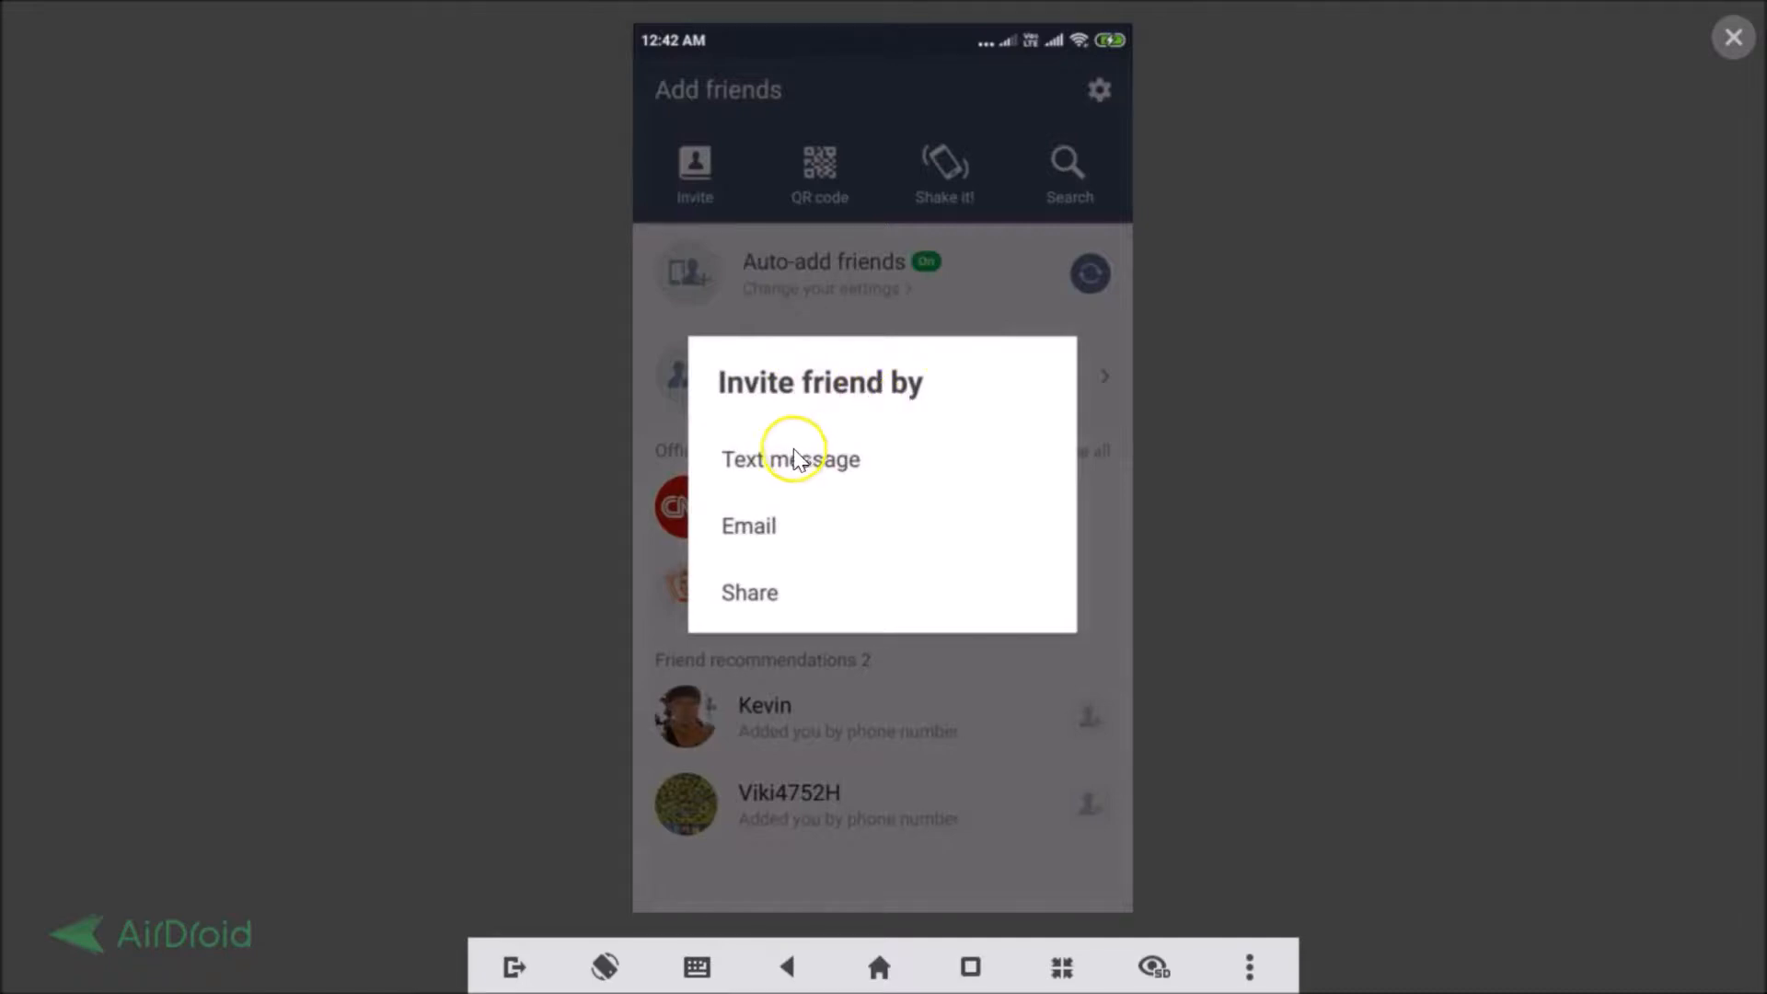
{"action": "mouse_move", "coordinate": [859, 430]}
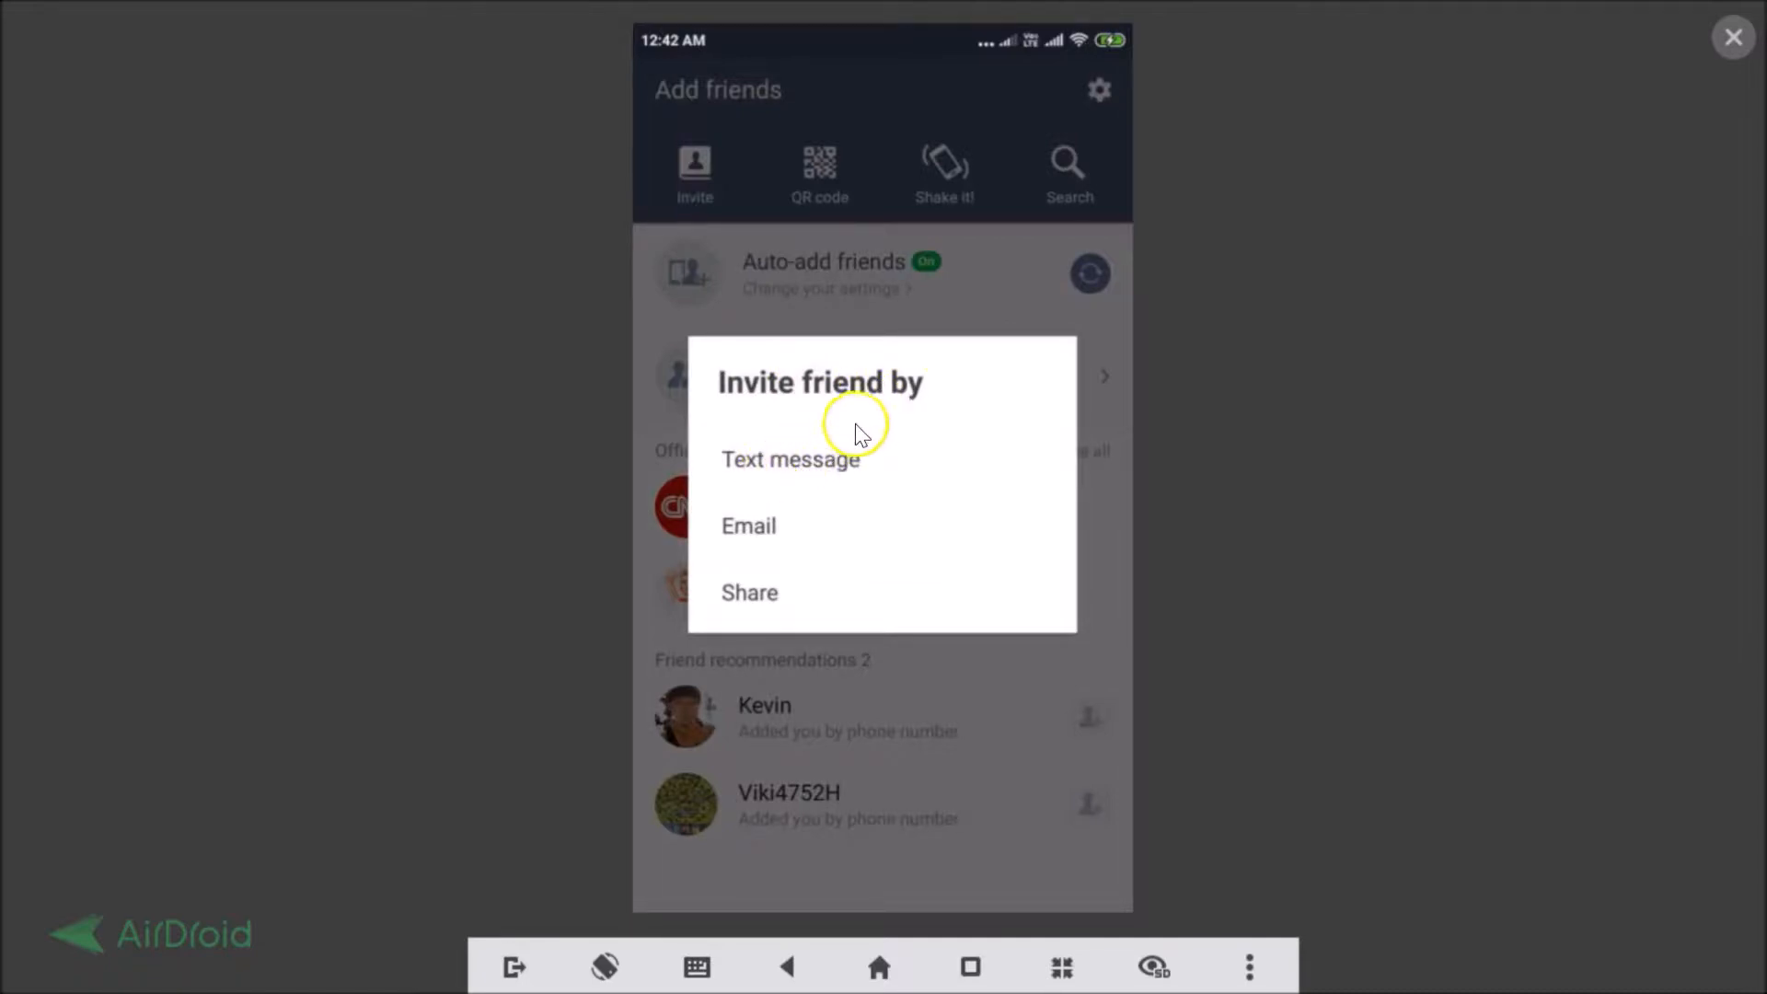
{"action": "mouse_move", "coordinate": [754, 593]}
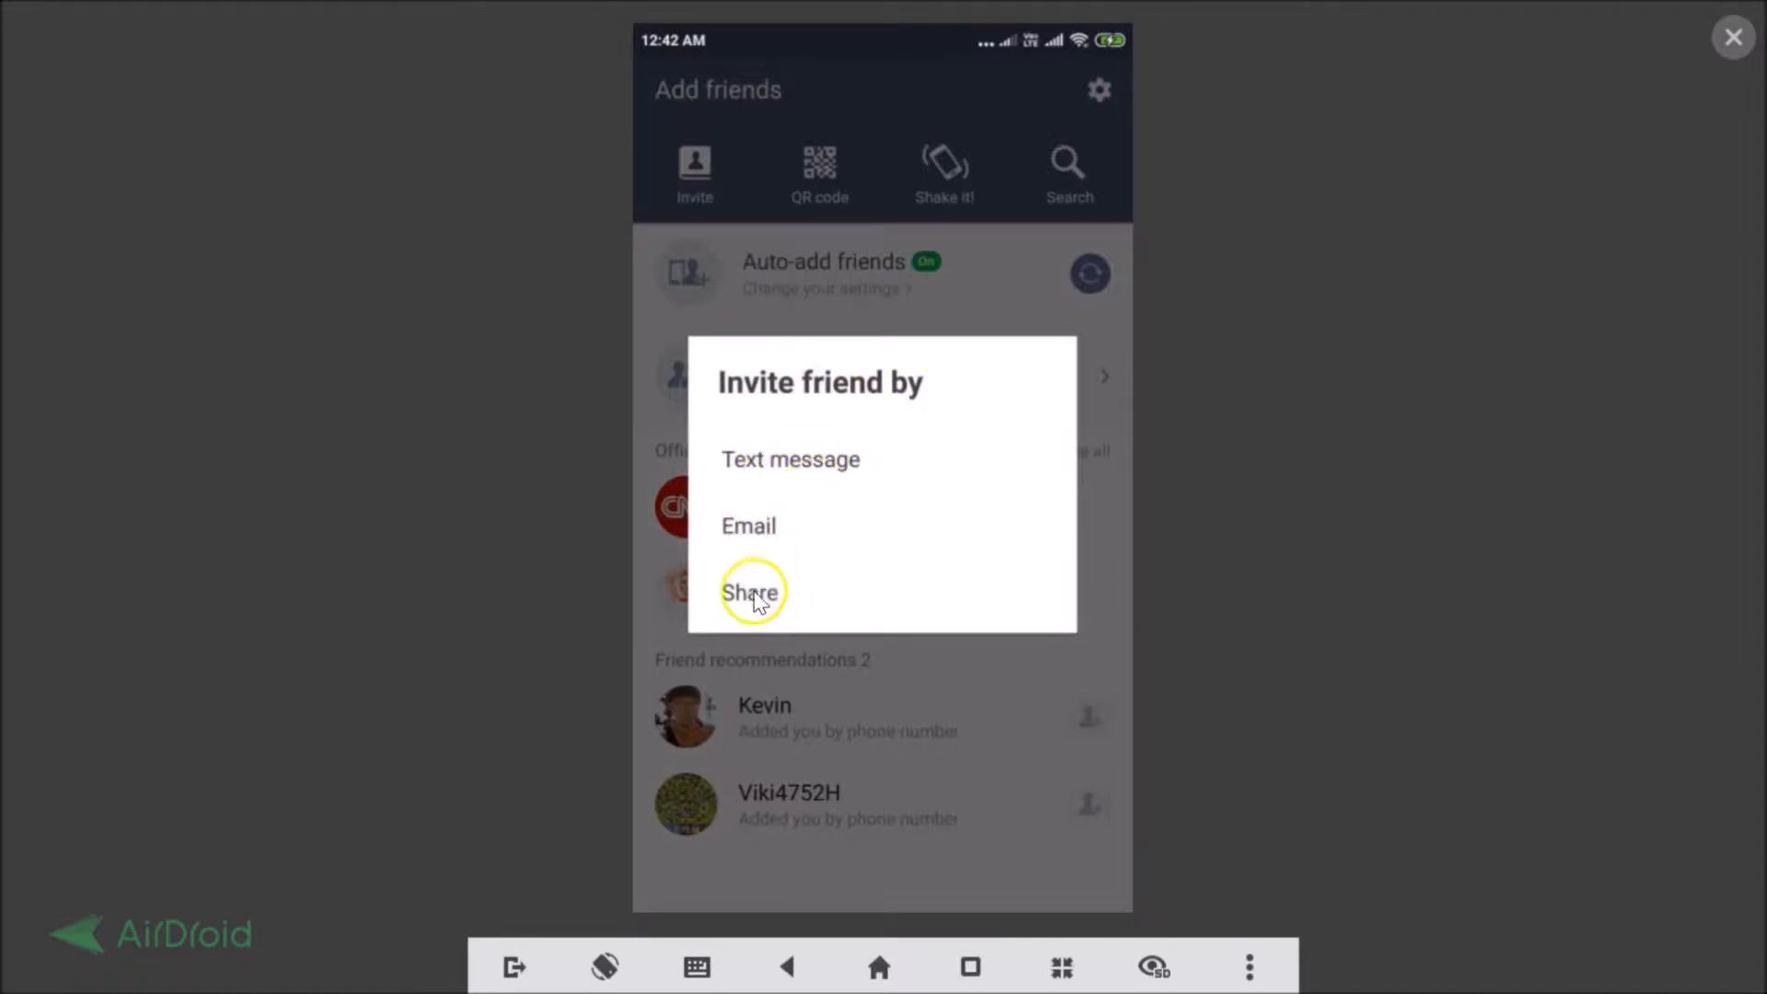
{"action": "mouse_move", "coordinate": [790, 470]}
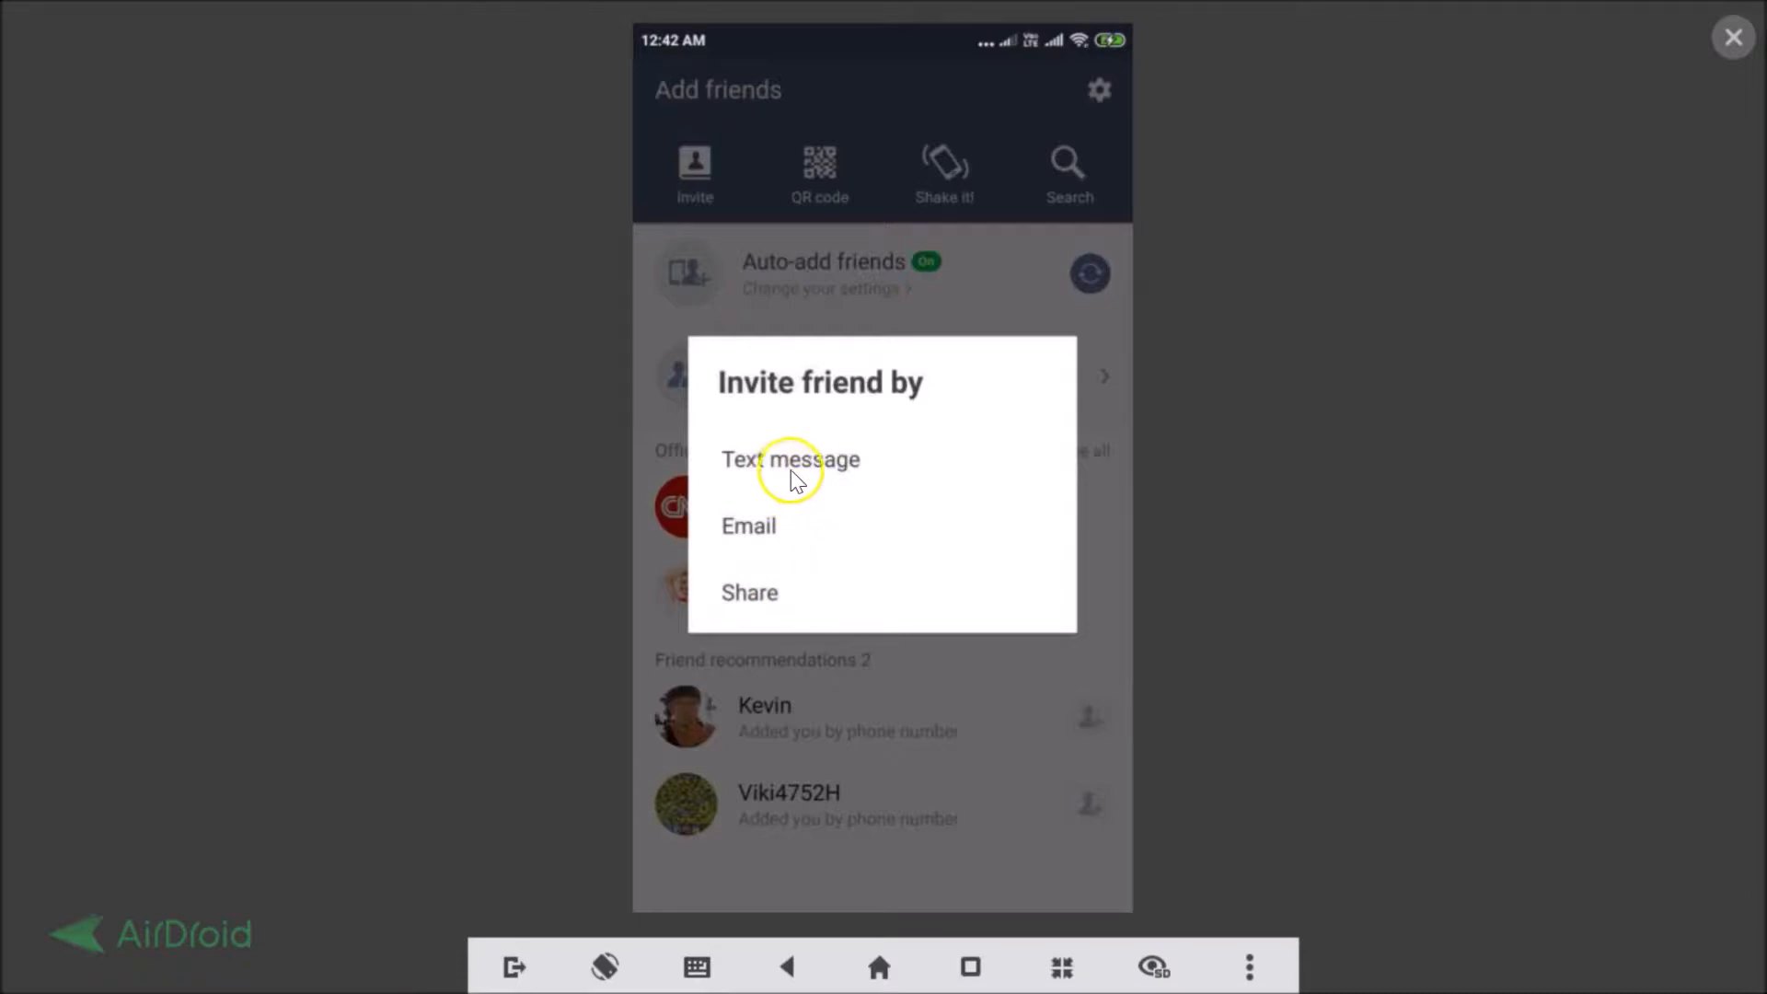
{"action": "mouse_move", "coordinate": [817, 473]}
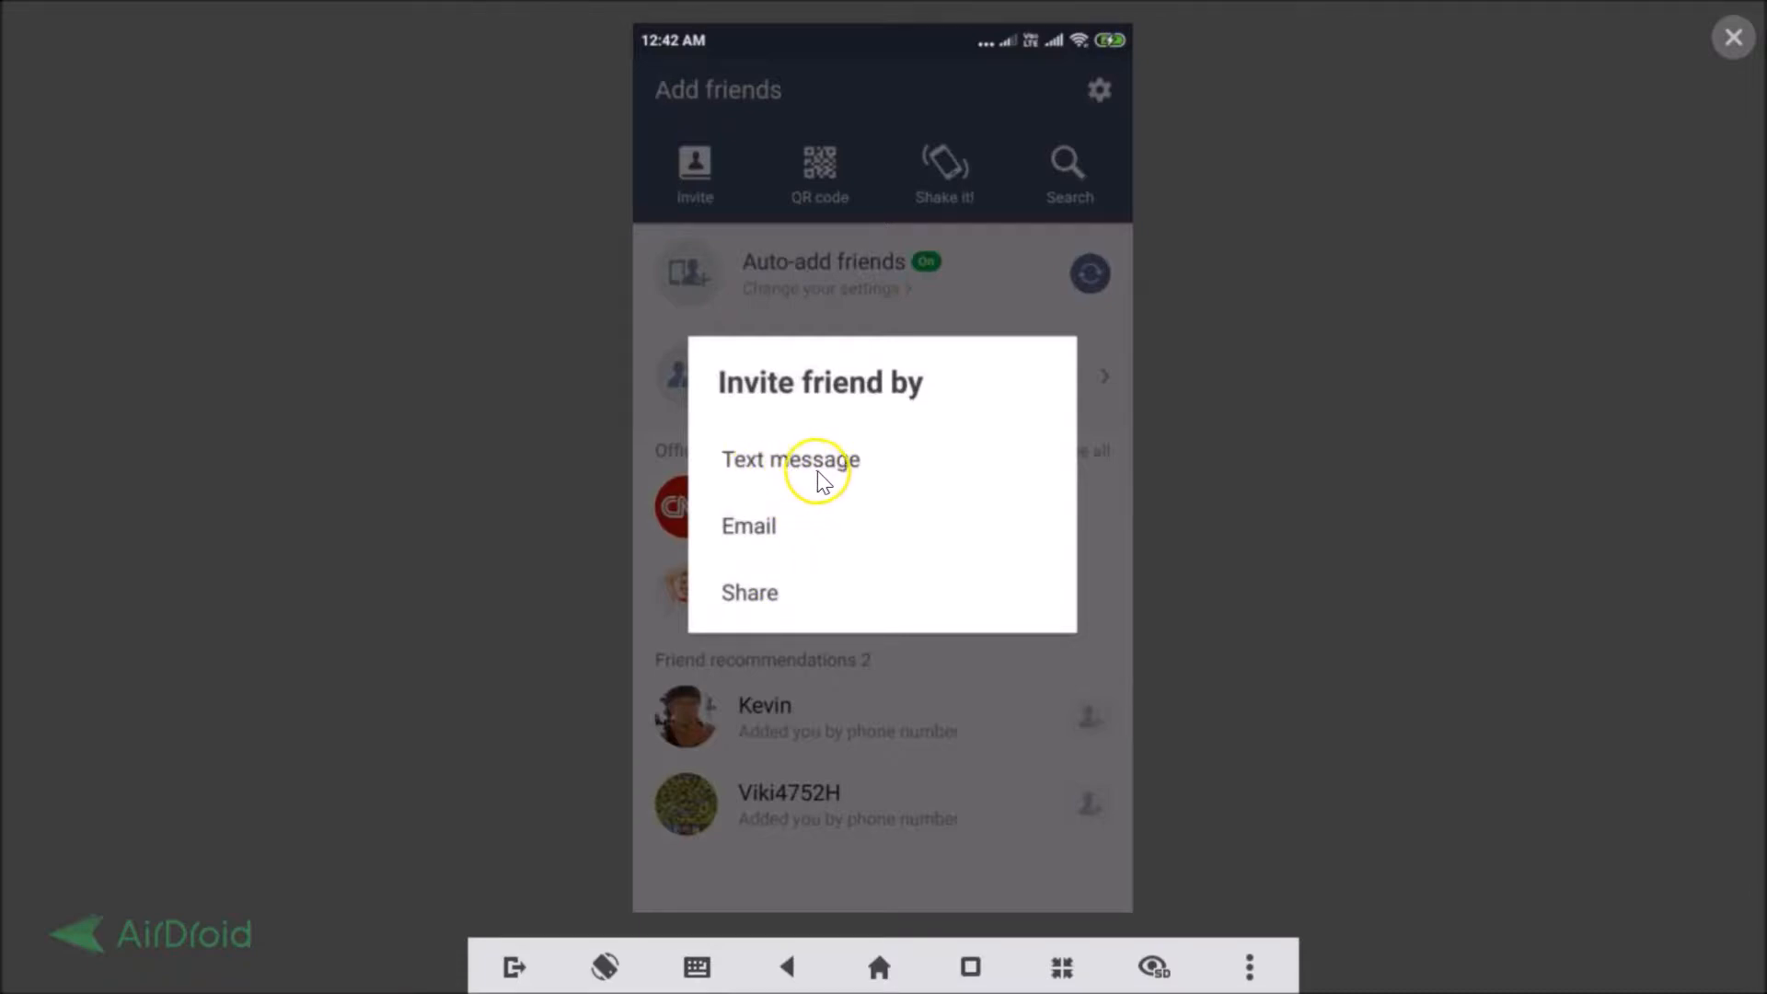
{"action": "mouse_move", "coordinate": [774, 473]}
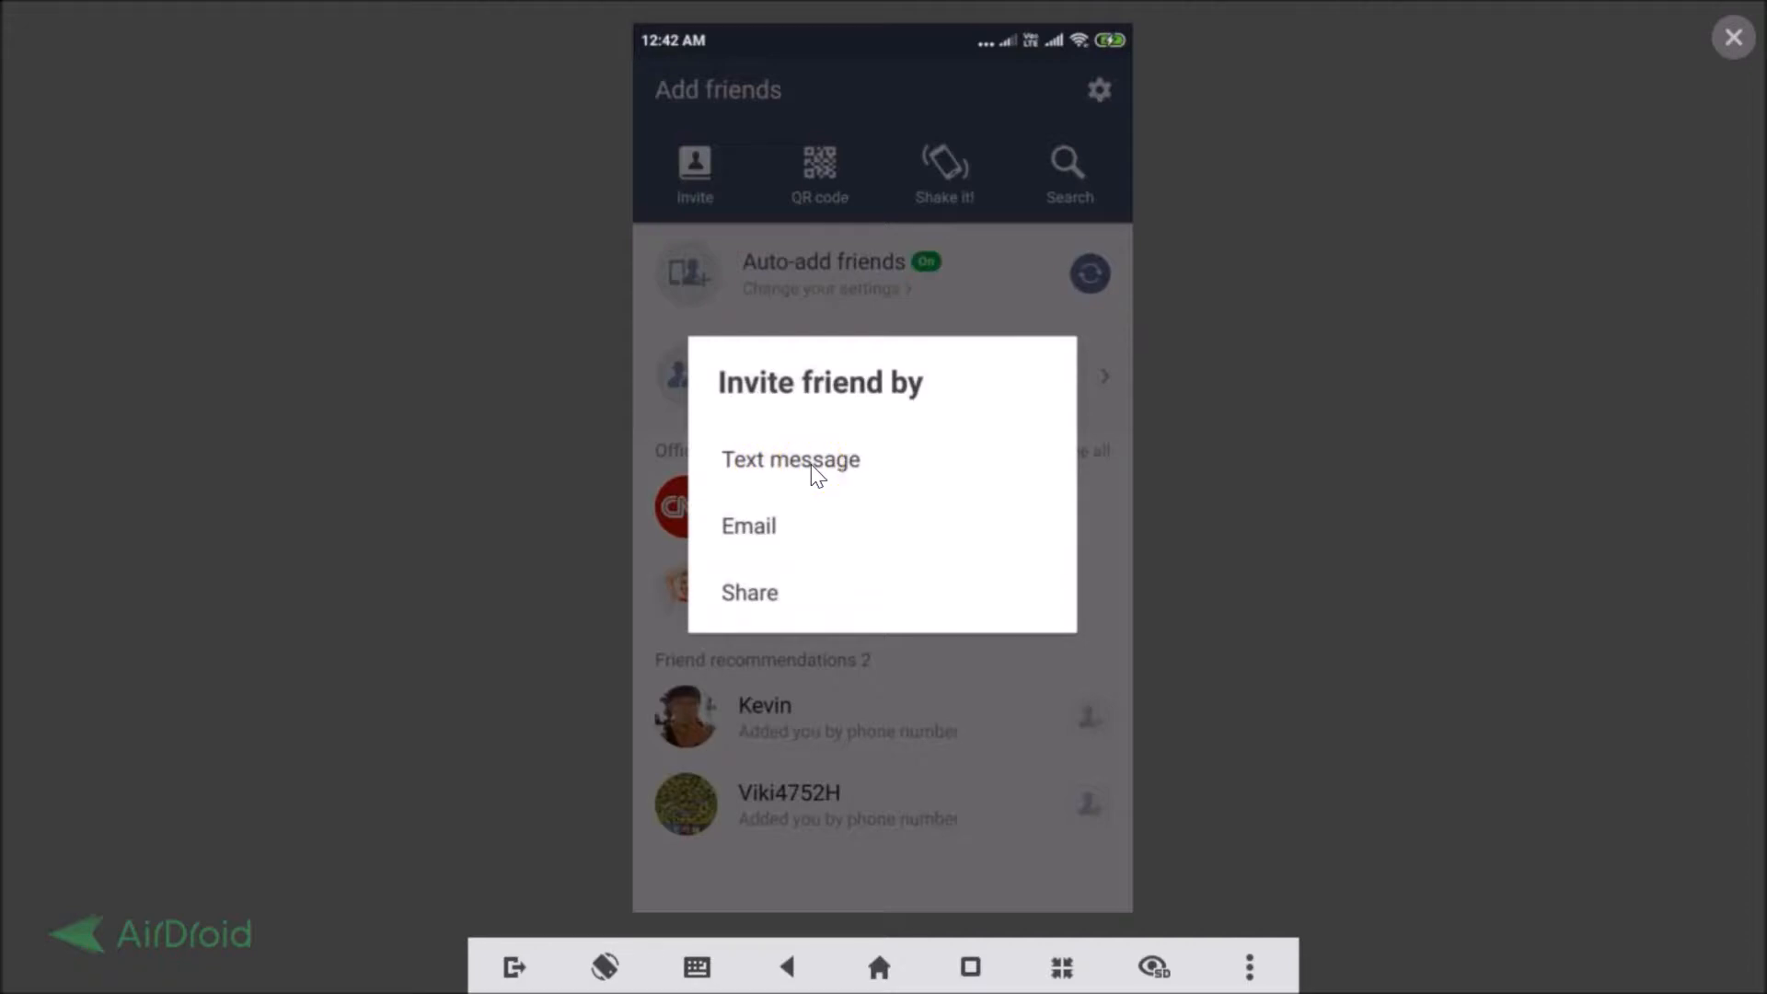
- Choose Text message and tick one contact in the invite list
{"action": "left_click", "coordinate": [790, 459]}
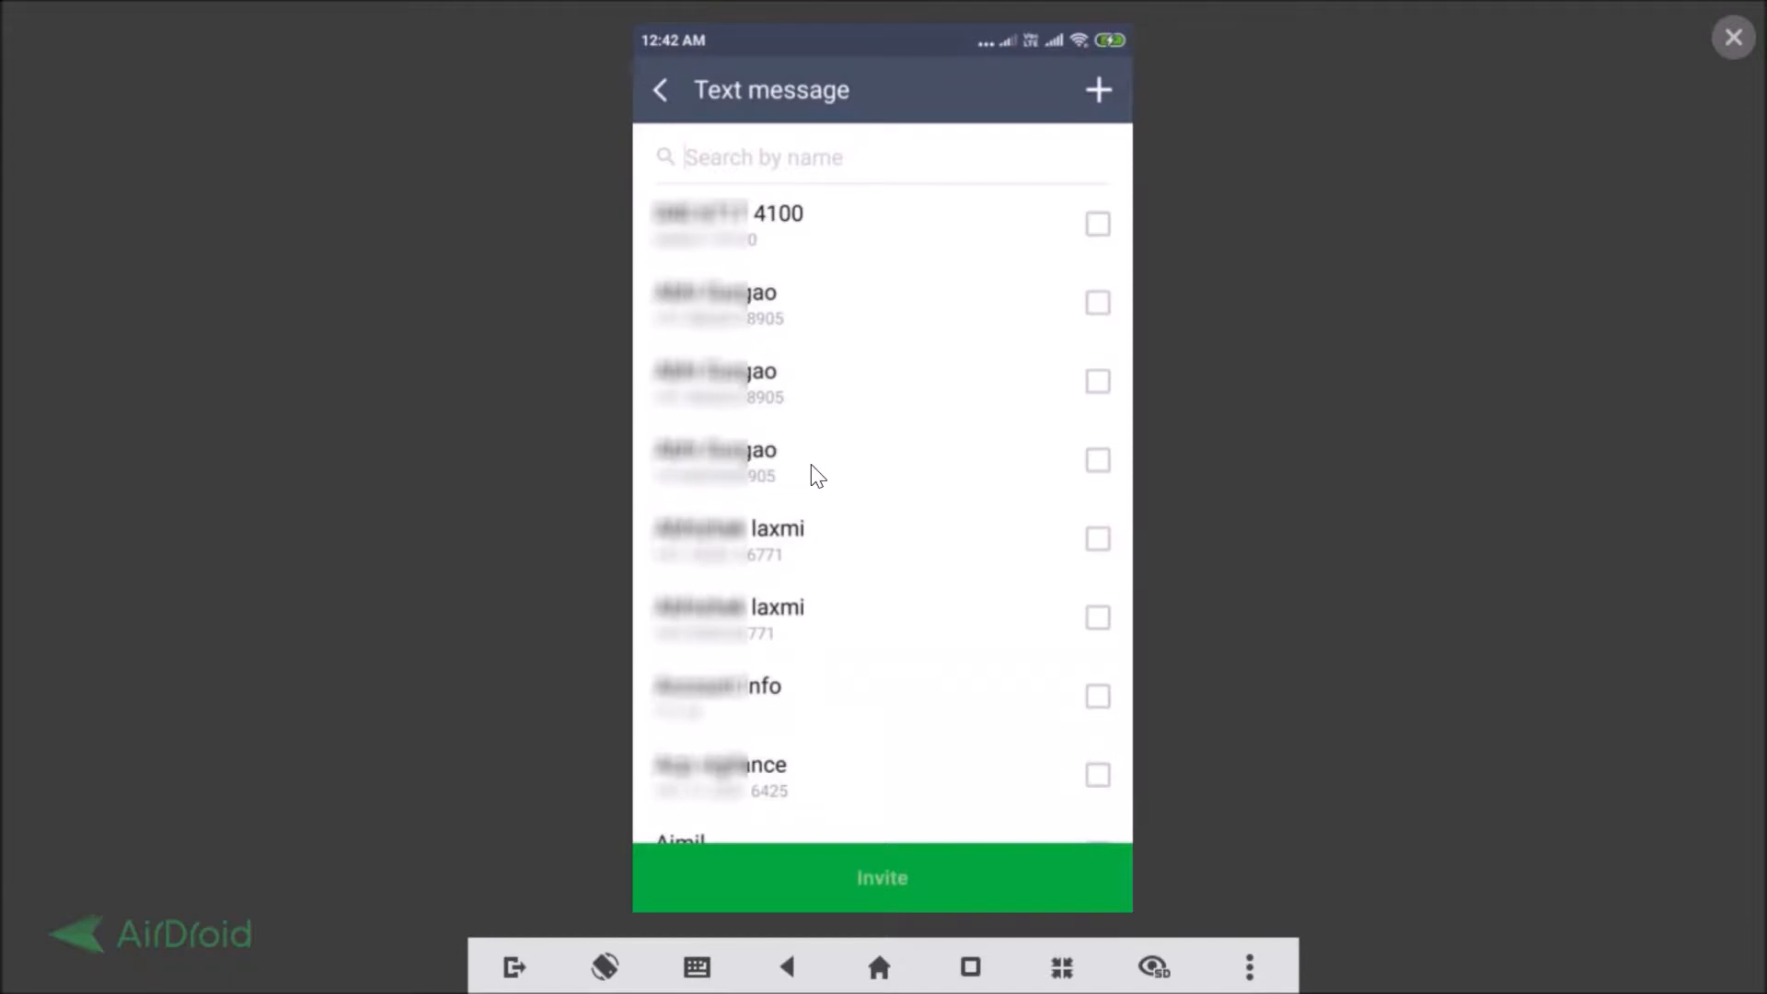
{"action": "scroll", "scroll_direction": "down", "scroll_amount": 3}
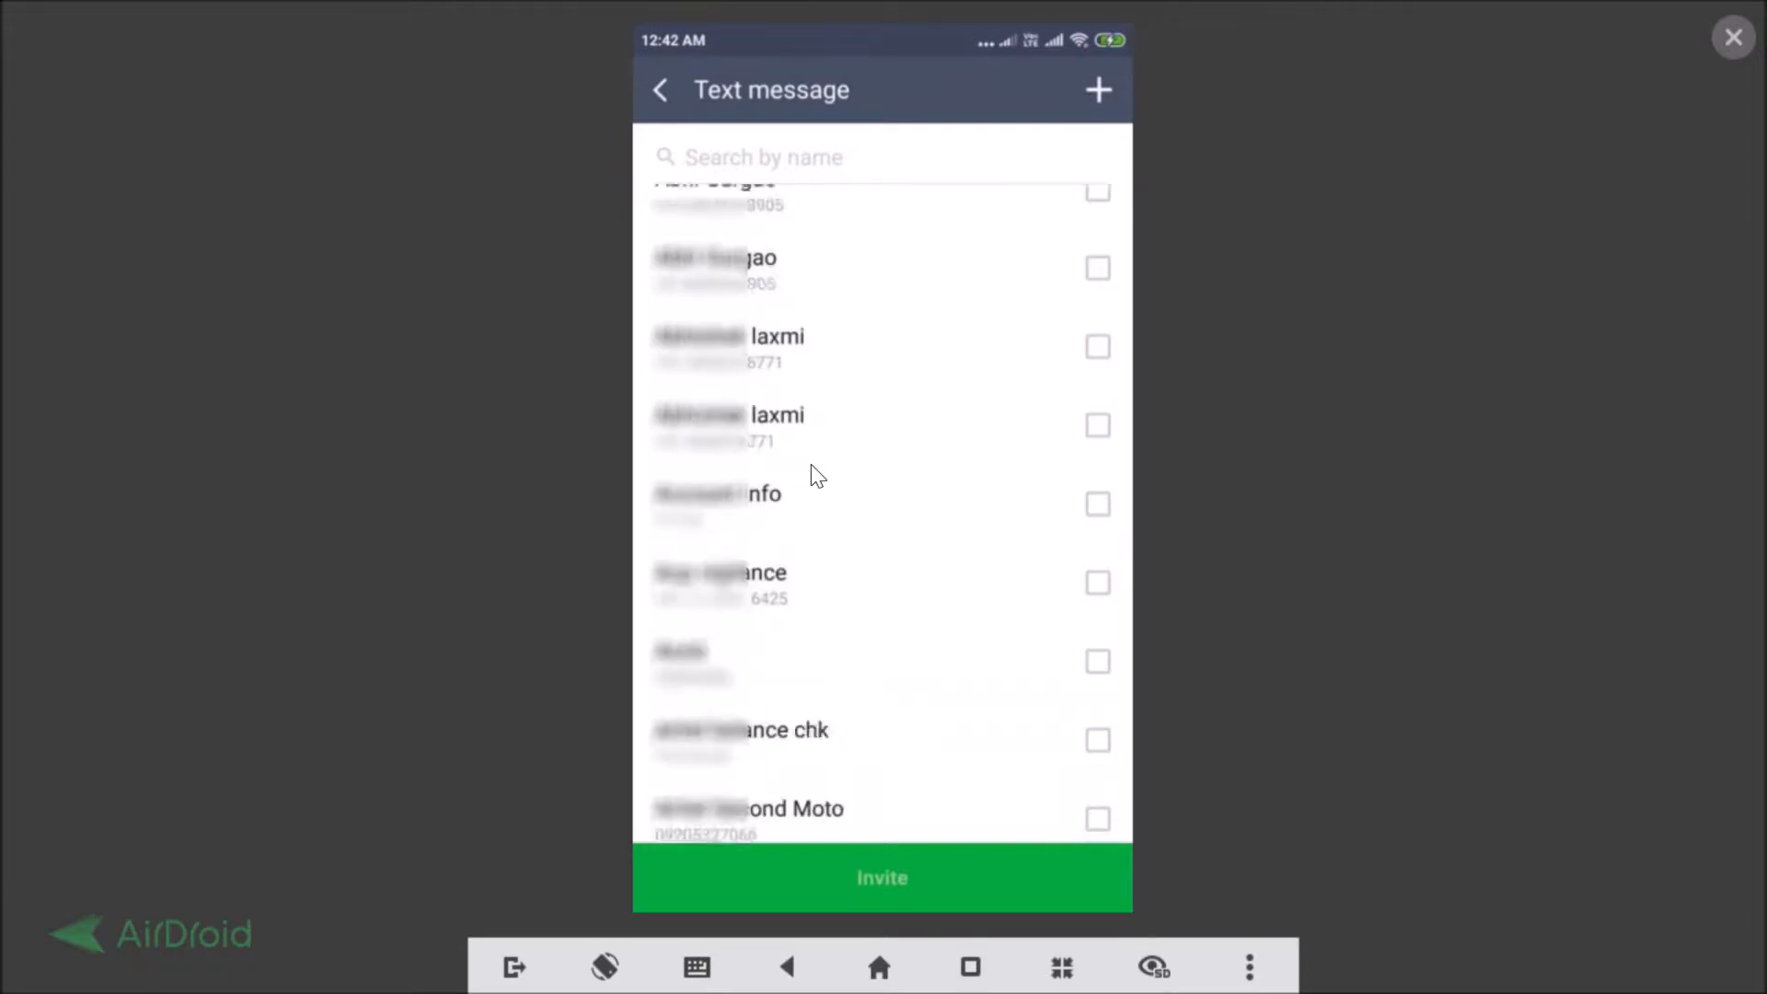
{"action": "scroll", "scroll_direction": "up", "scroll_amount": 3}
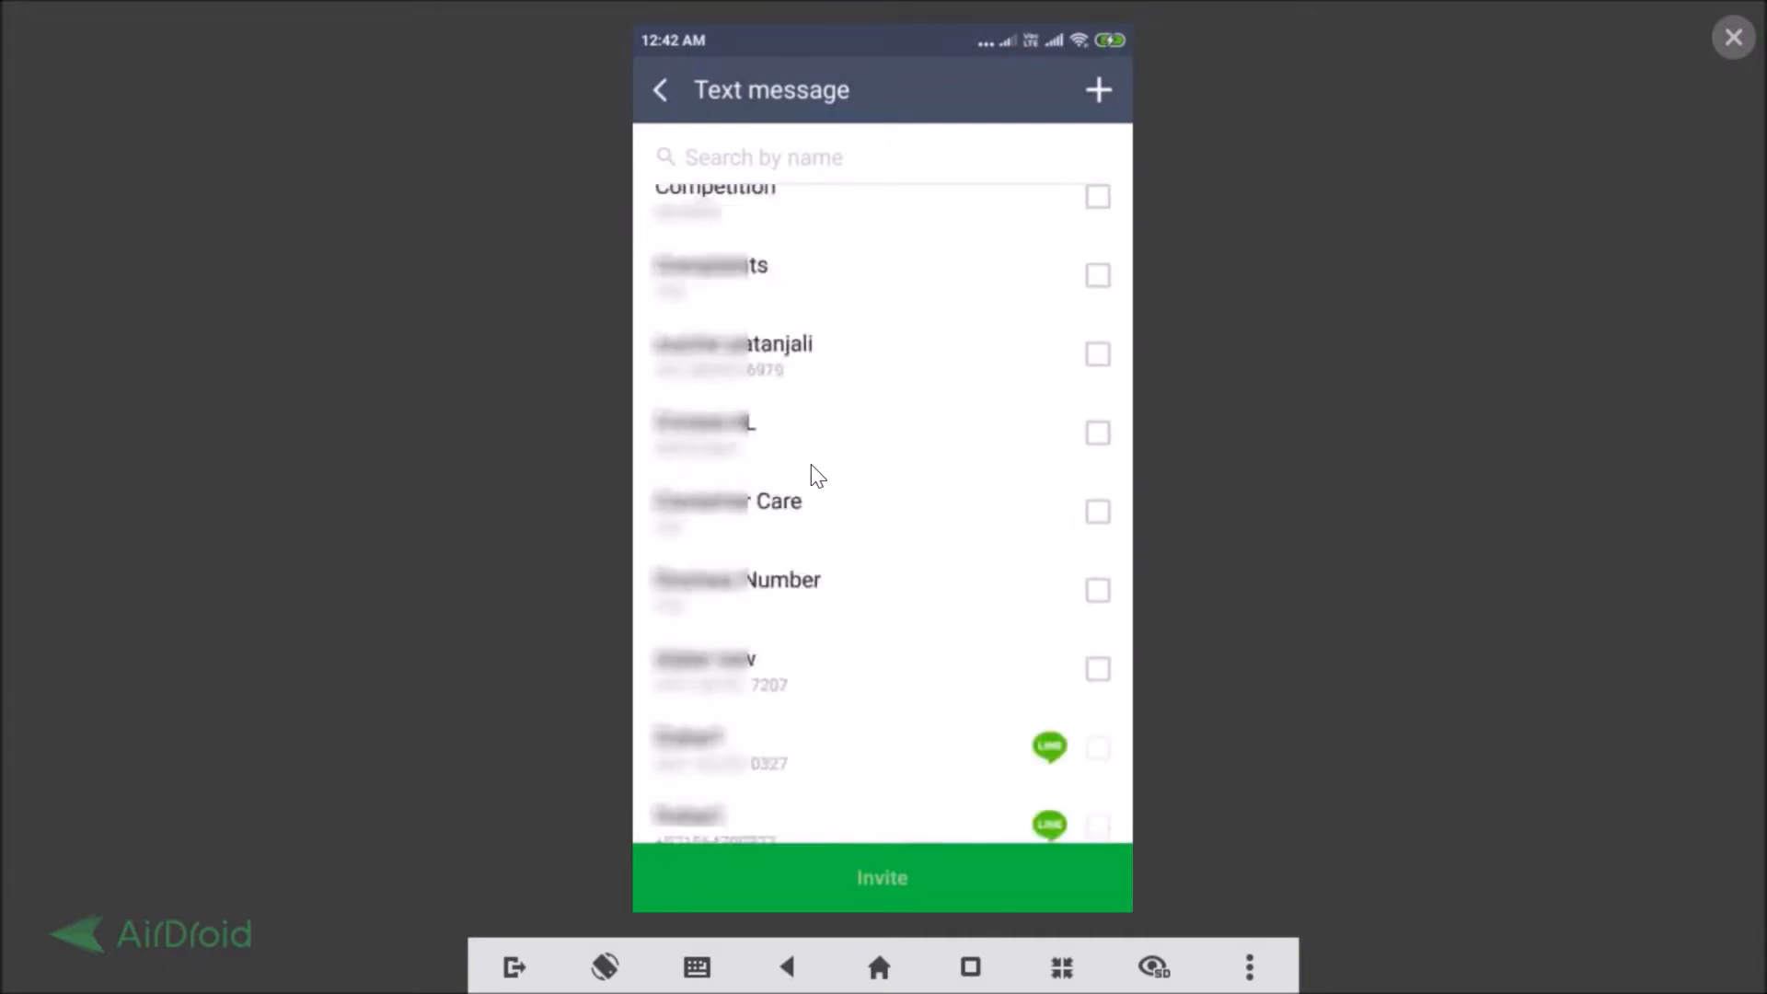
{"action": "scroll", "scroll_direction": "down", "scroll_amount": 3}
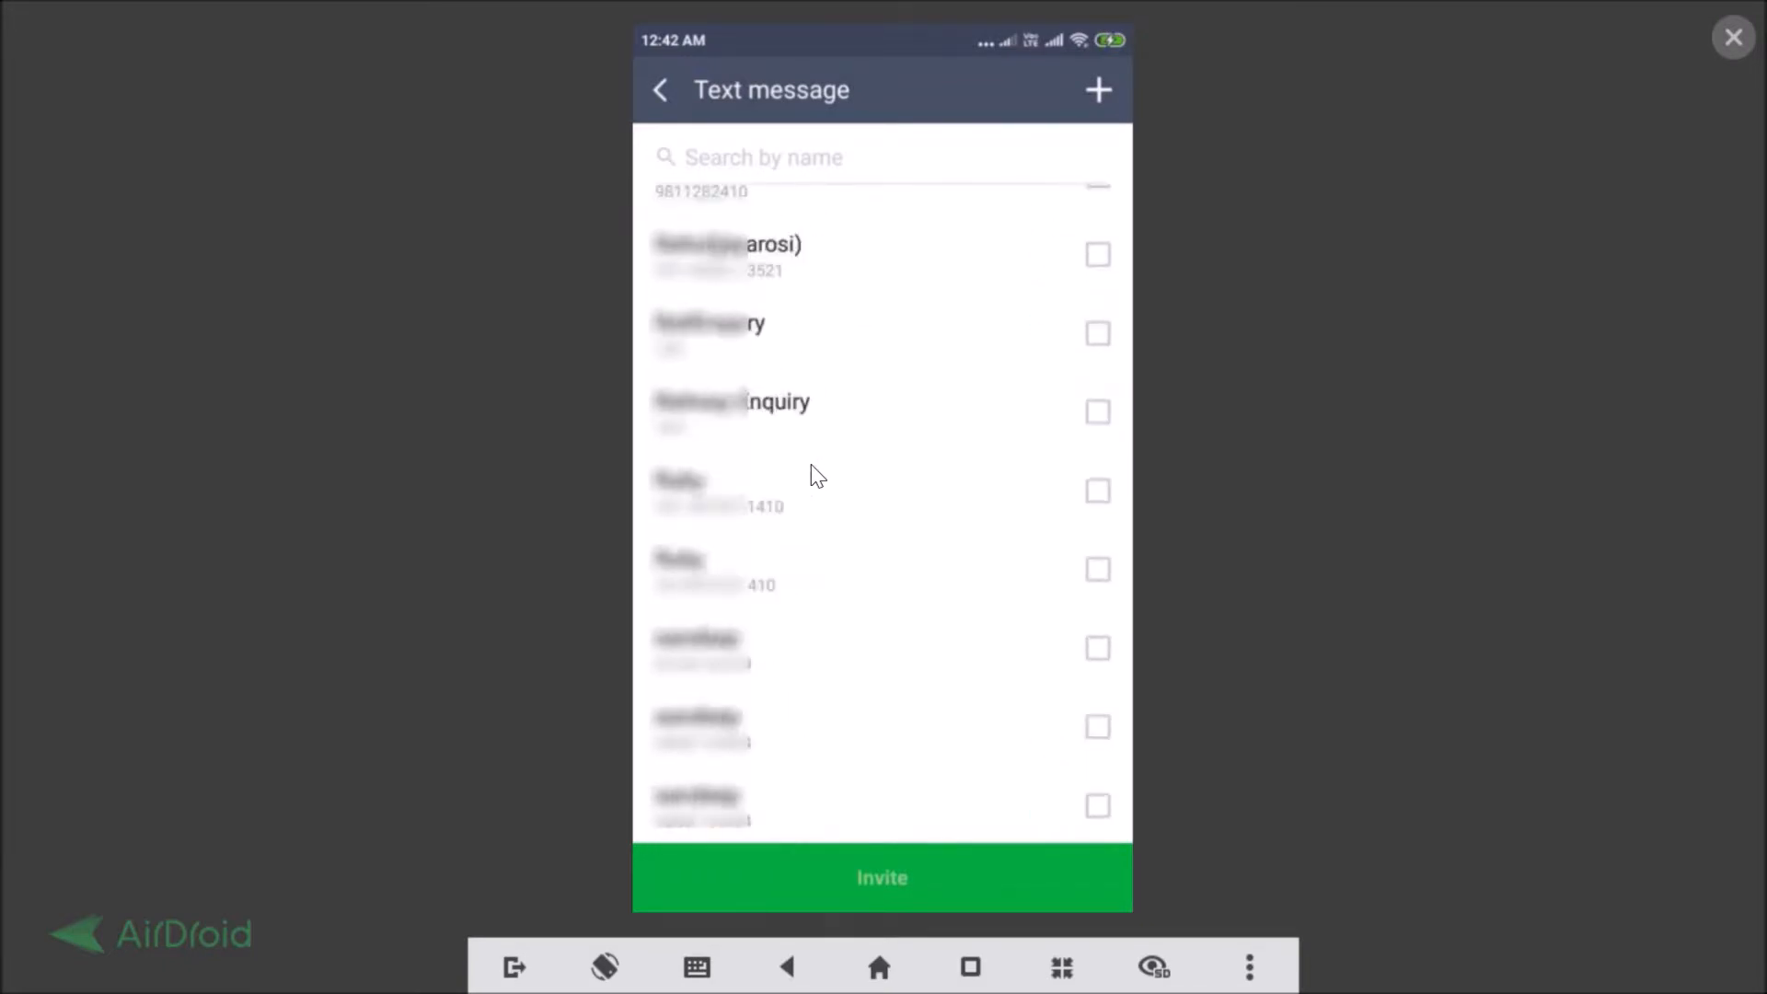
{"action": "scroll", "scroll_direction": "up", "scroll_amount": 3}
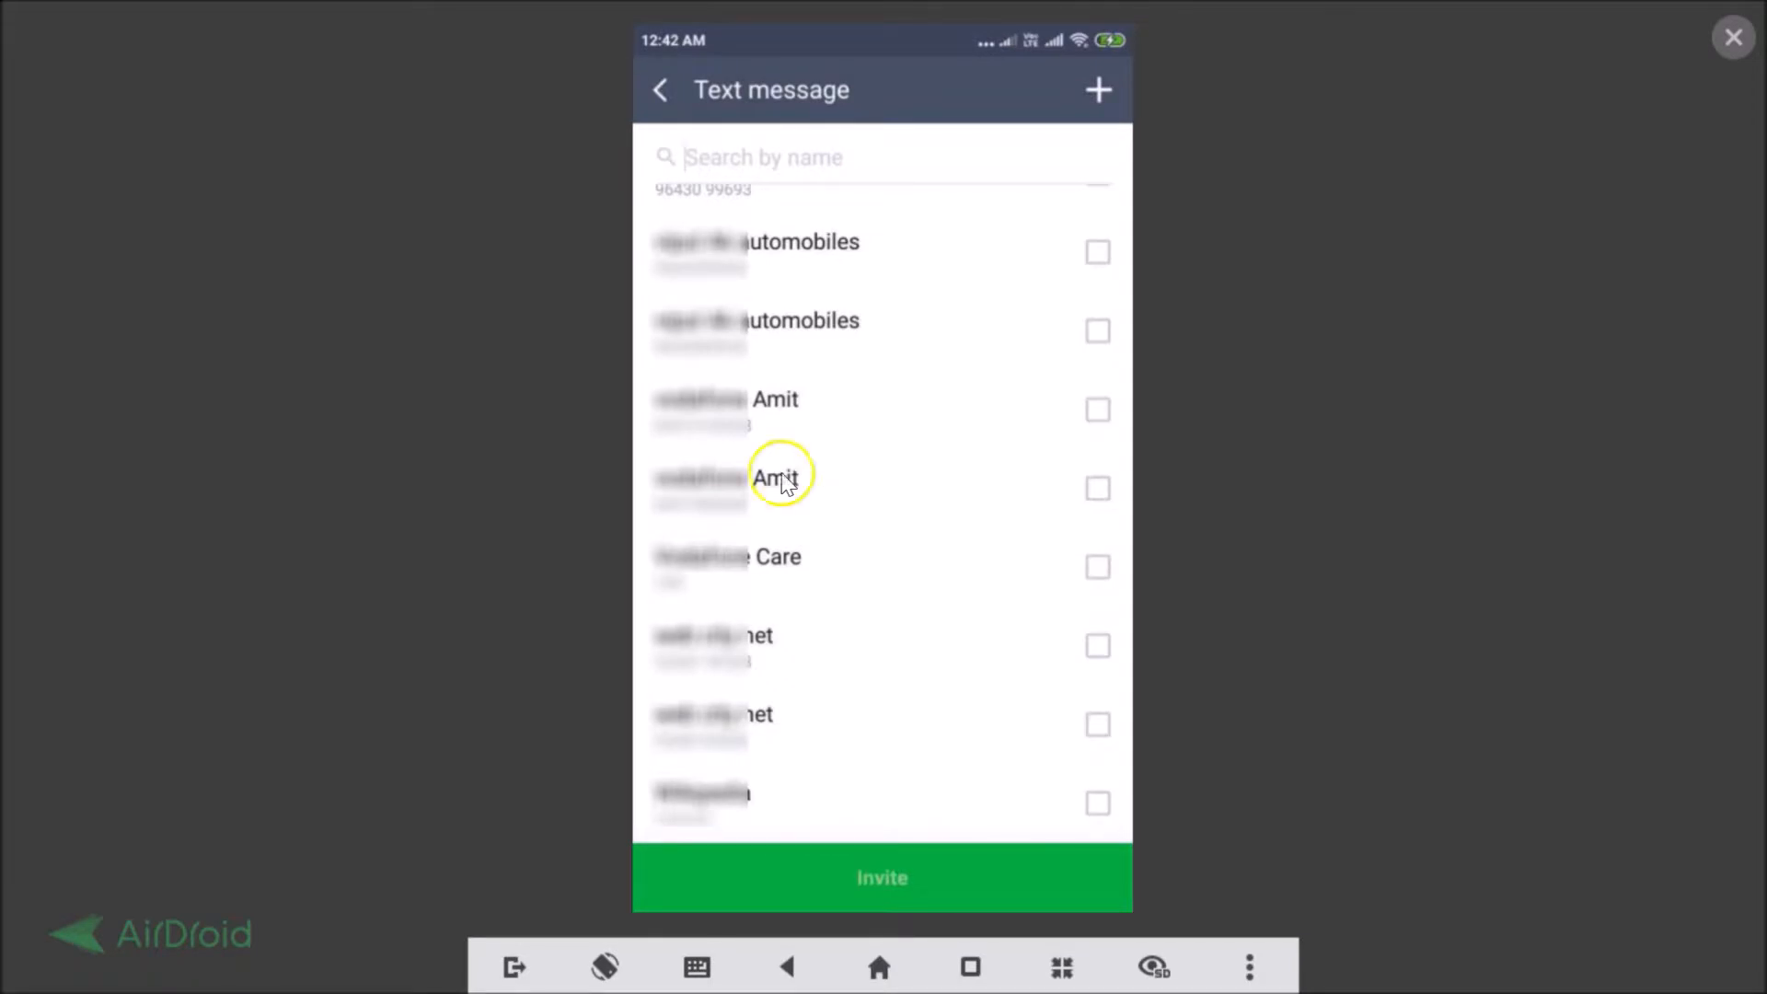
{"action": "mouse_move", "coordinate": [1099, 501]}
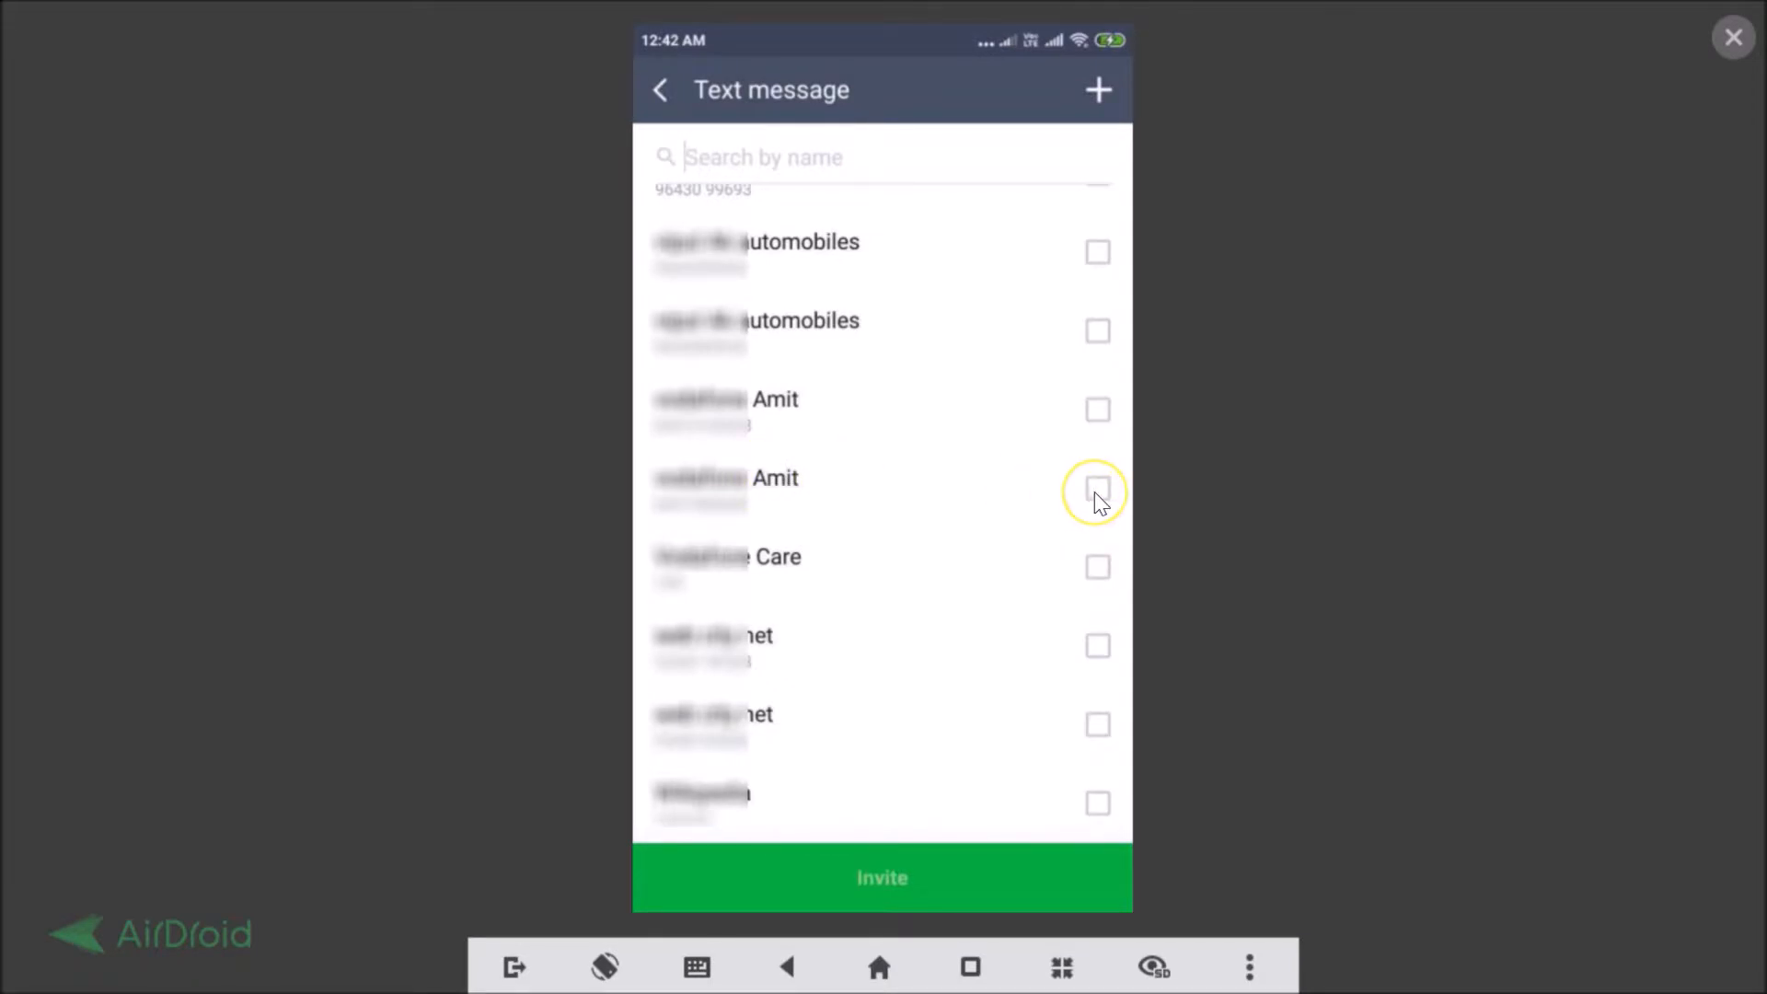
{"action": "left_click", "coordinate": [1097, 488]}
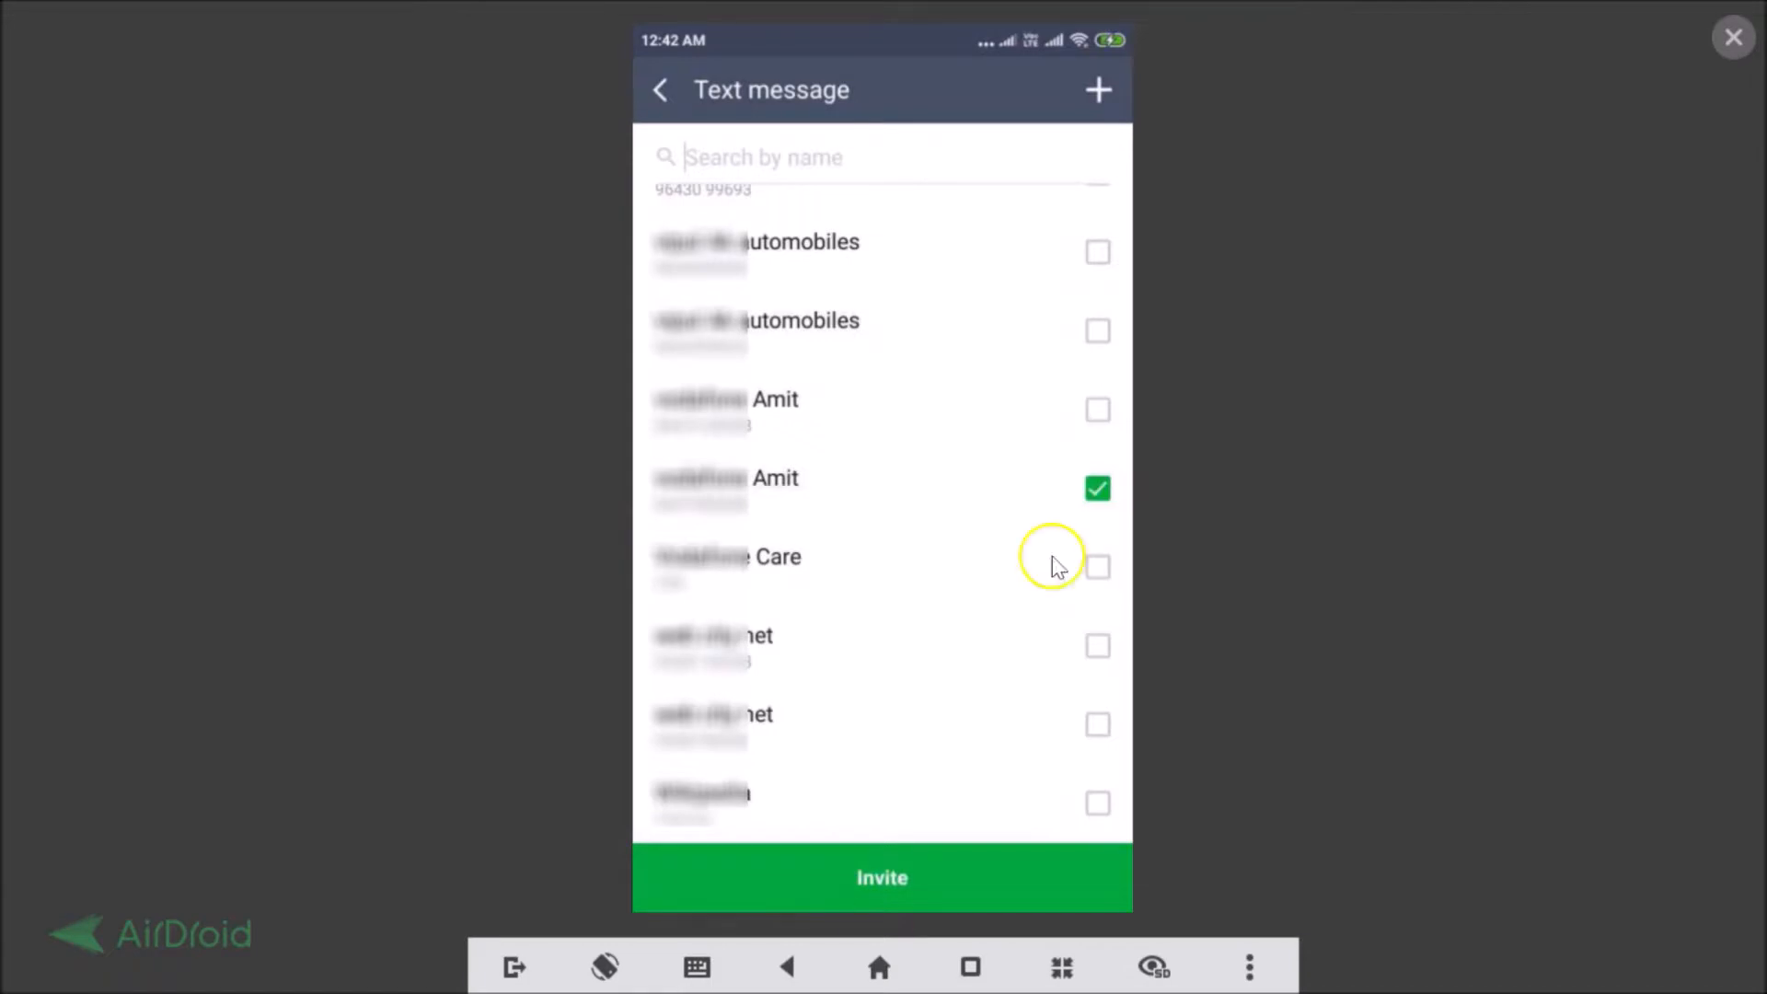
{"action": "mouse_move", "coordinate": [932, 764]}
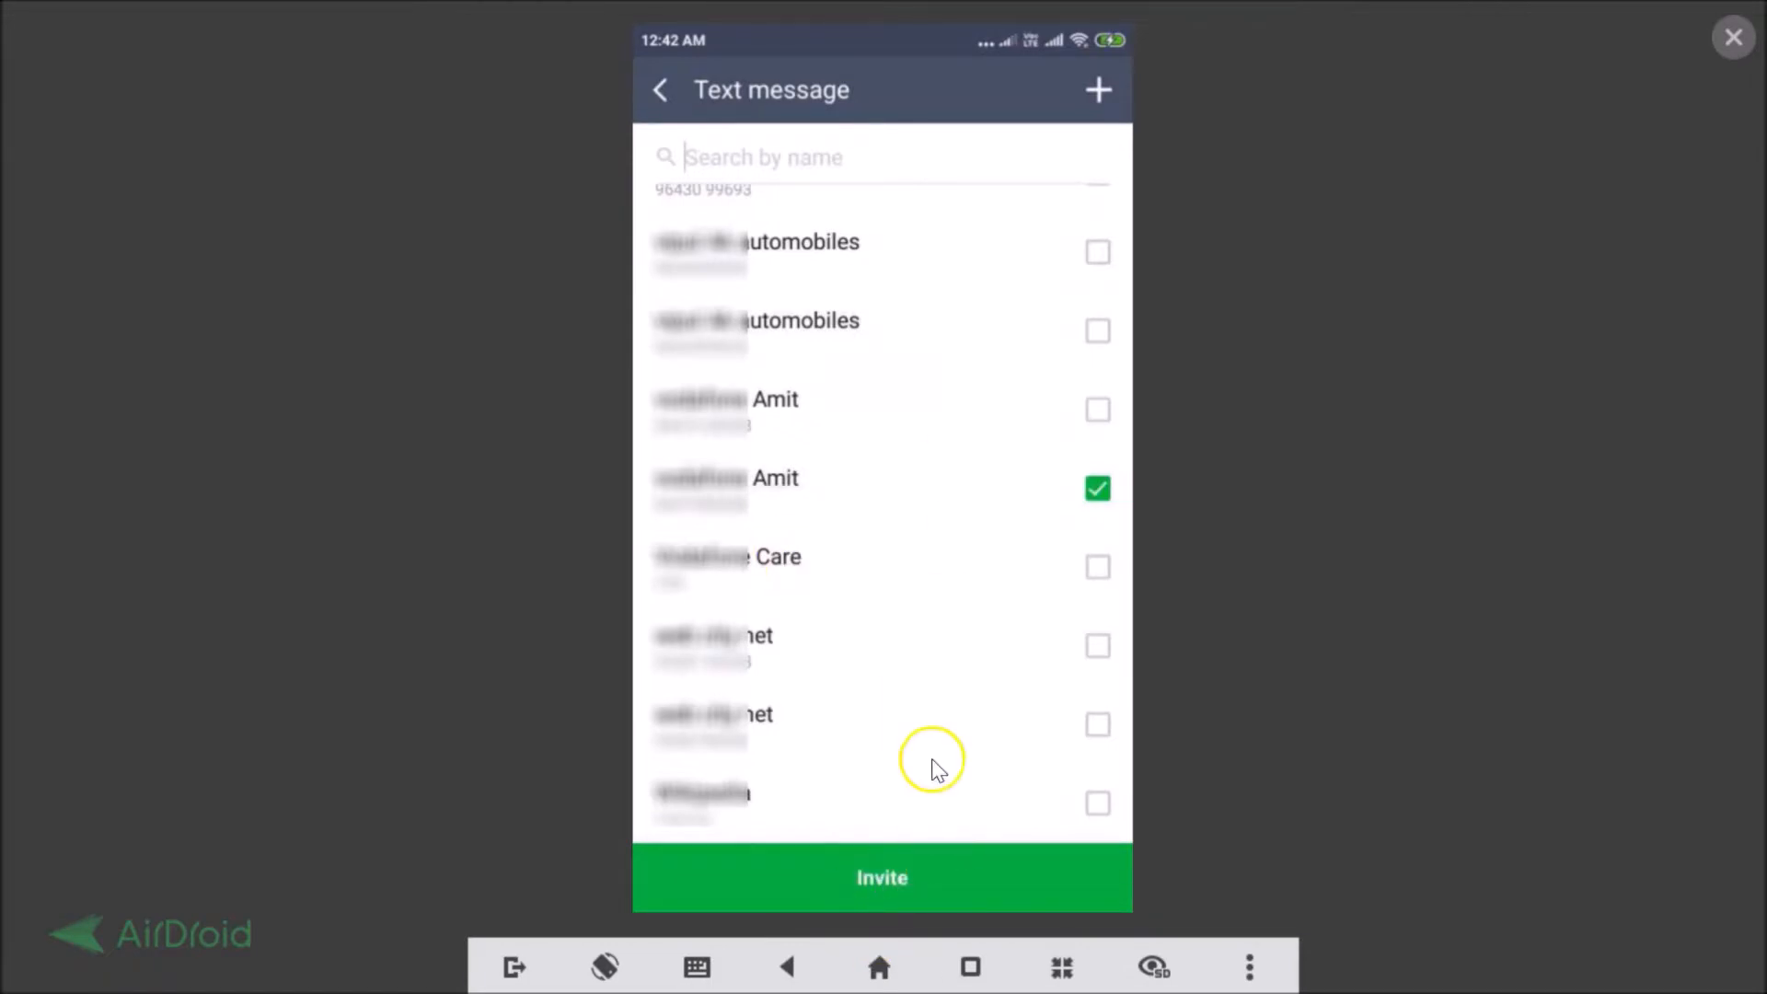
{"action": "mouse_move", "coordinate": [857, 896]}
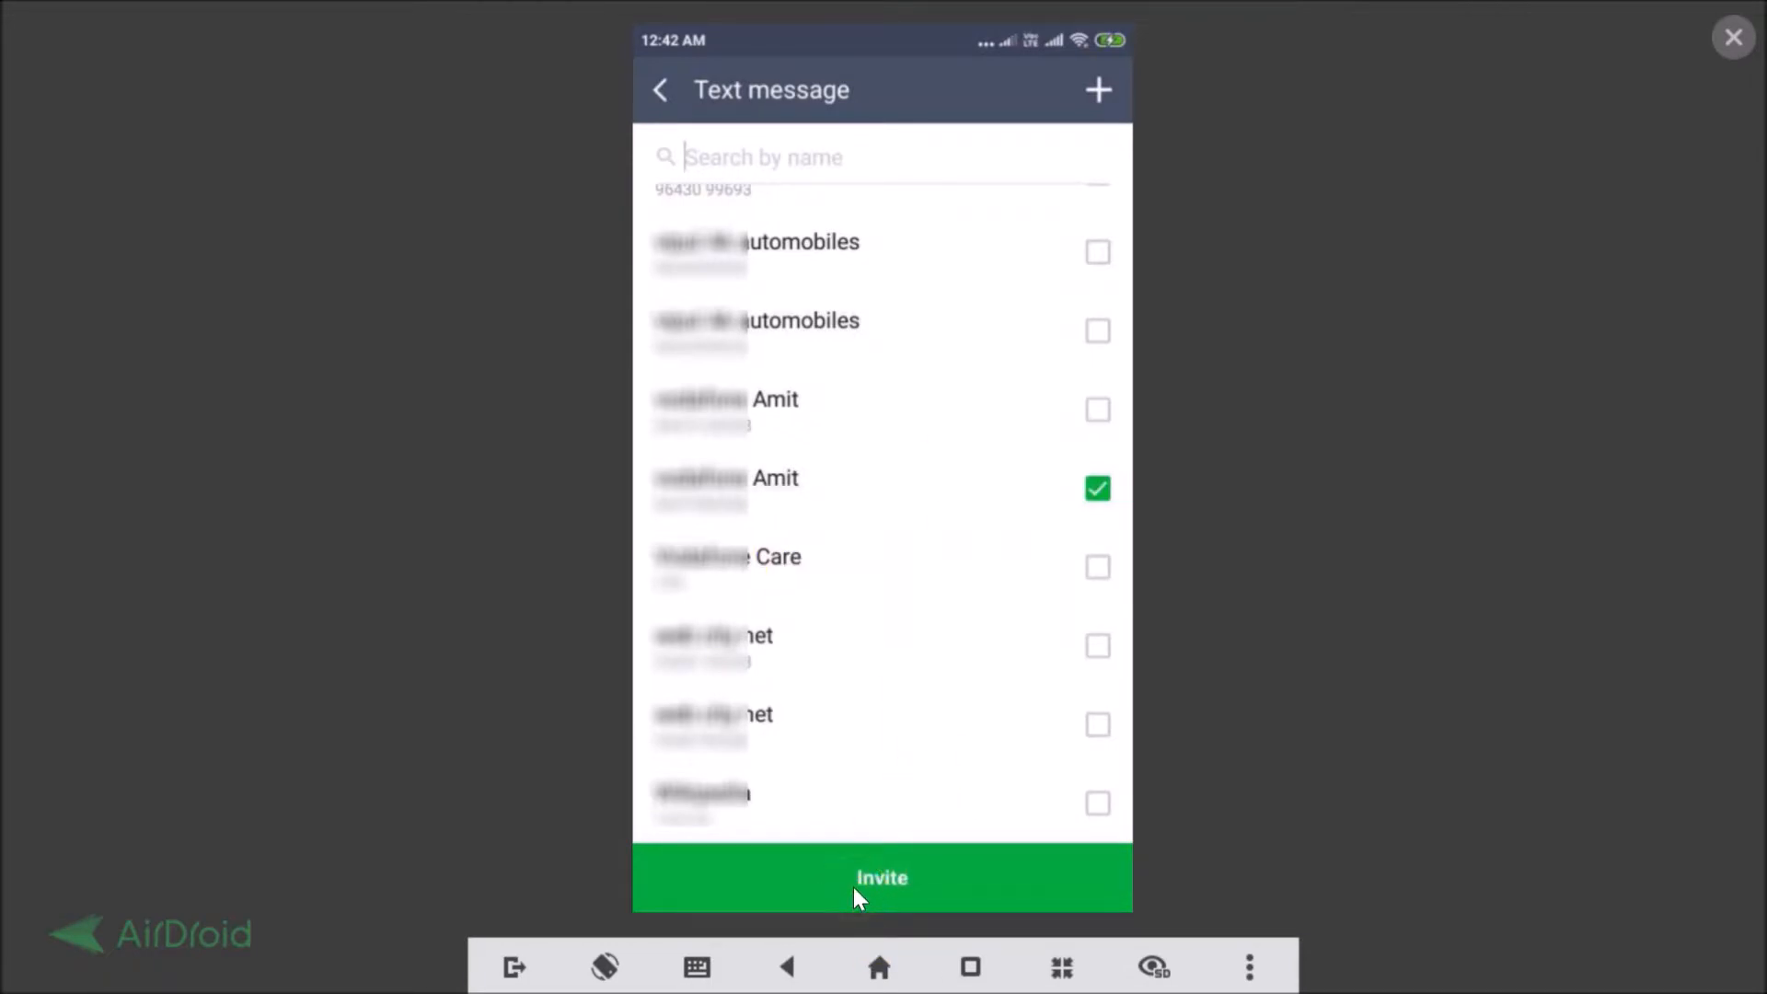
- Send the 'Join me on LINE' invite via Messaging from SIM 1 (airtel)
{"action": "left_click", "coordinate": [882, 878]}
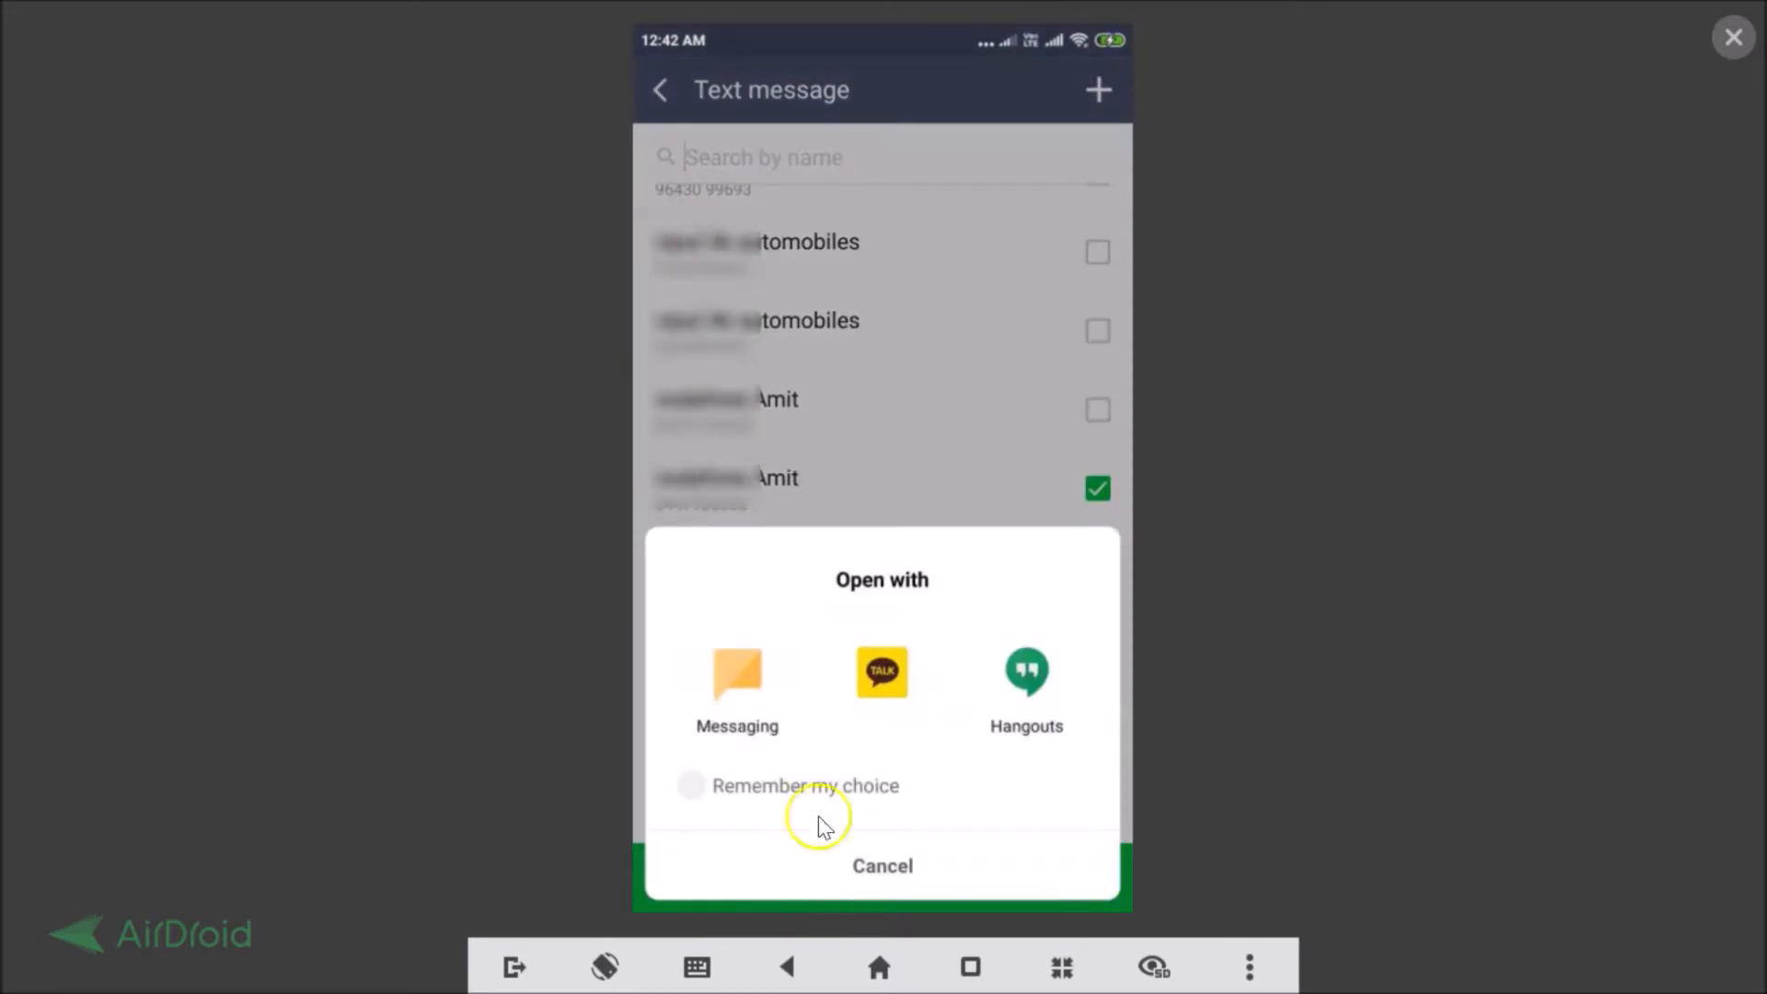
{"action": "mouse_move", "coordinate": [736, 673]}
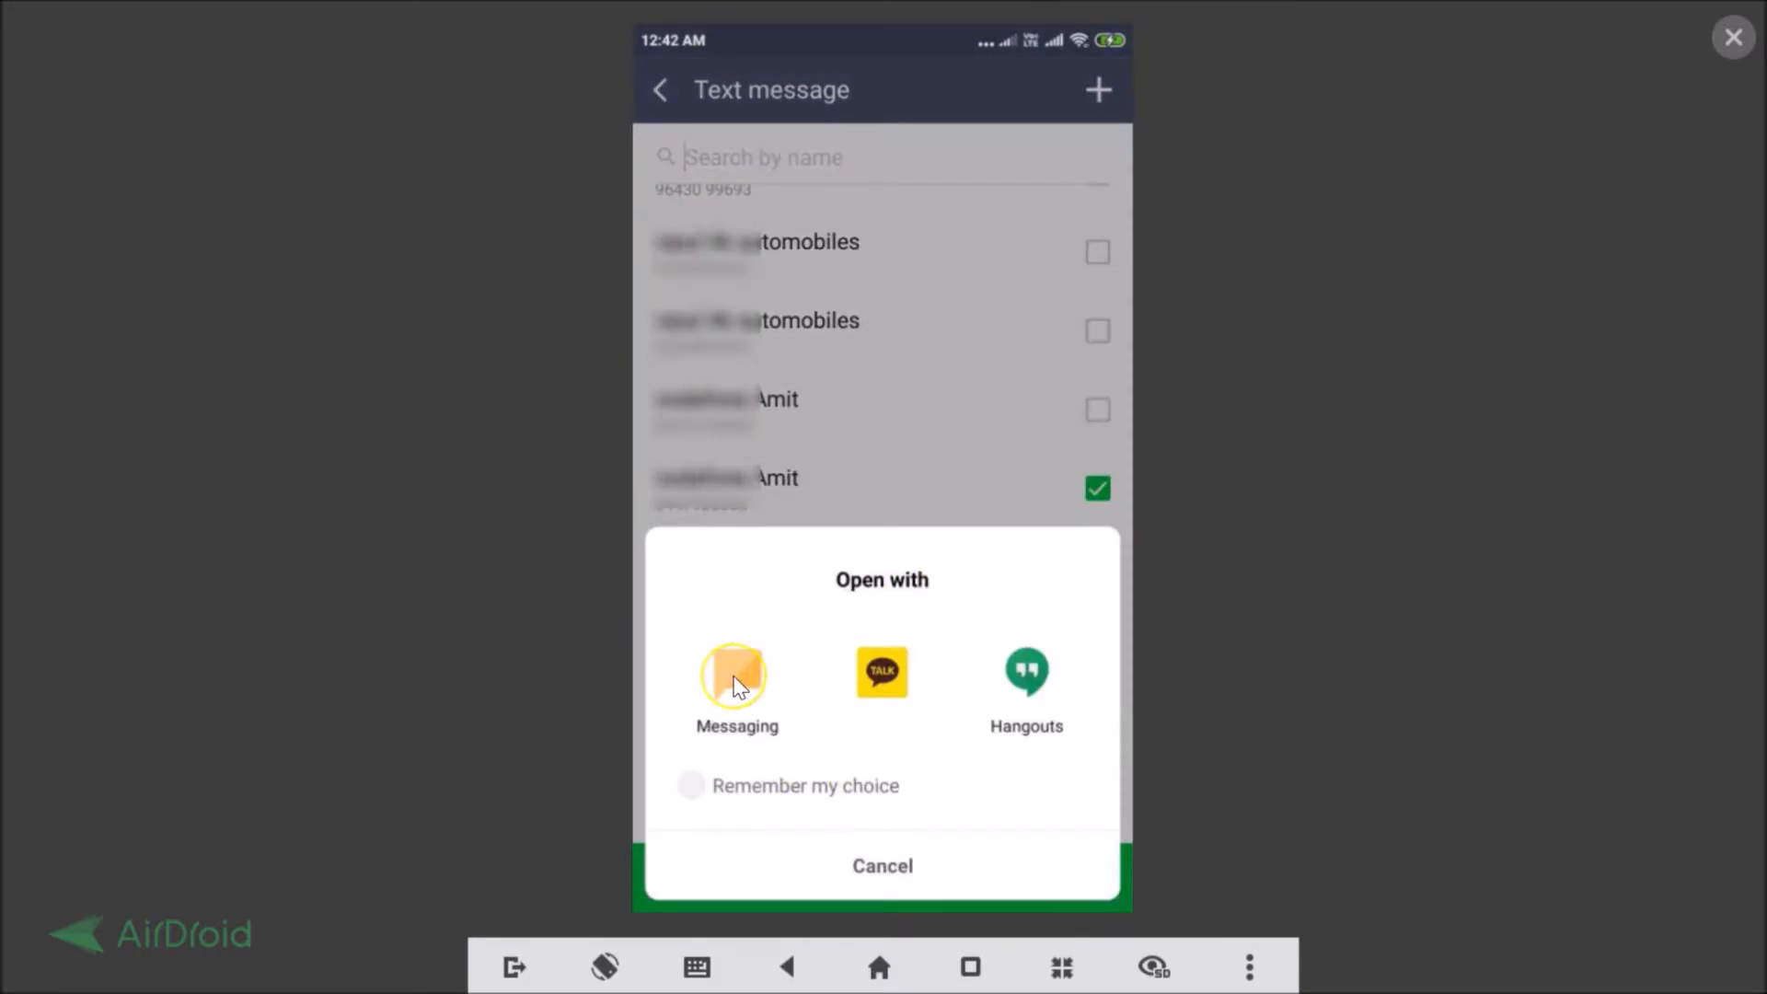
{"action": "left_click", "coordinate": [736, 673]}
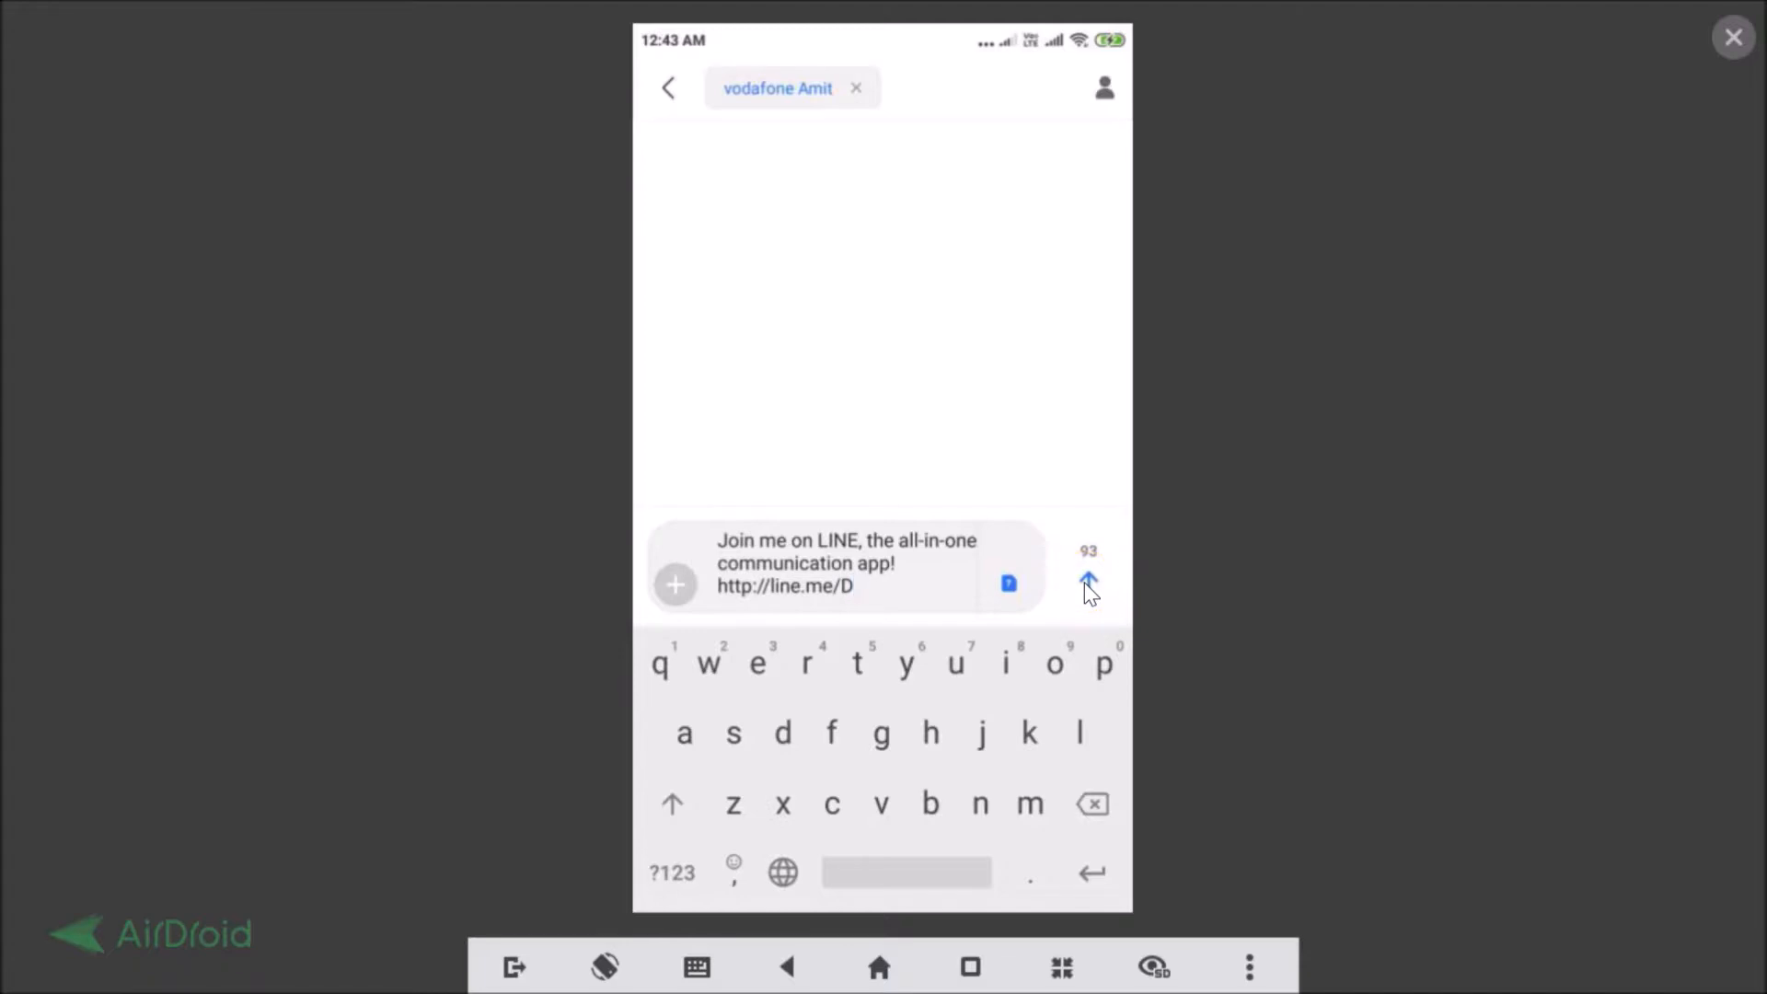
{"action": "left_click", "coordinate": [1086, 582]}
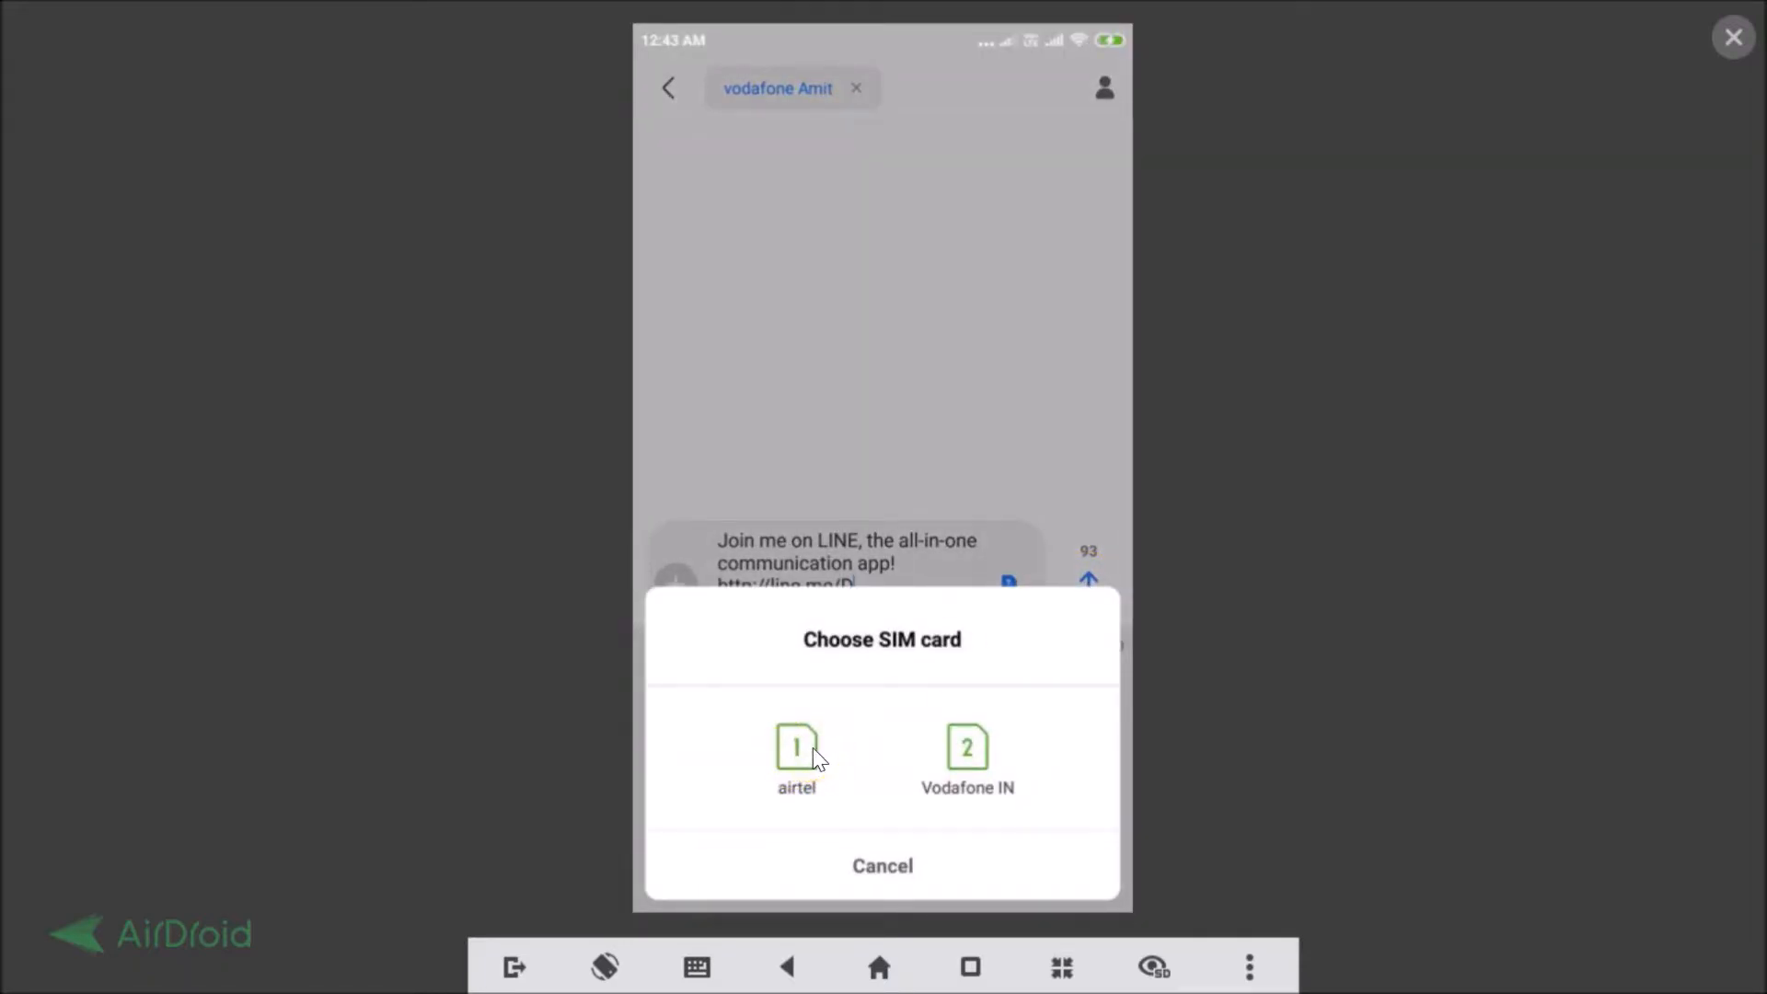
{"action": "left_click", "coordinate": [795, 761]}
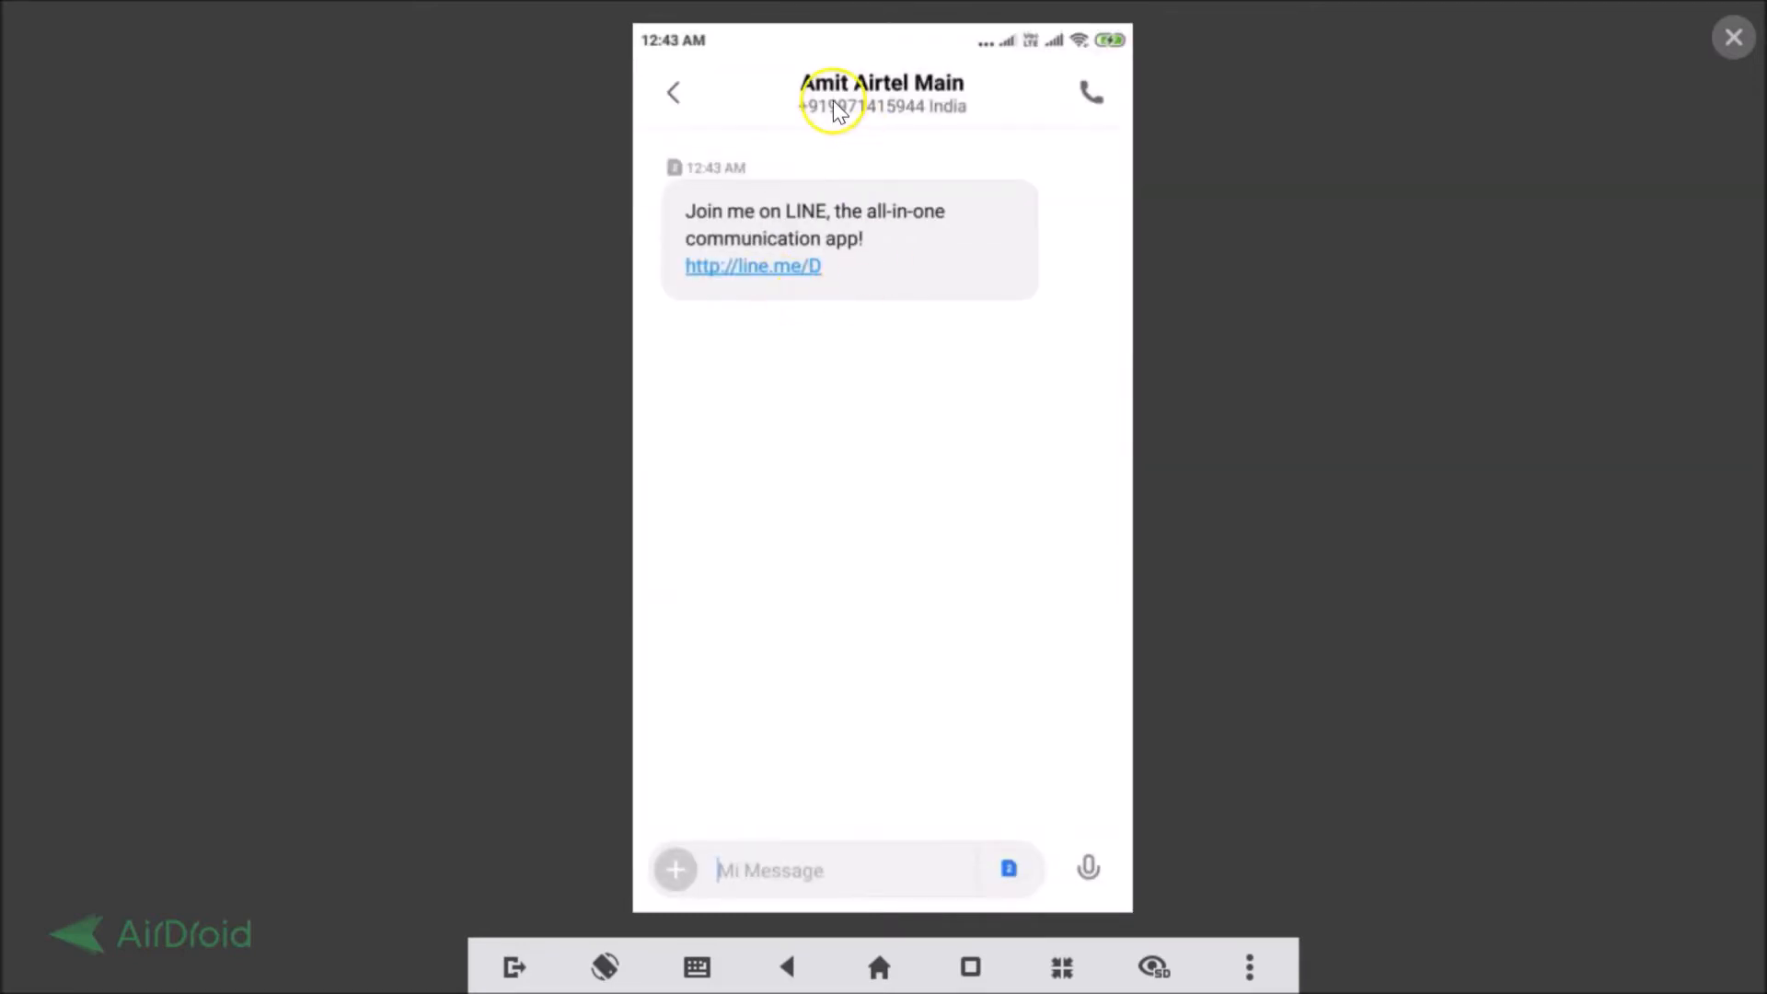
{"action": "mouse_move", "coordinate": [883, 233]}
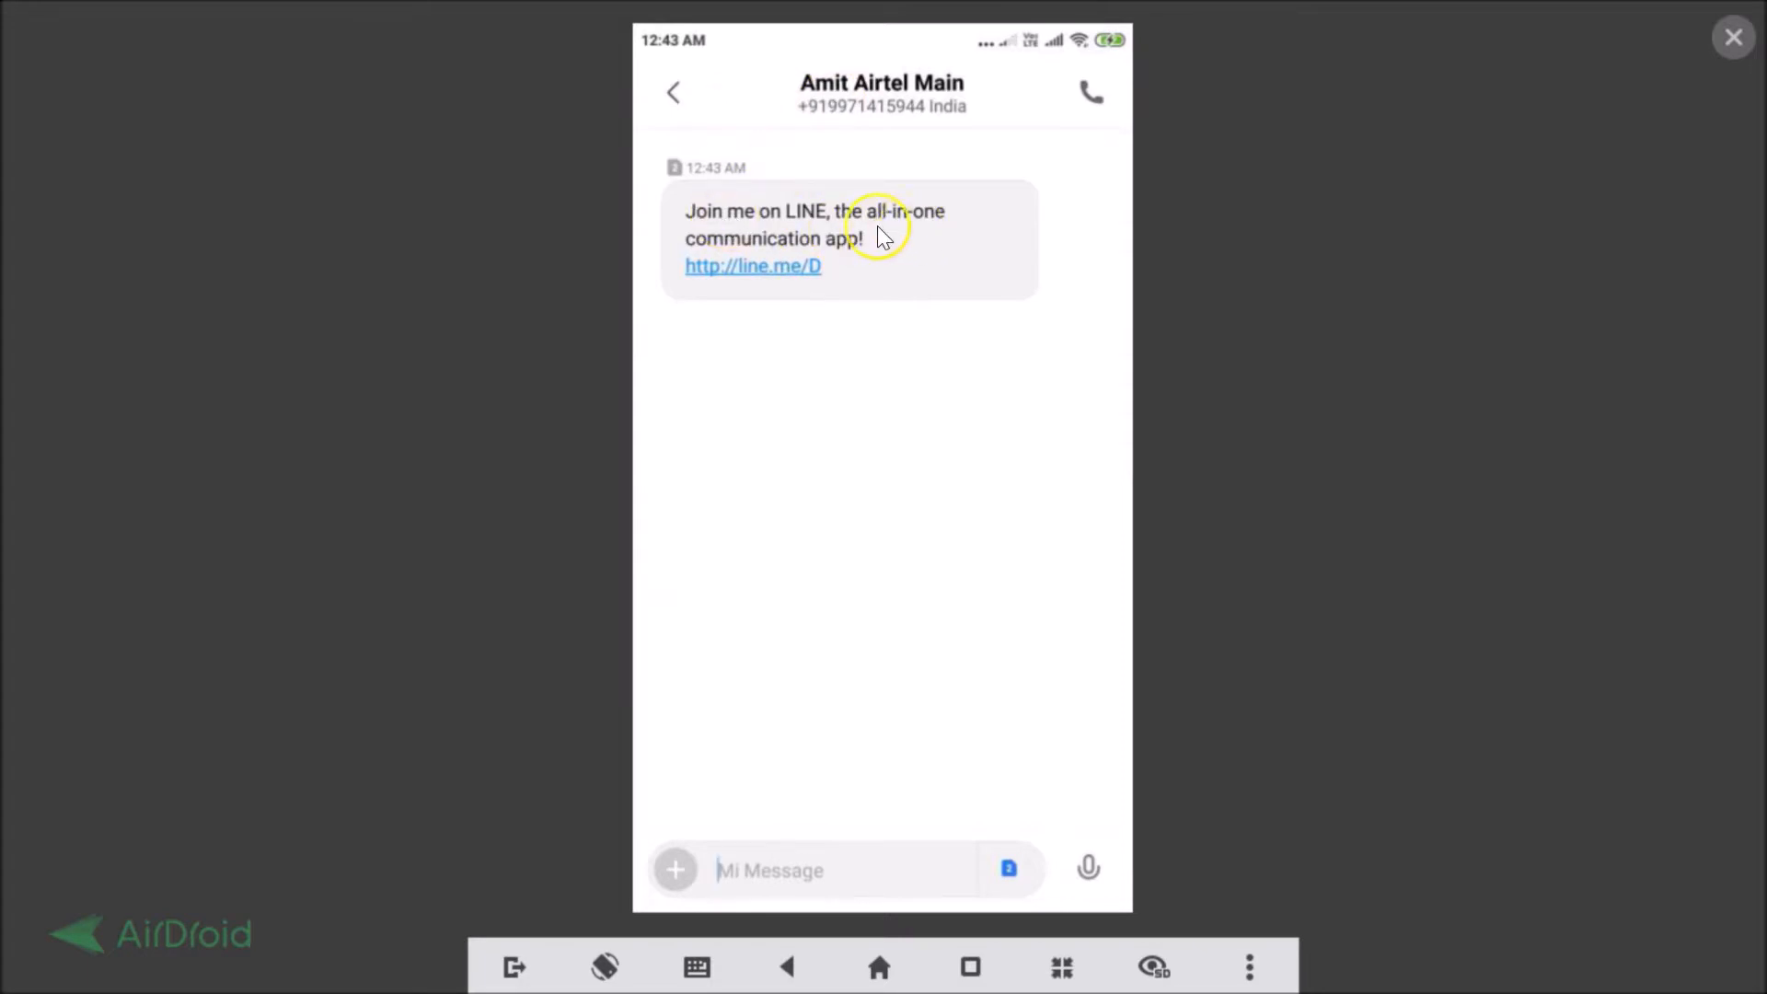
{"action": "mouse_move", "coordinate": [898, 287]}
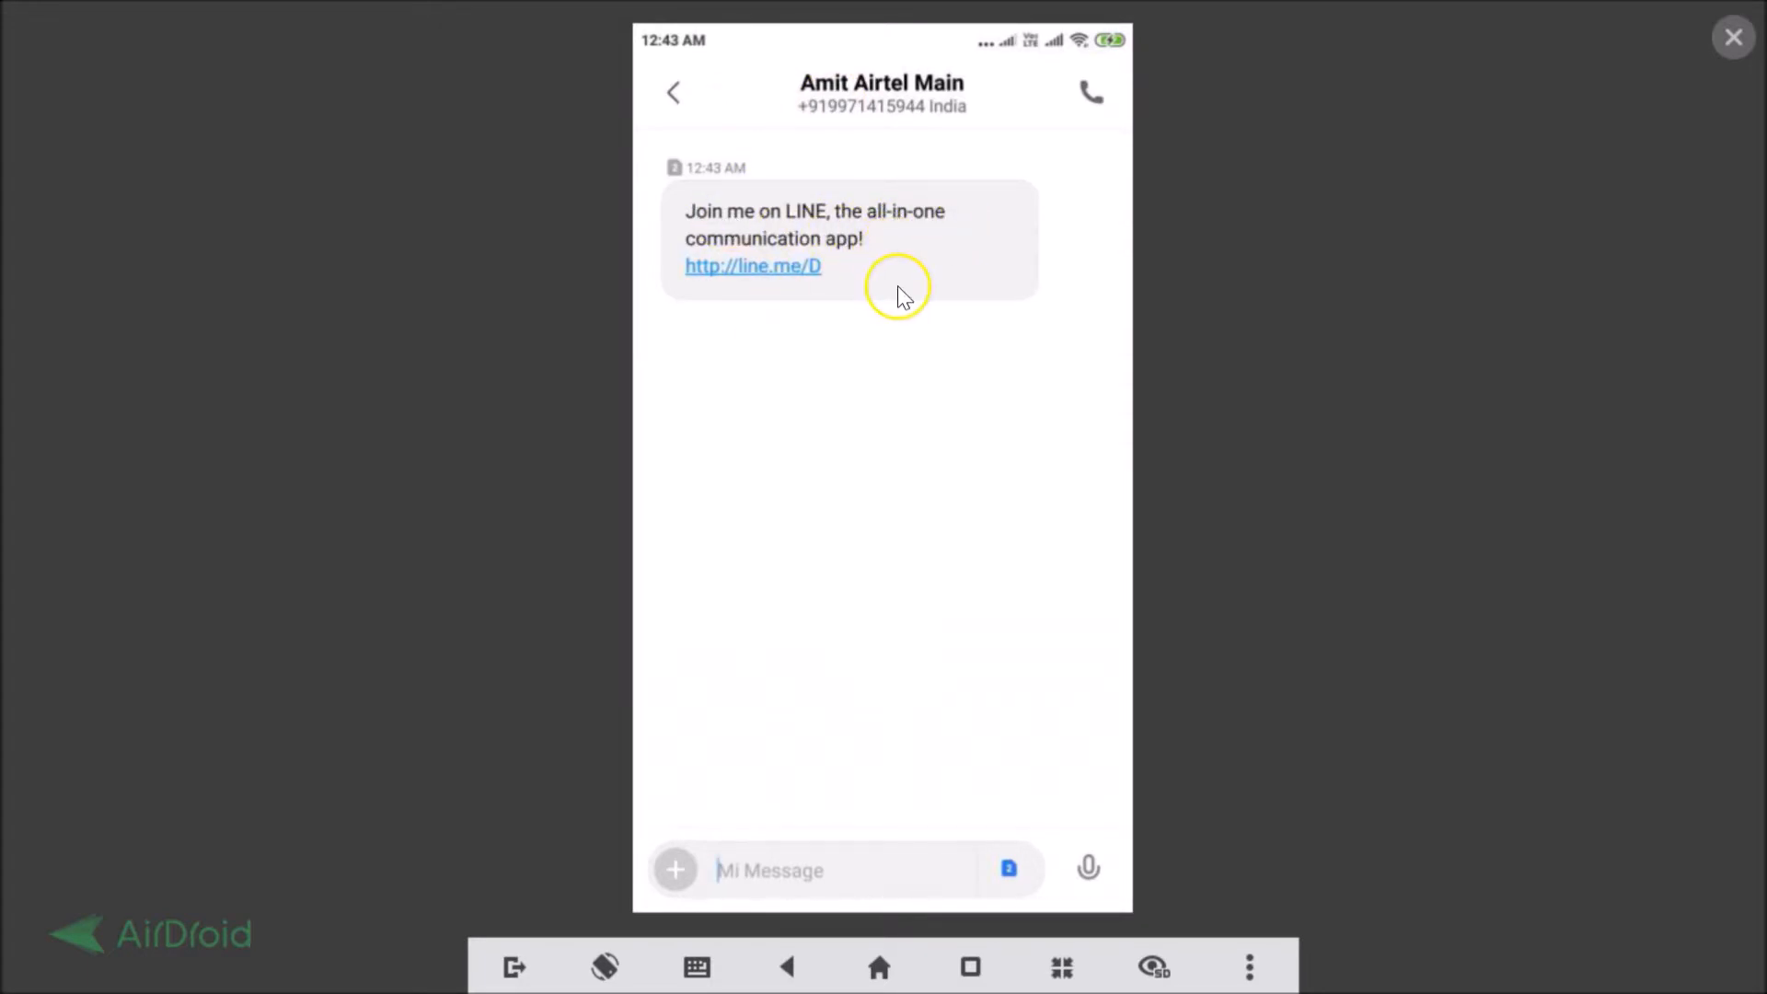
{"action": "mouse_move", "coordinate": [902, 296]}
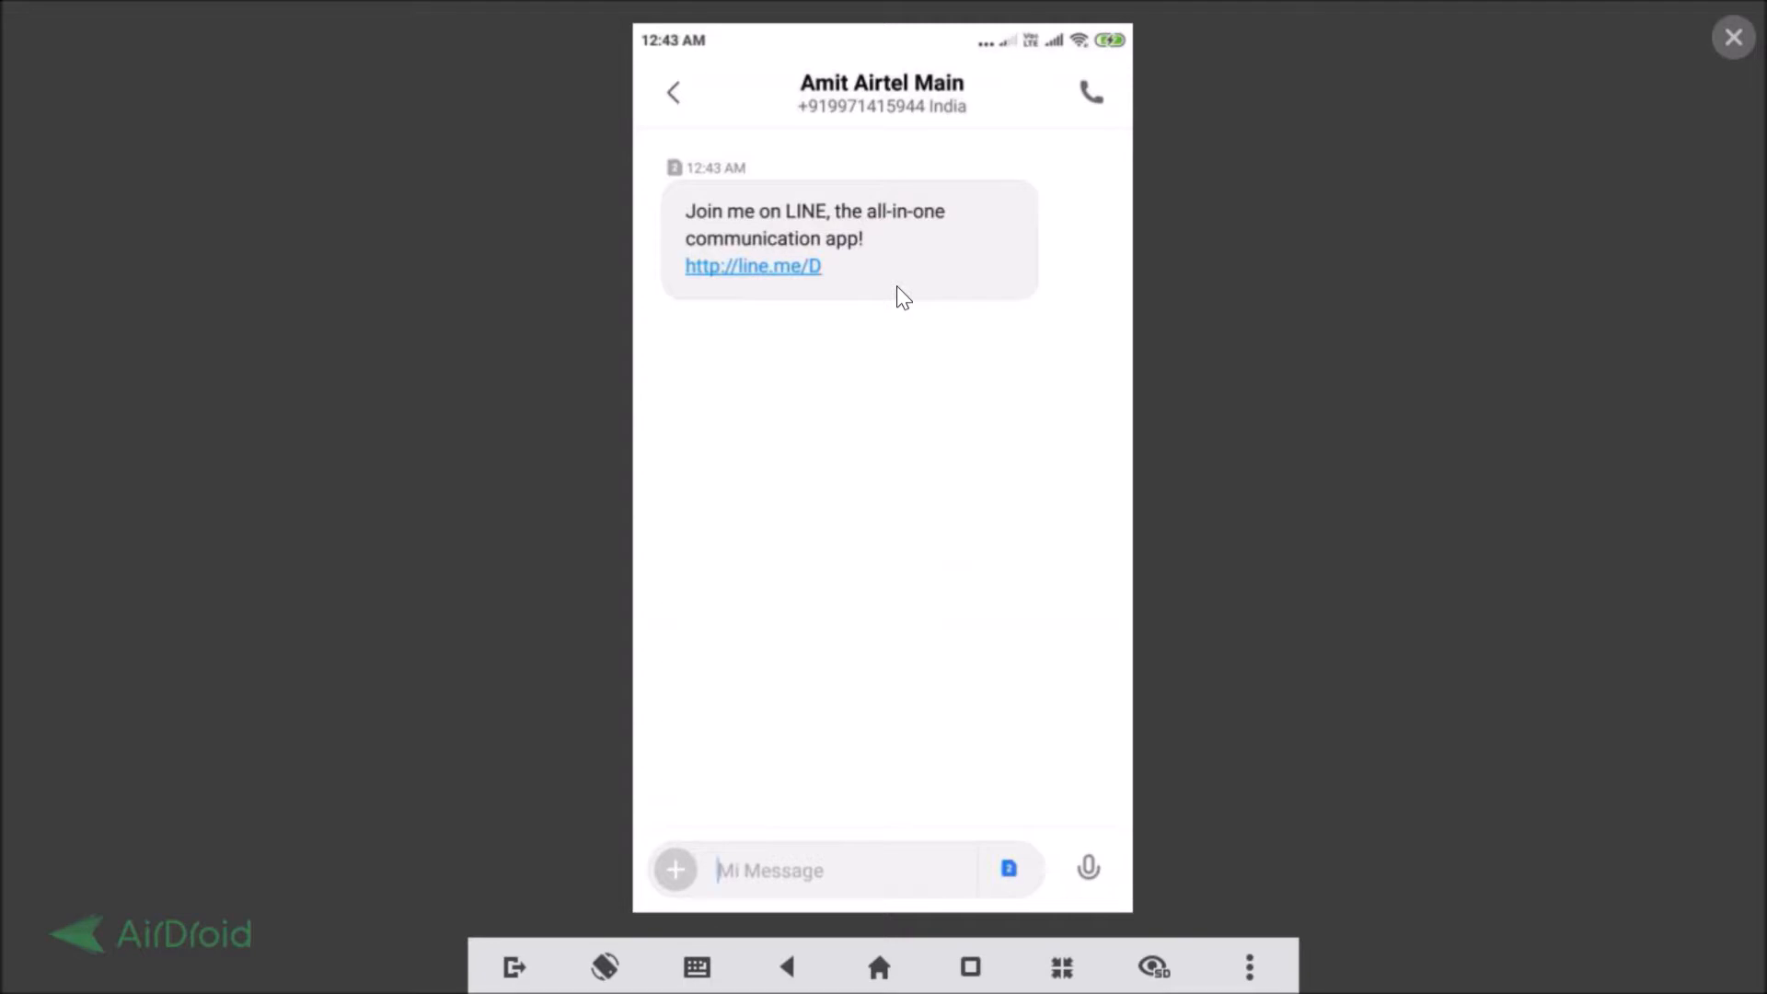
- Tap the line.me join link in the sent SMS invitation
{"action": "left_click", "coordinate": [753, 266]}
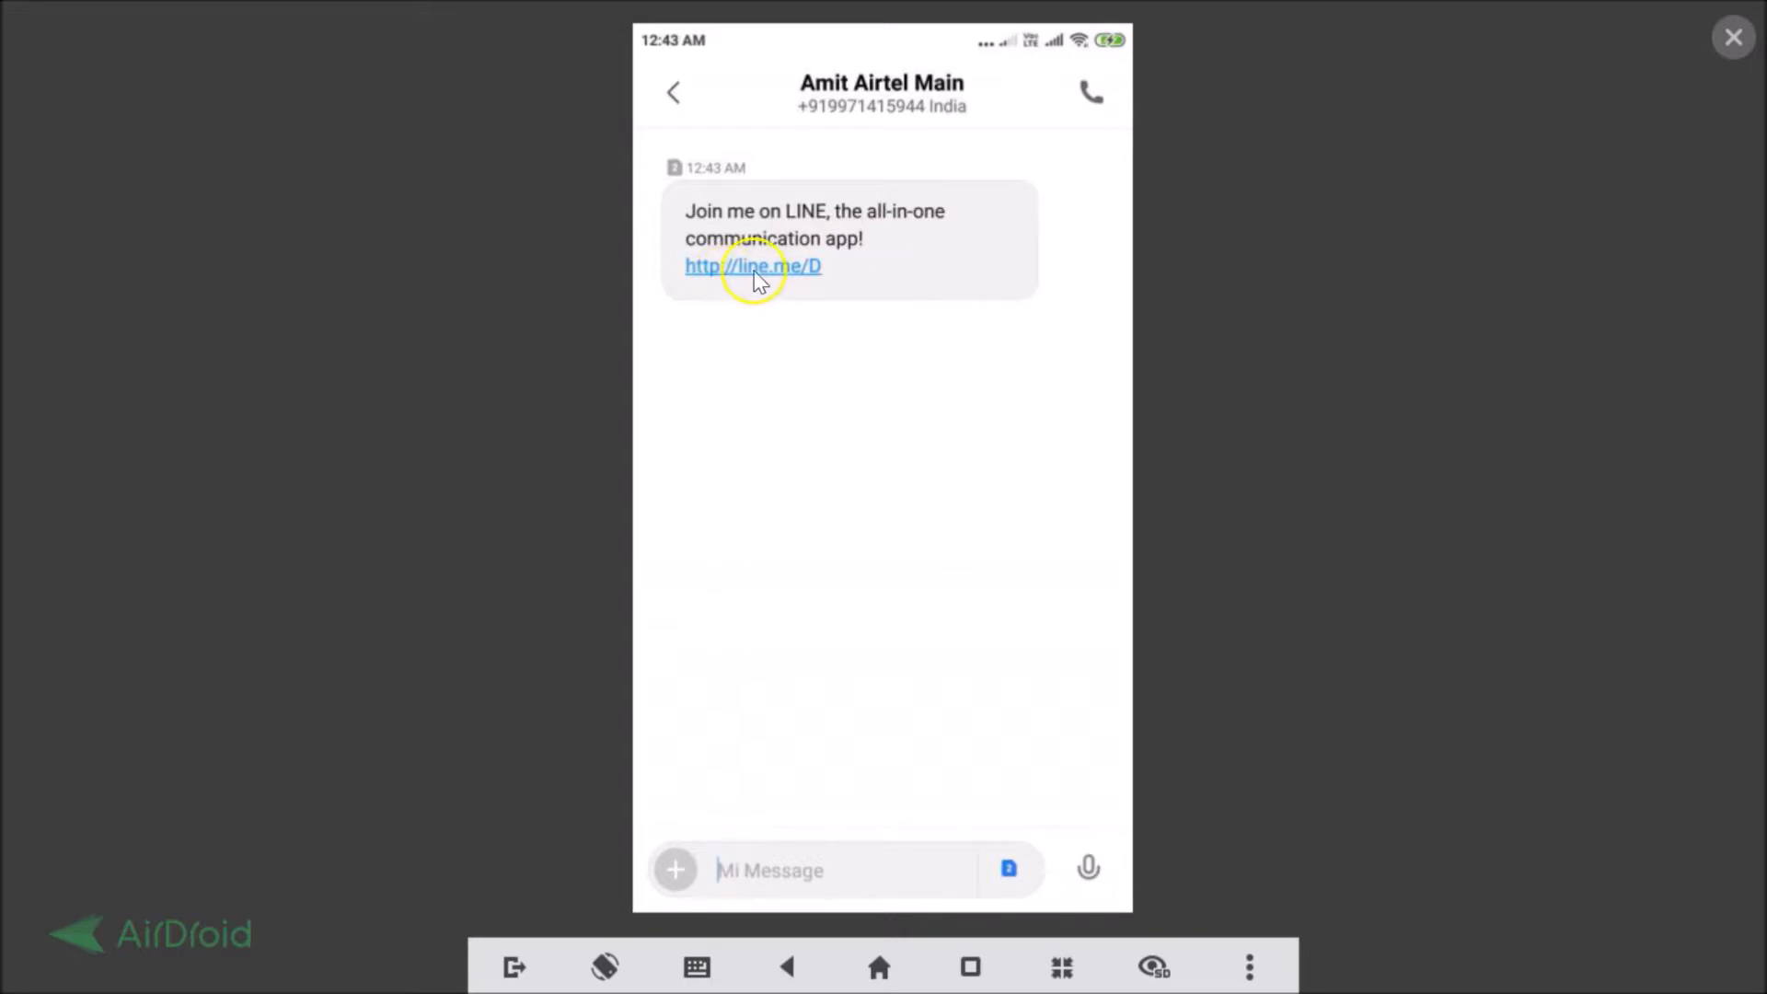
{"action": "mouse_move", "coordinate": [812, 386]}
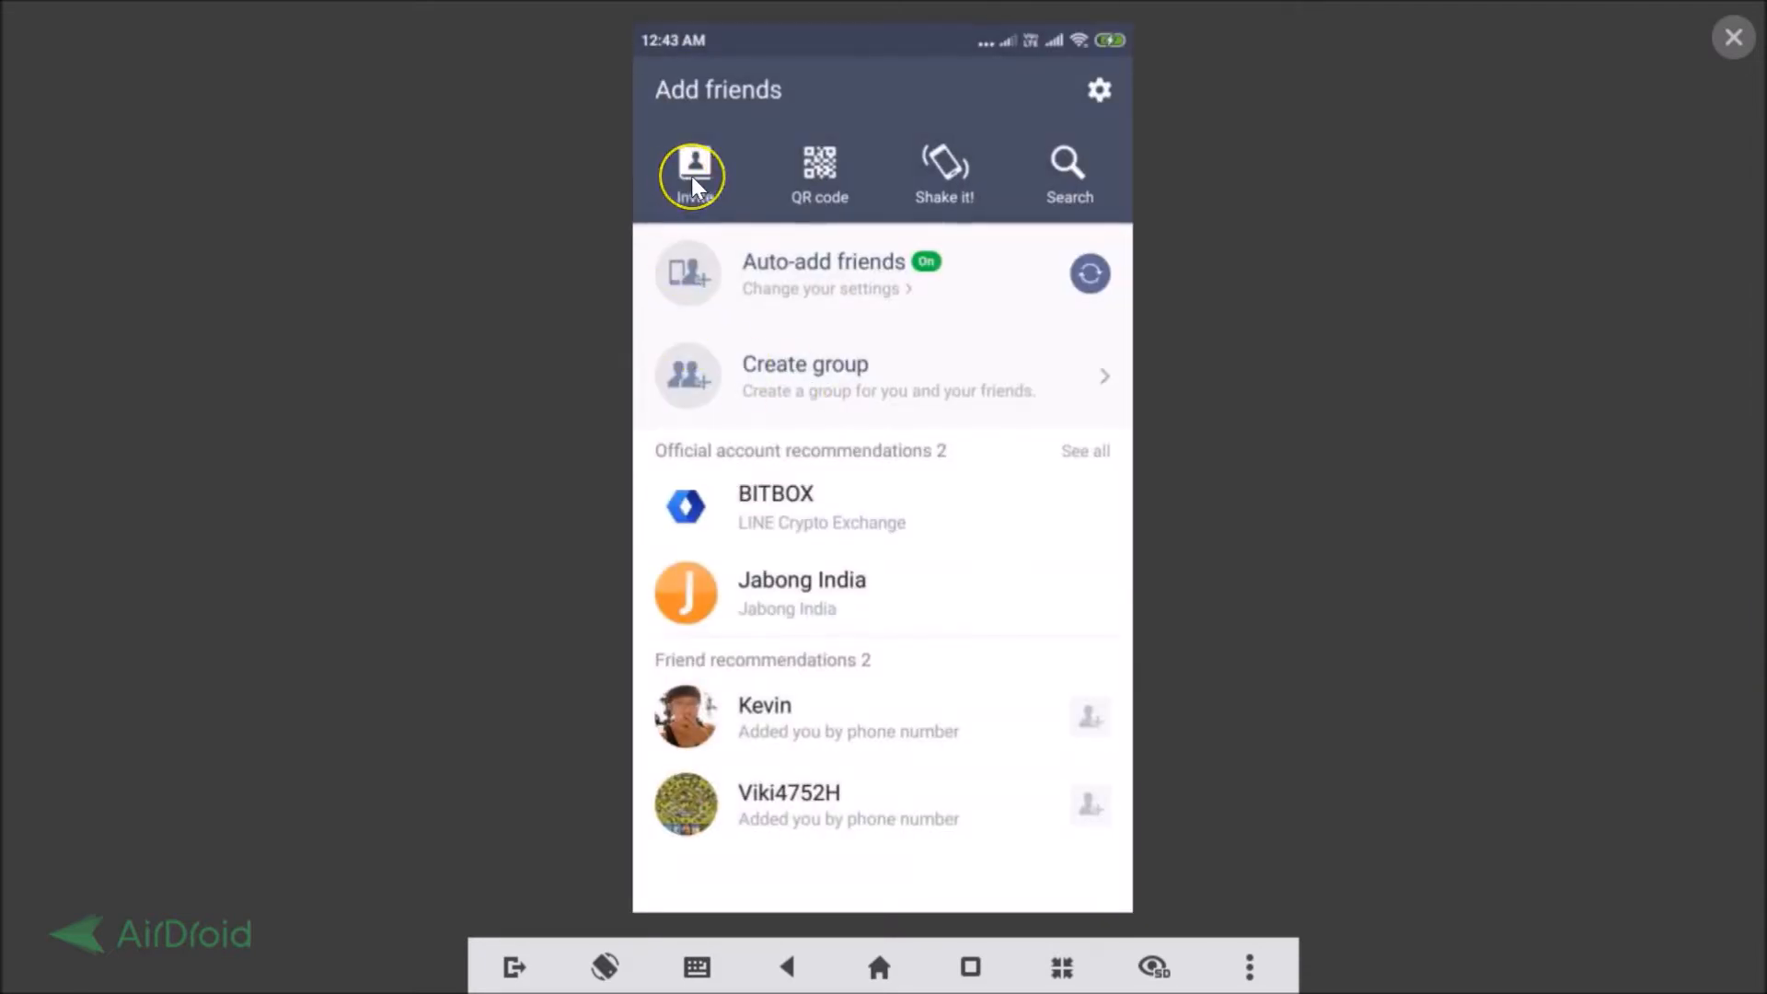
- Share the LINE invitation to WhatsApp through Invite's Share option
{"action": "left_click", "coordinate": [694, 175]}
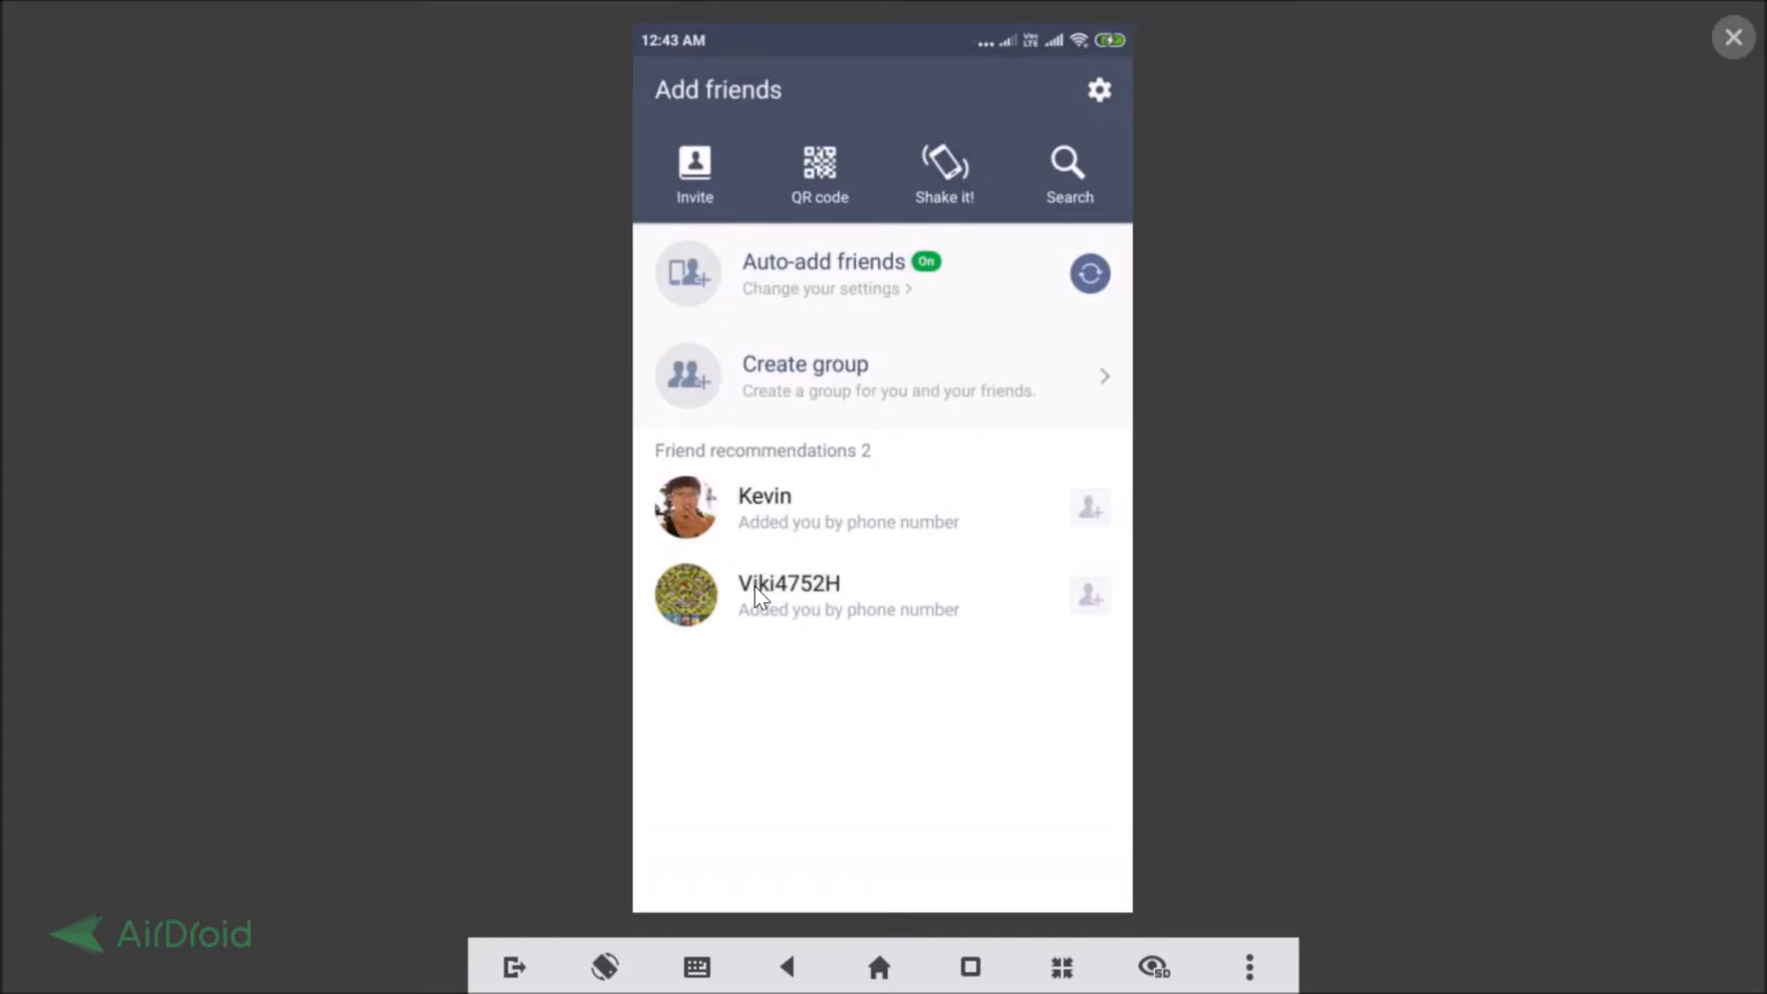
{"action": "left_click", "coordinate": [694, 175]}
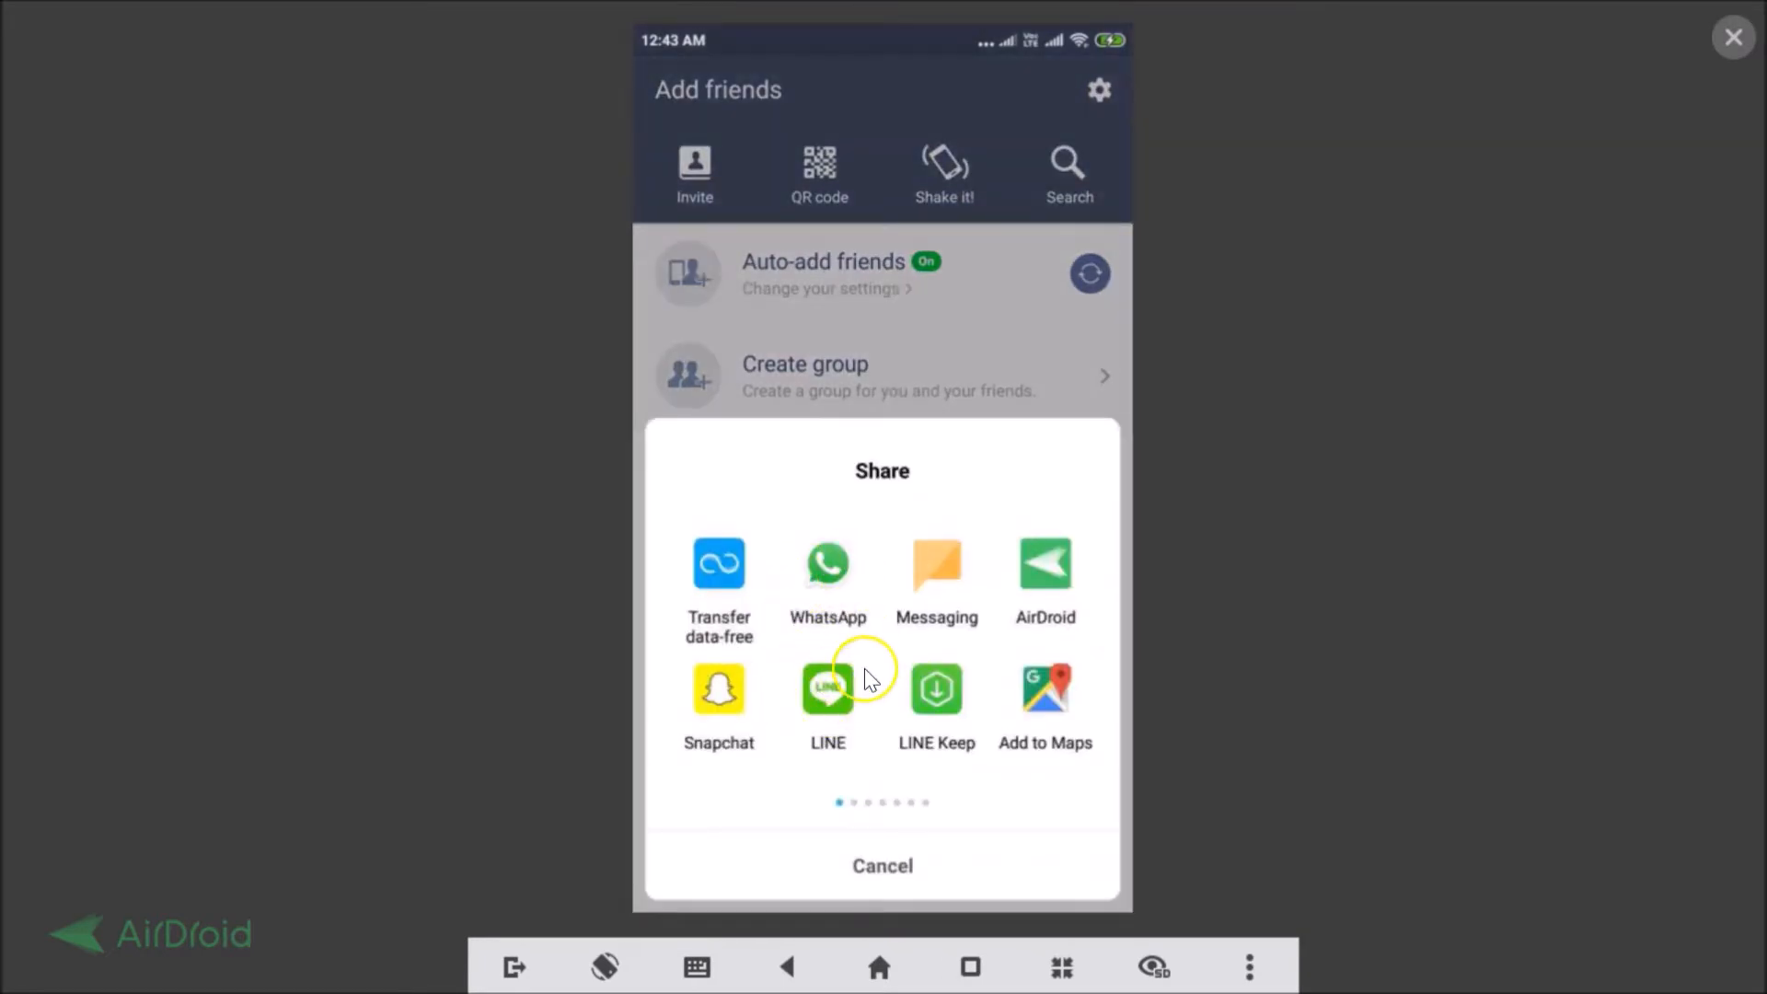
{"action": "mouse_move", "coordinate": [1043, 646]}
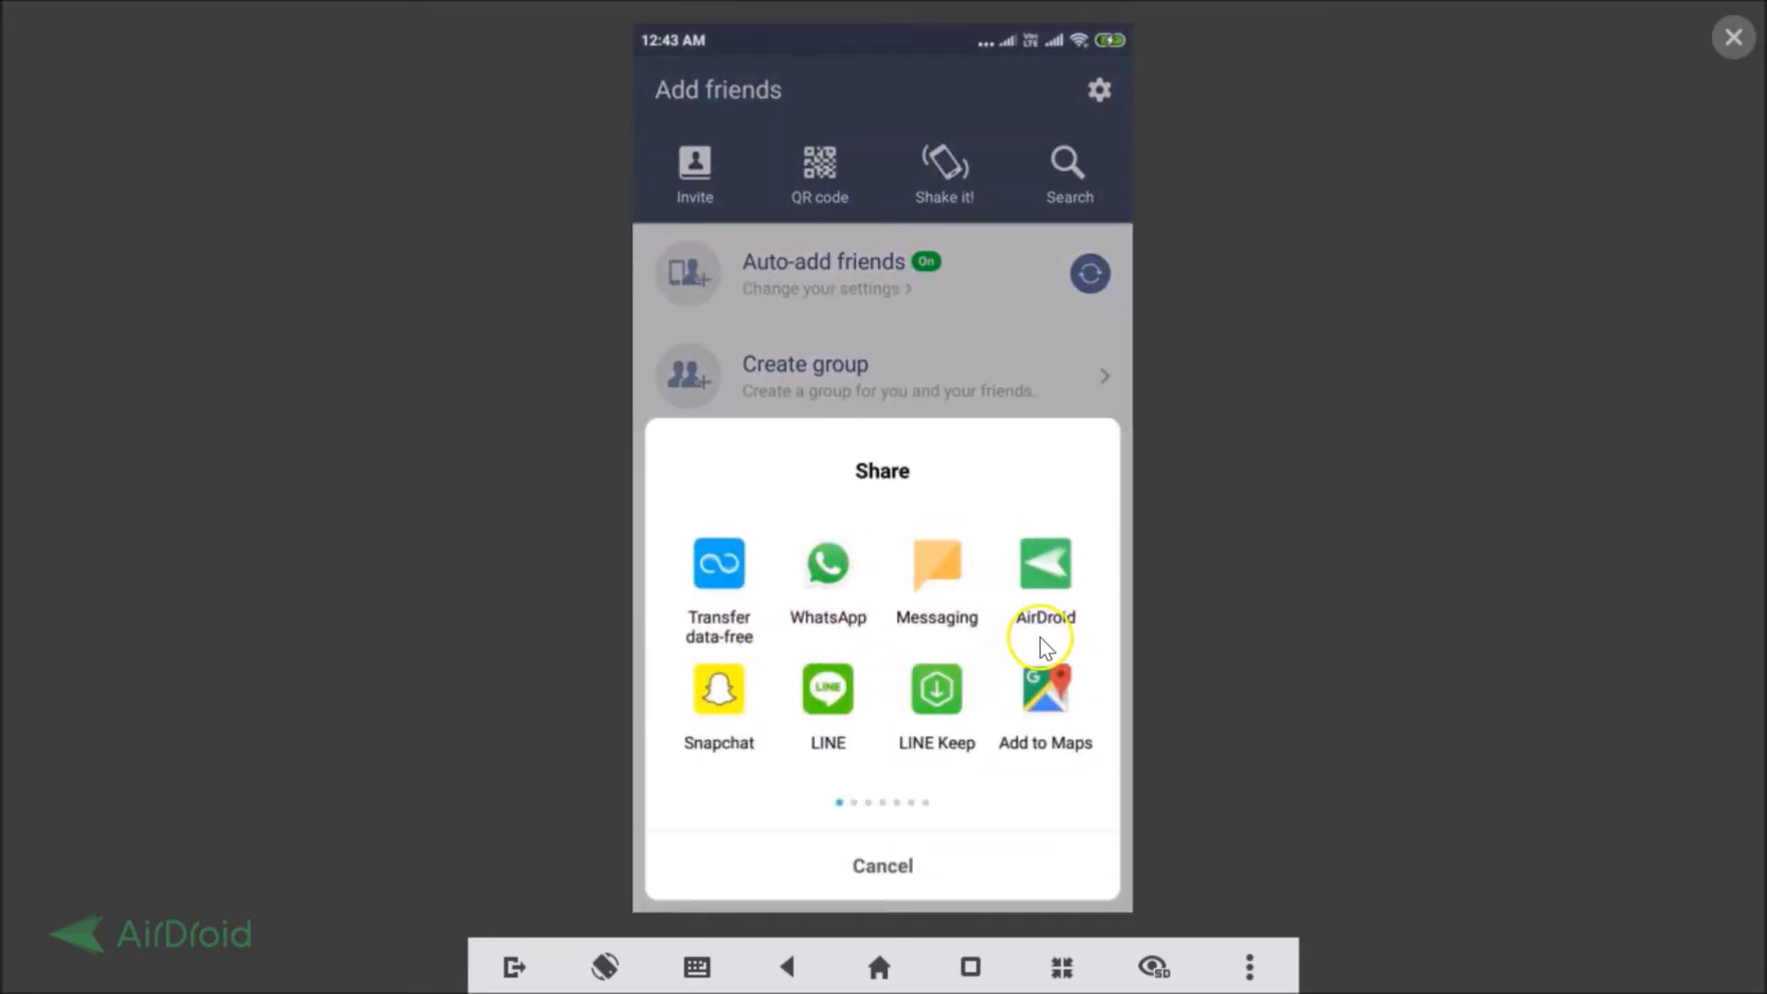
{"action": "mouse_move", "coordinate": [944, 671]}
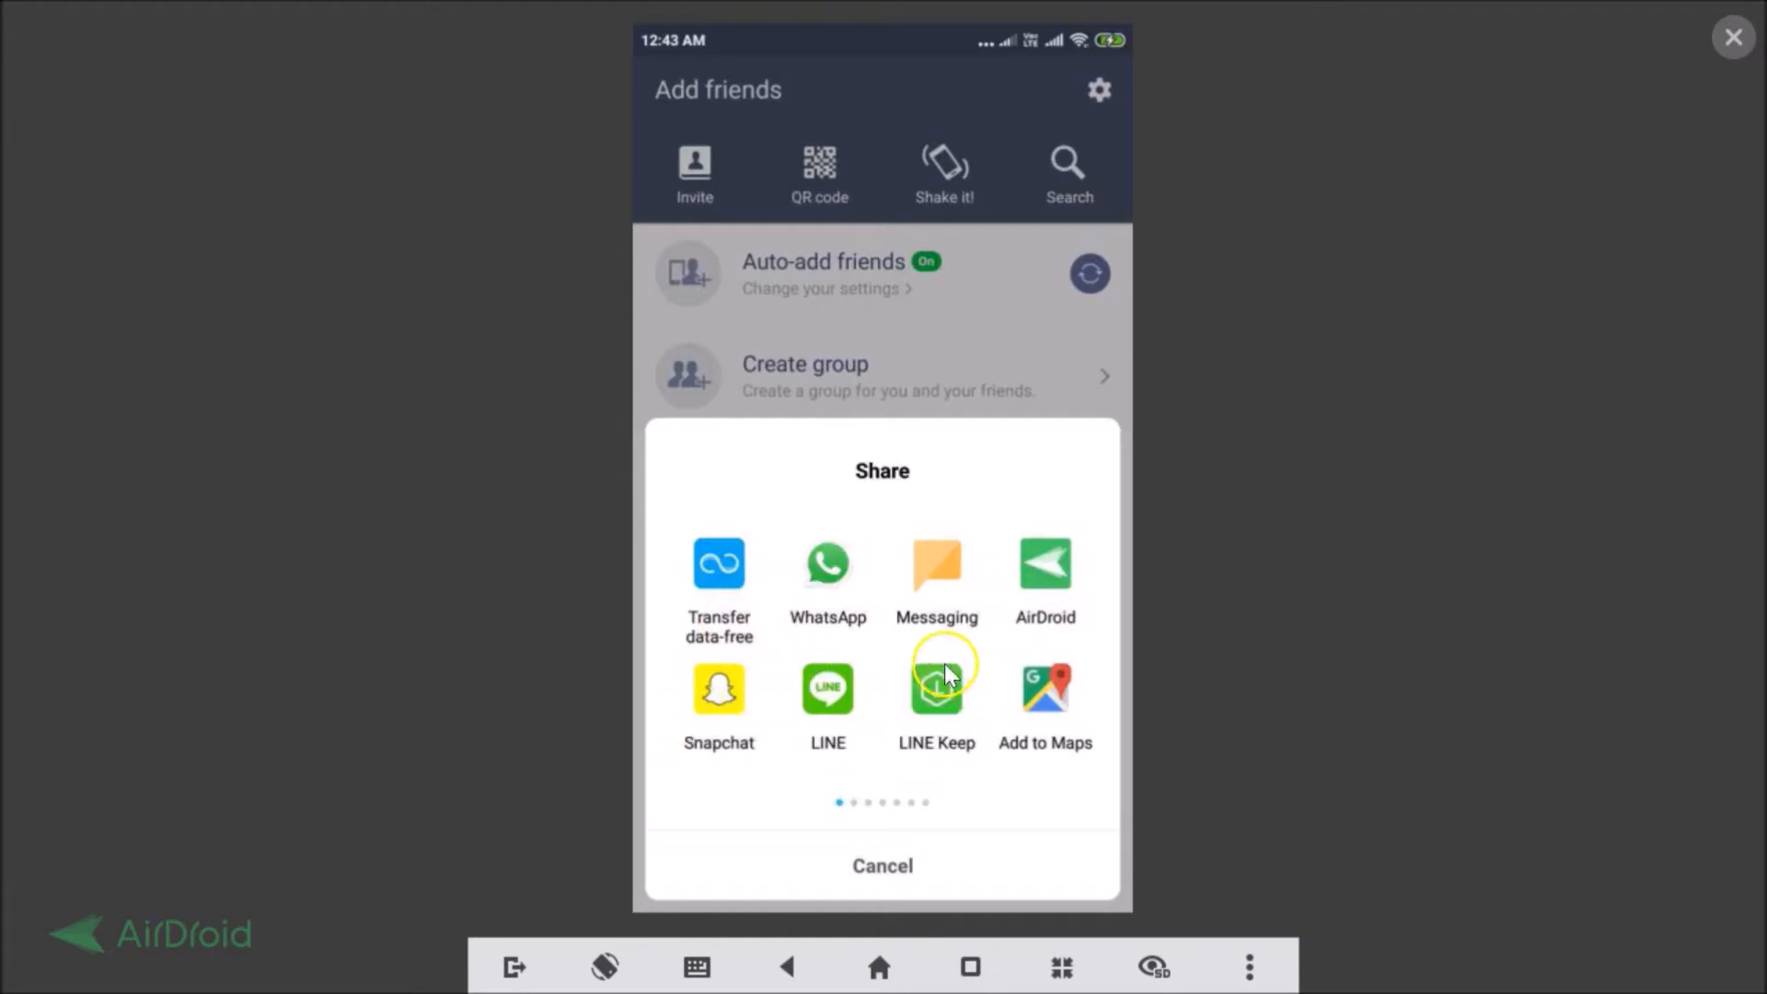
{"action": "mouse_move", "coordinate": [853, 657]}
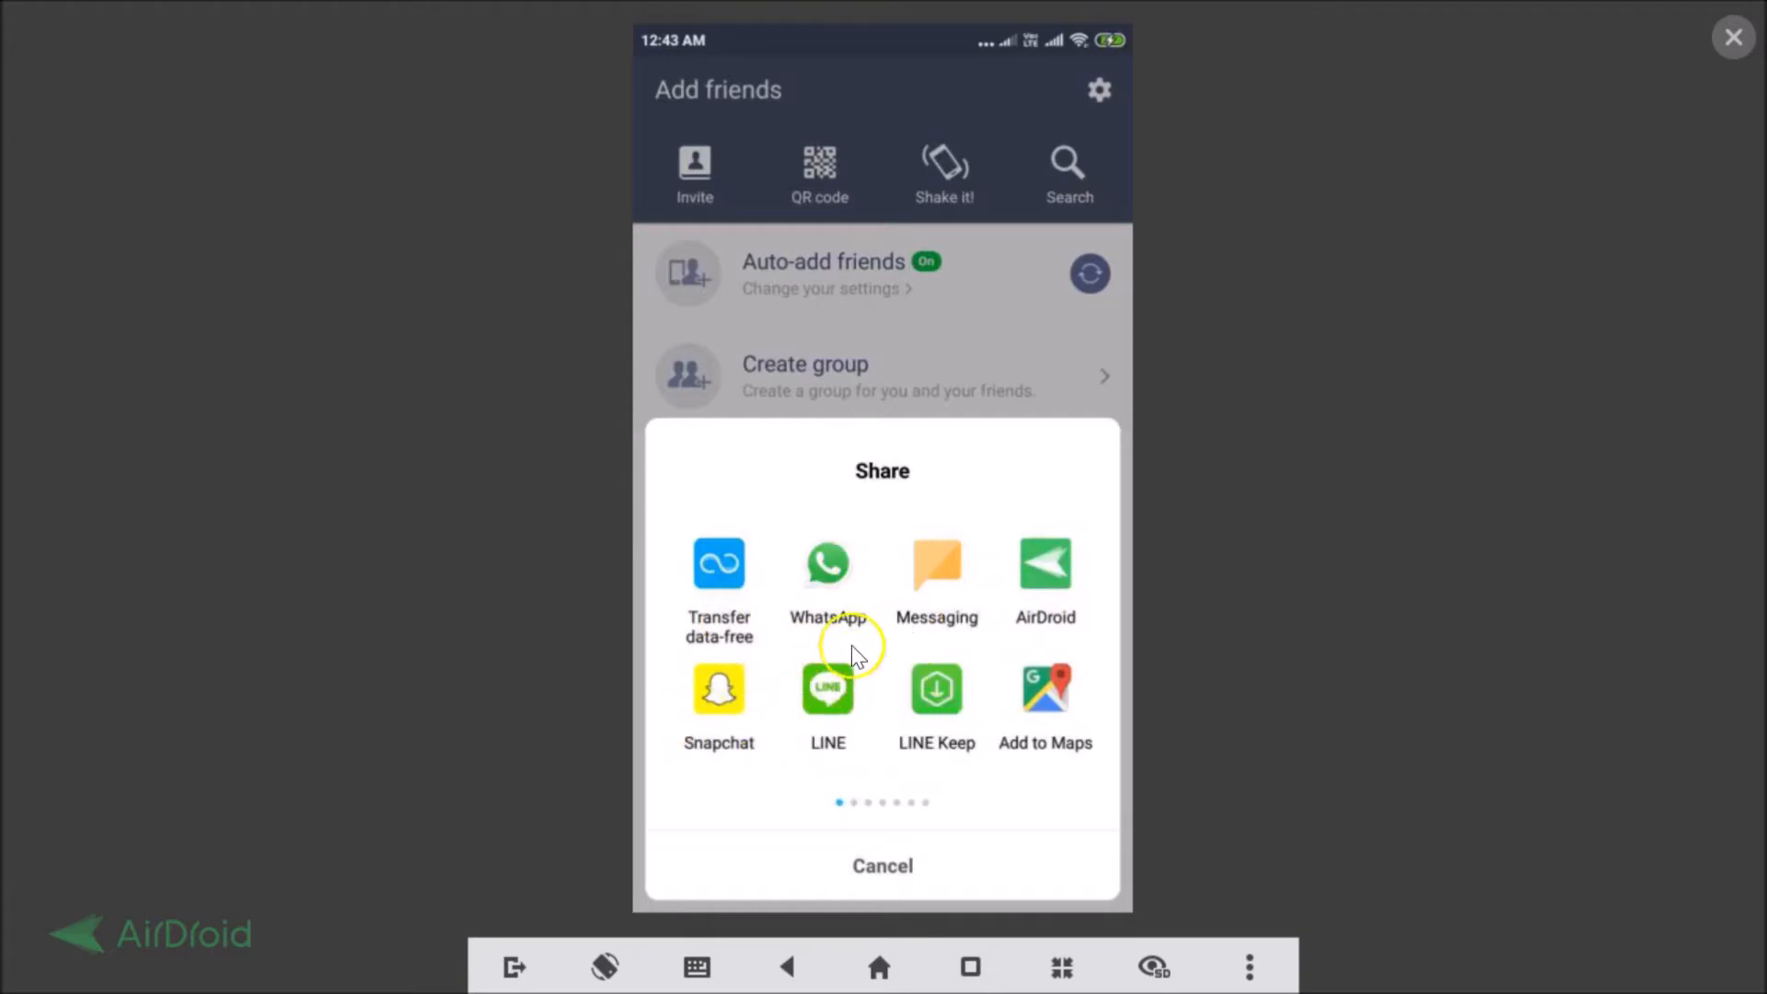
{"action": "mouse_move", "coordinate": [913, 809]}
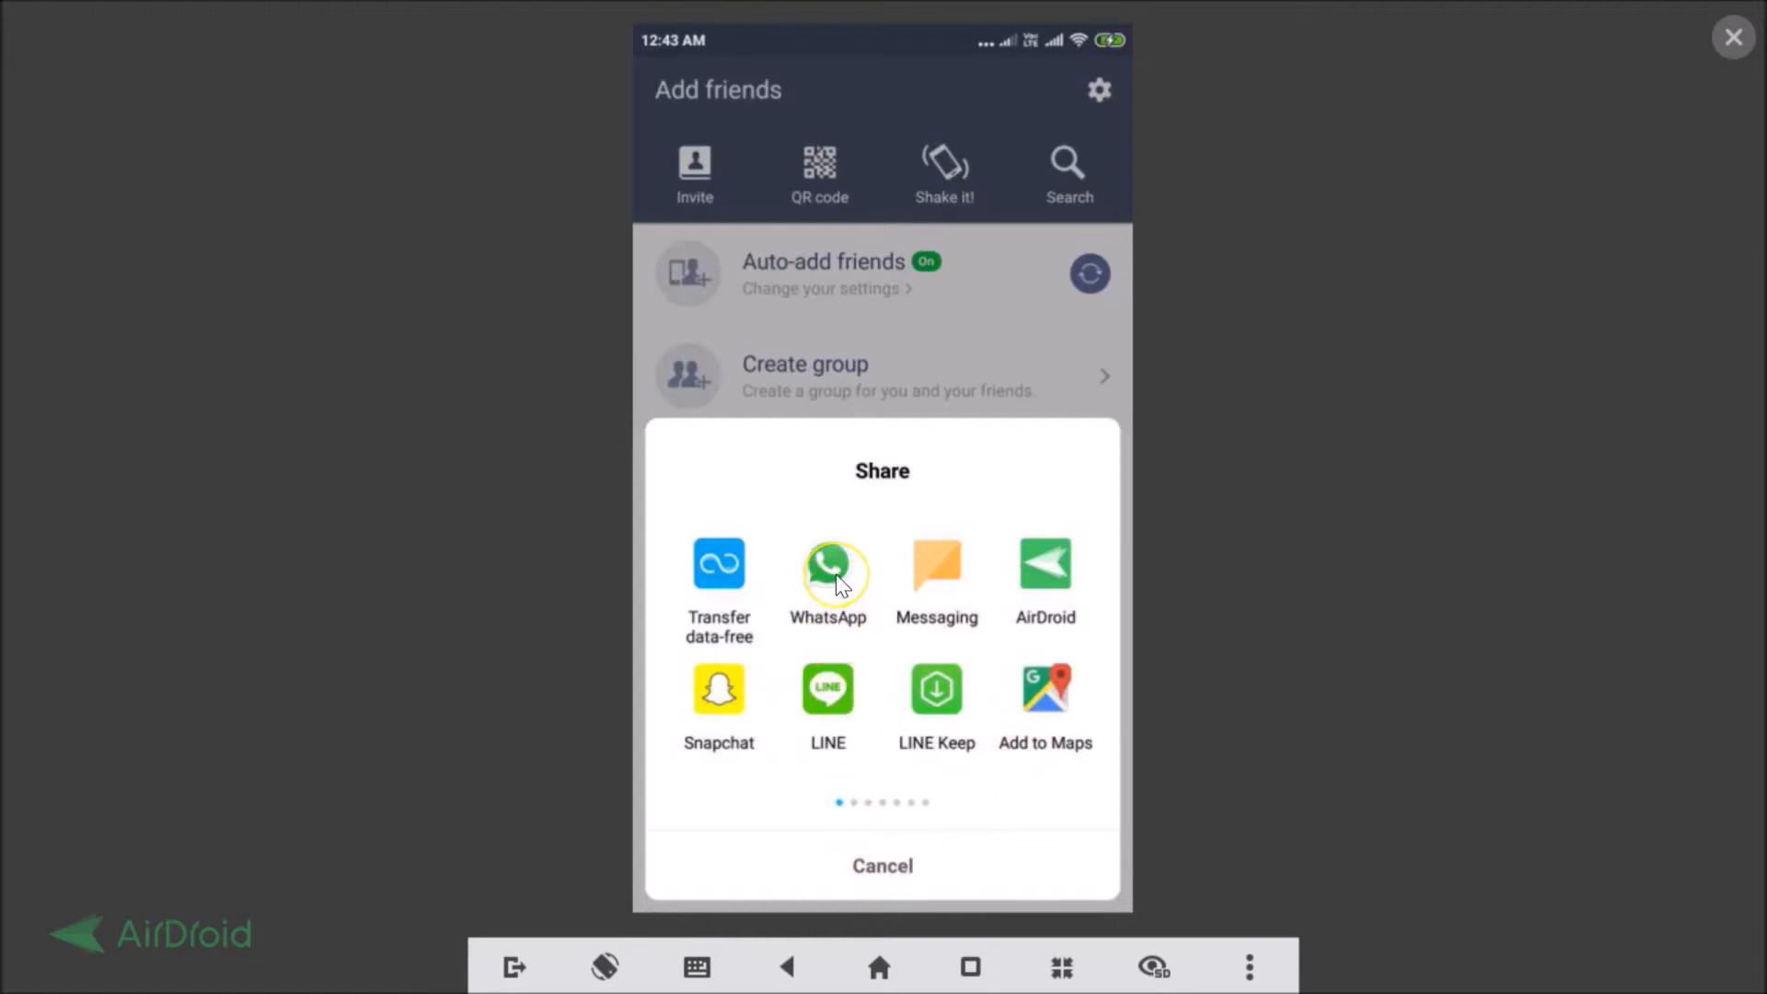
{"action": "left_click", "coordinate": [827, 565]}
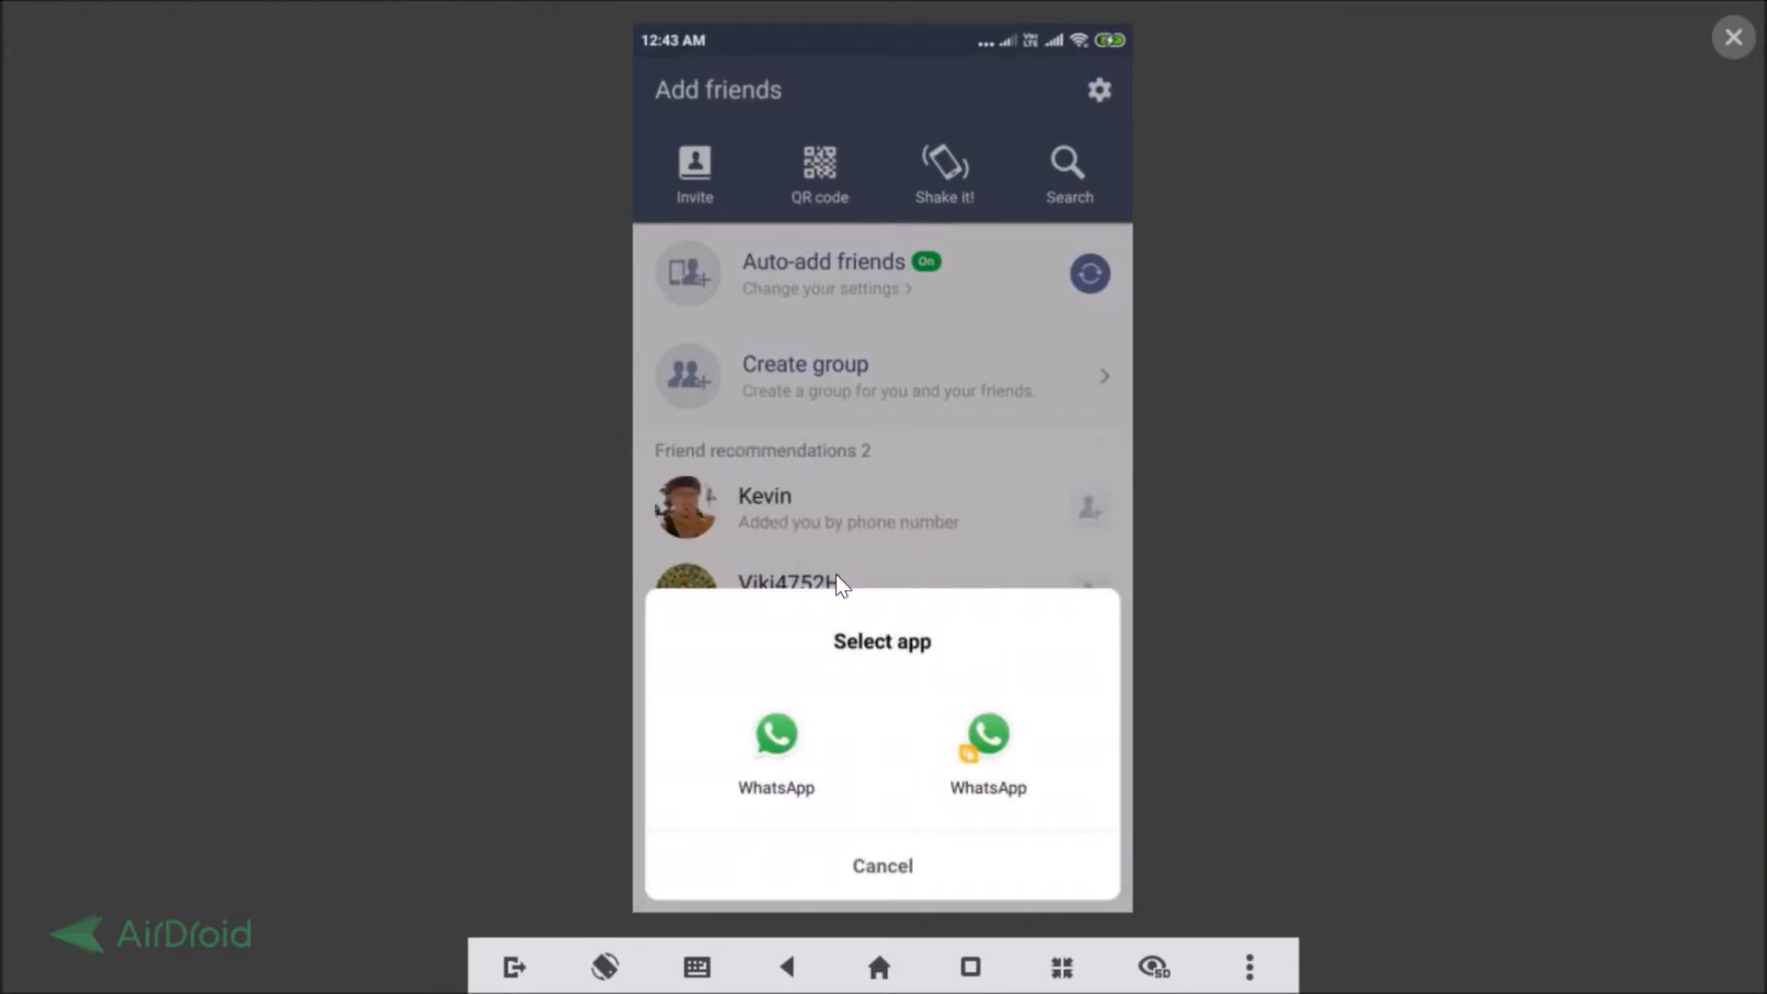
- Address the QR code invite in regular WhatsApp to one ticked contact
{"action": "left_click", "coordinate": [775, 738]}
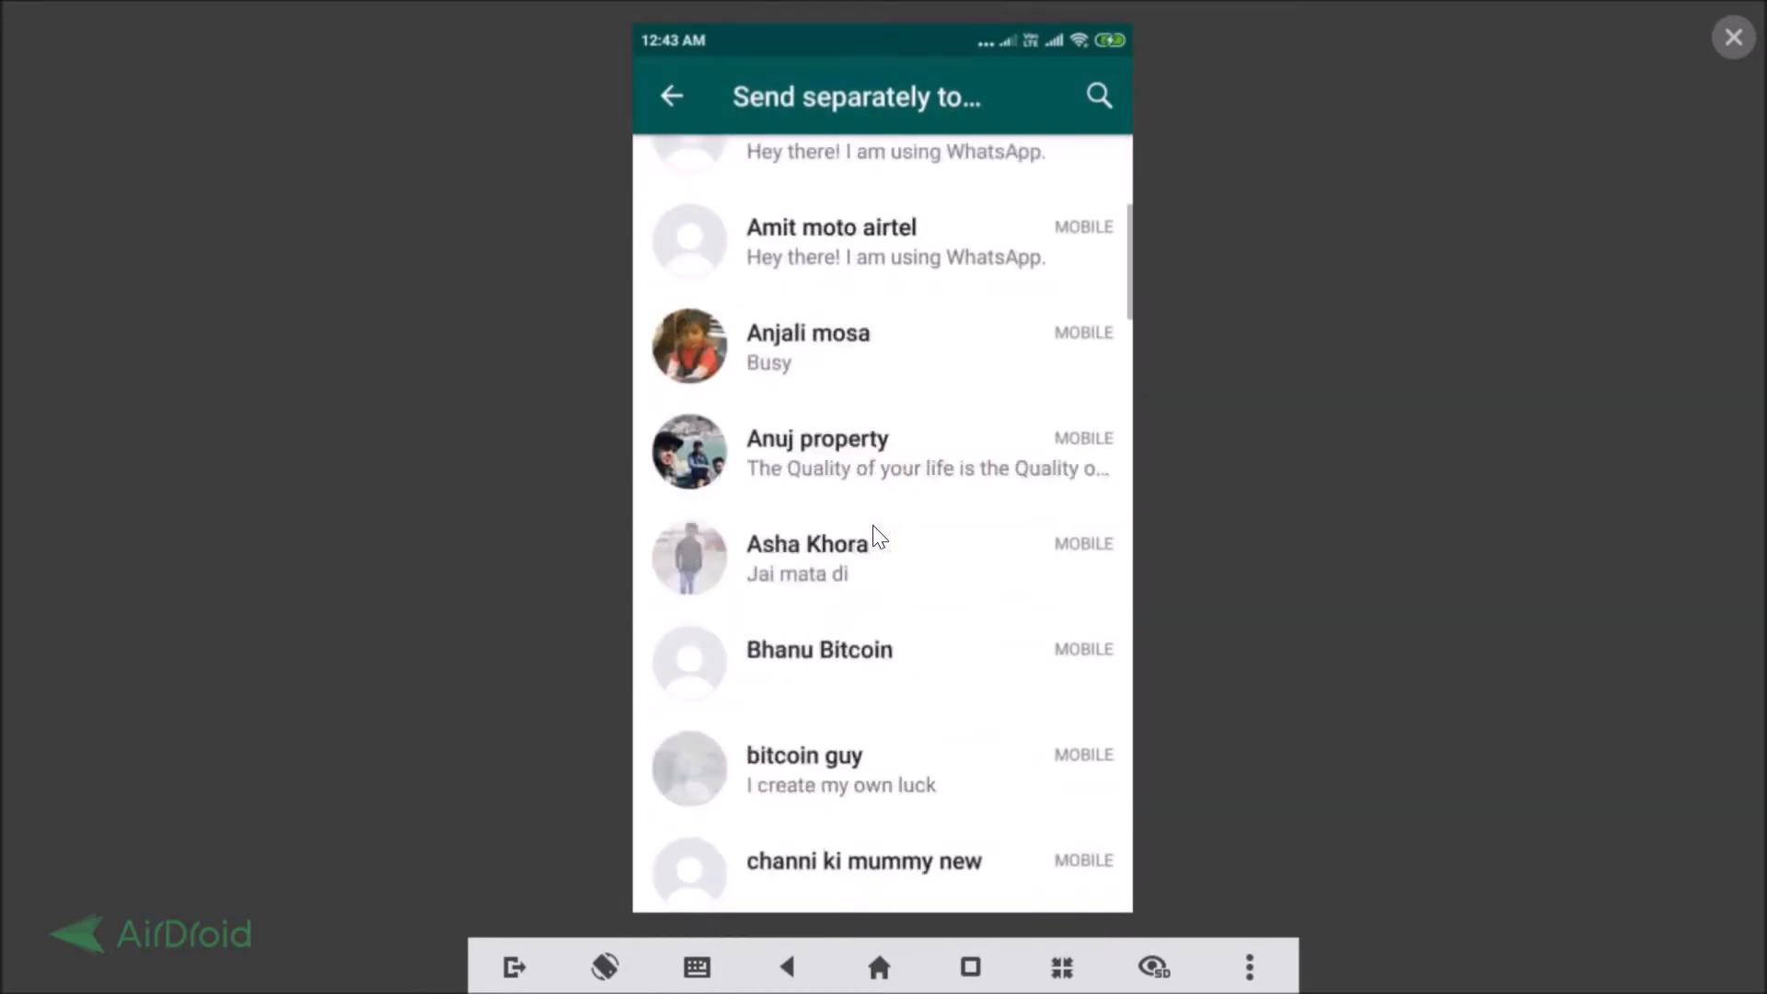
{"action": "scroll", "scroll_direction": "down", "scroll_amount": 3}
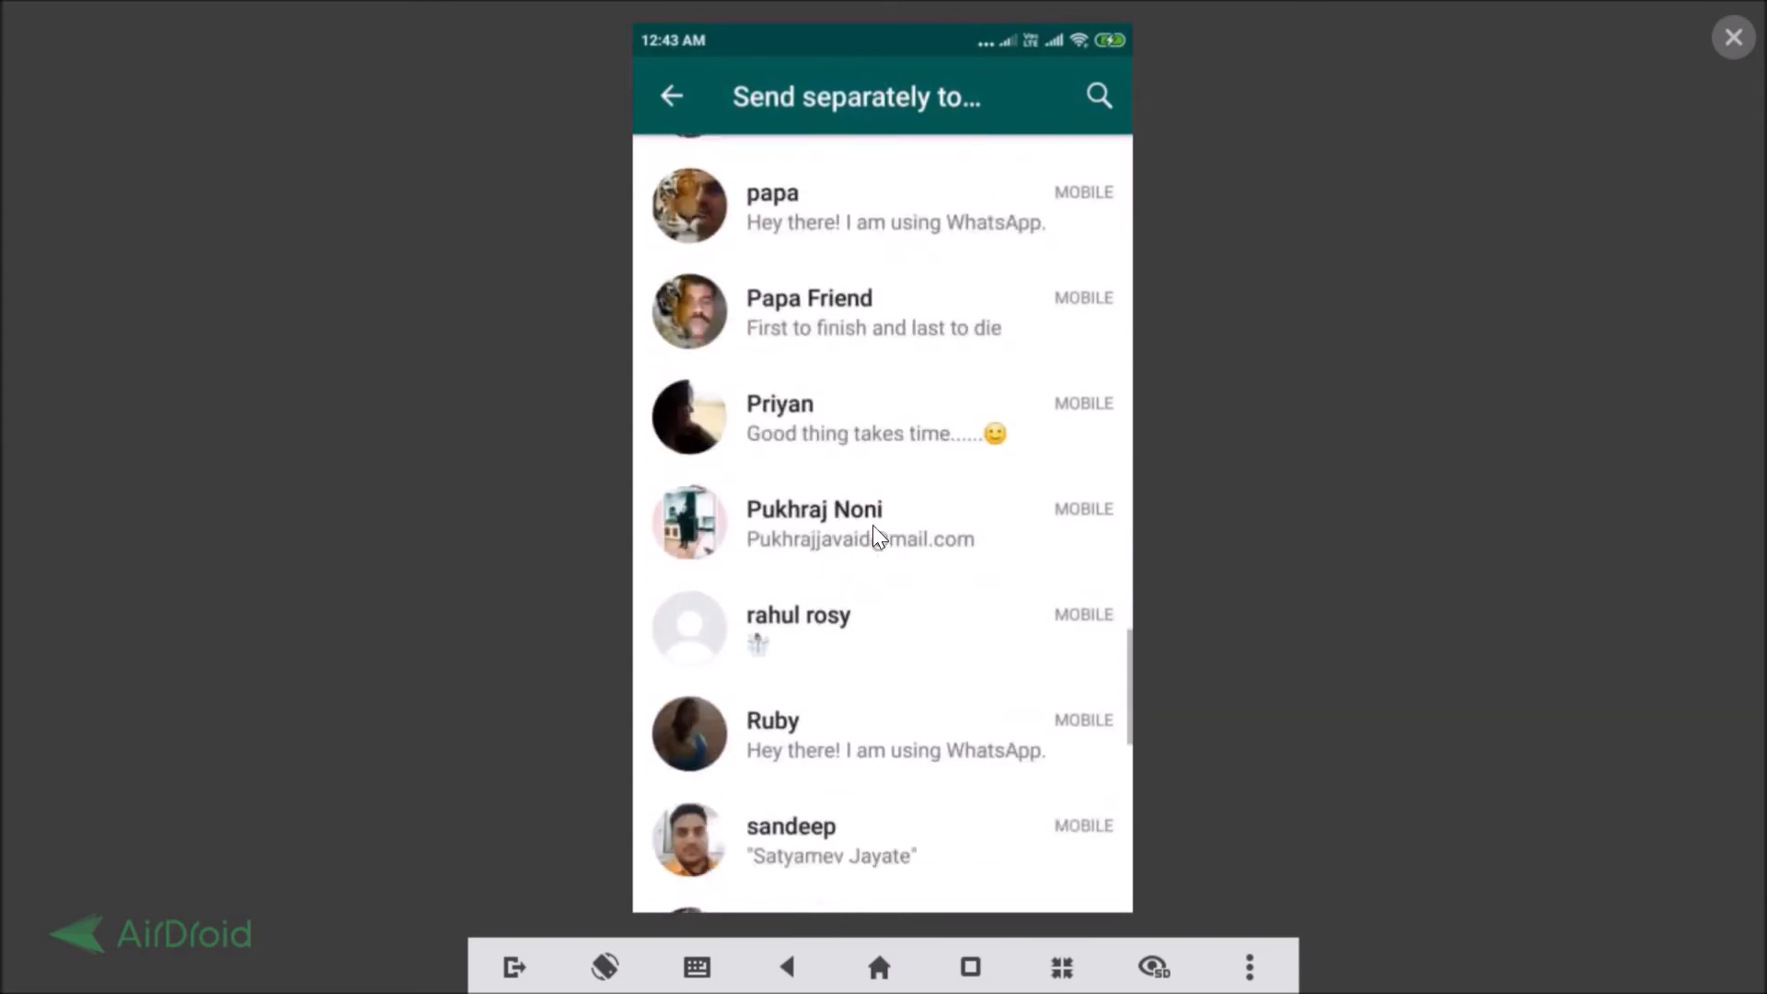
{"action": "scroll", "scroll_direction": "down", "scroll_amount": 3}
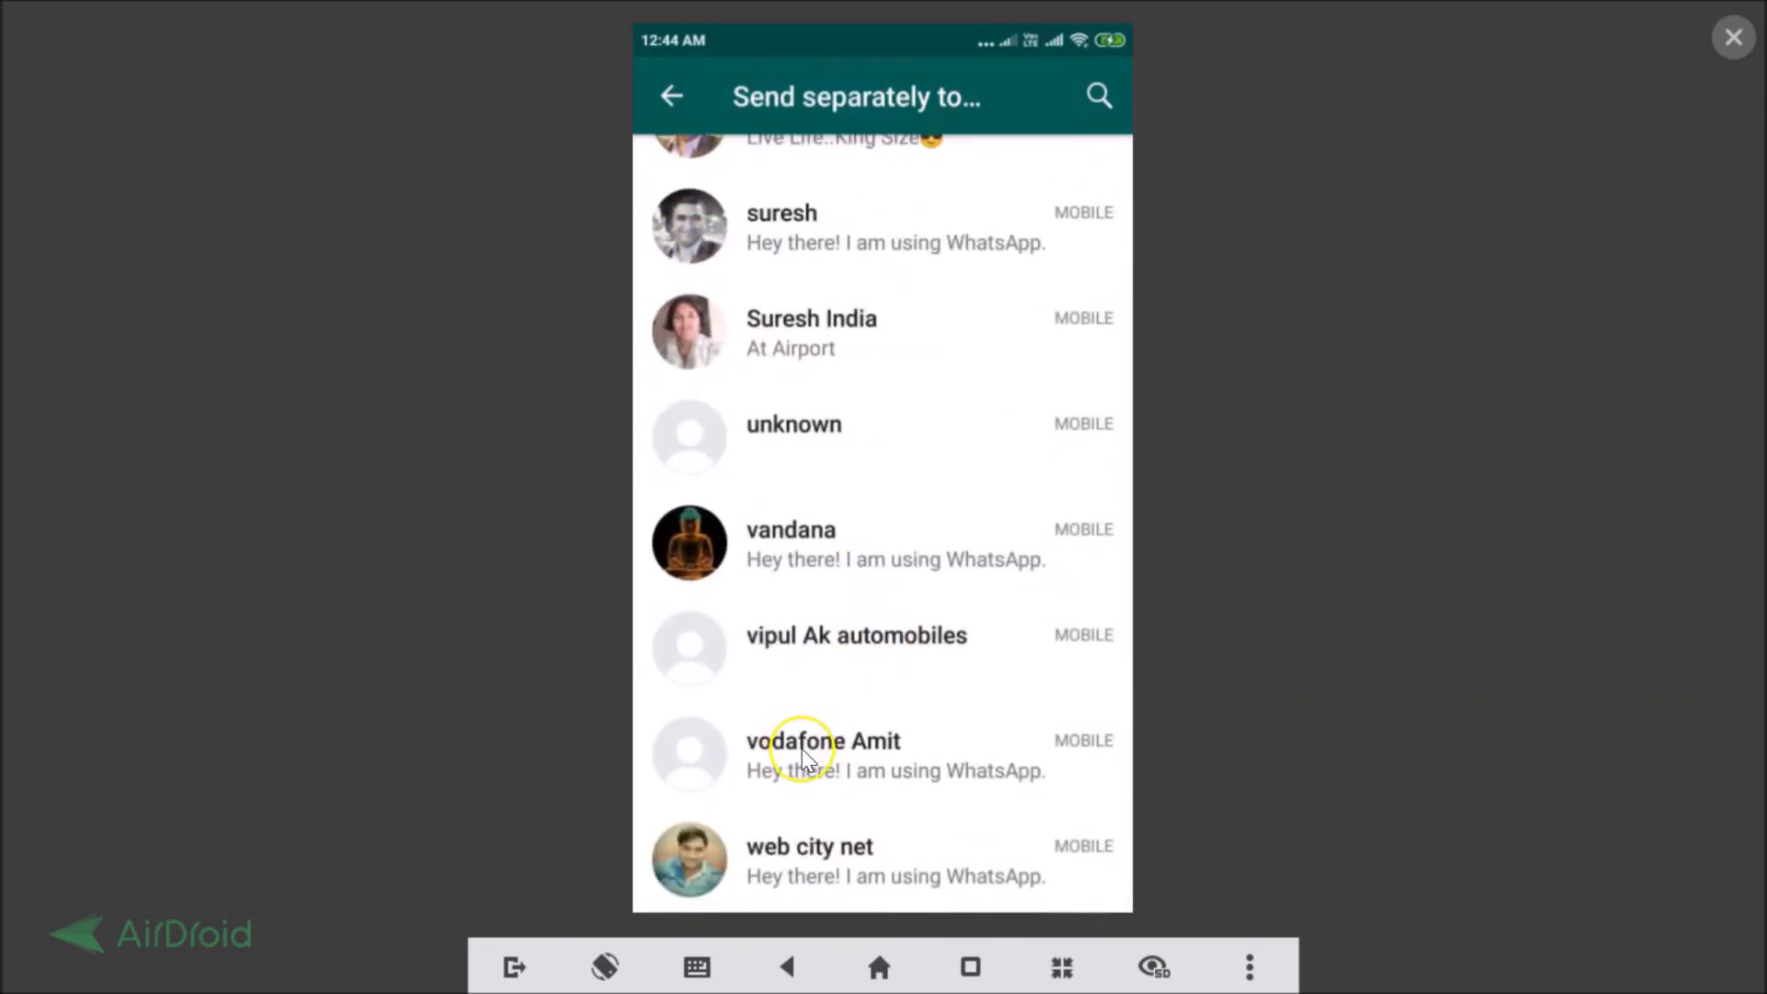
{"action": "left_click", "coordinate": [823, 749]}
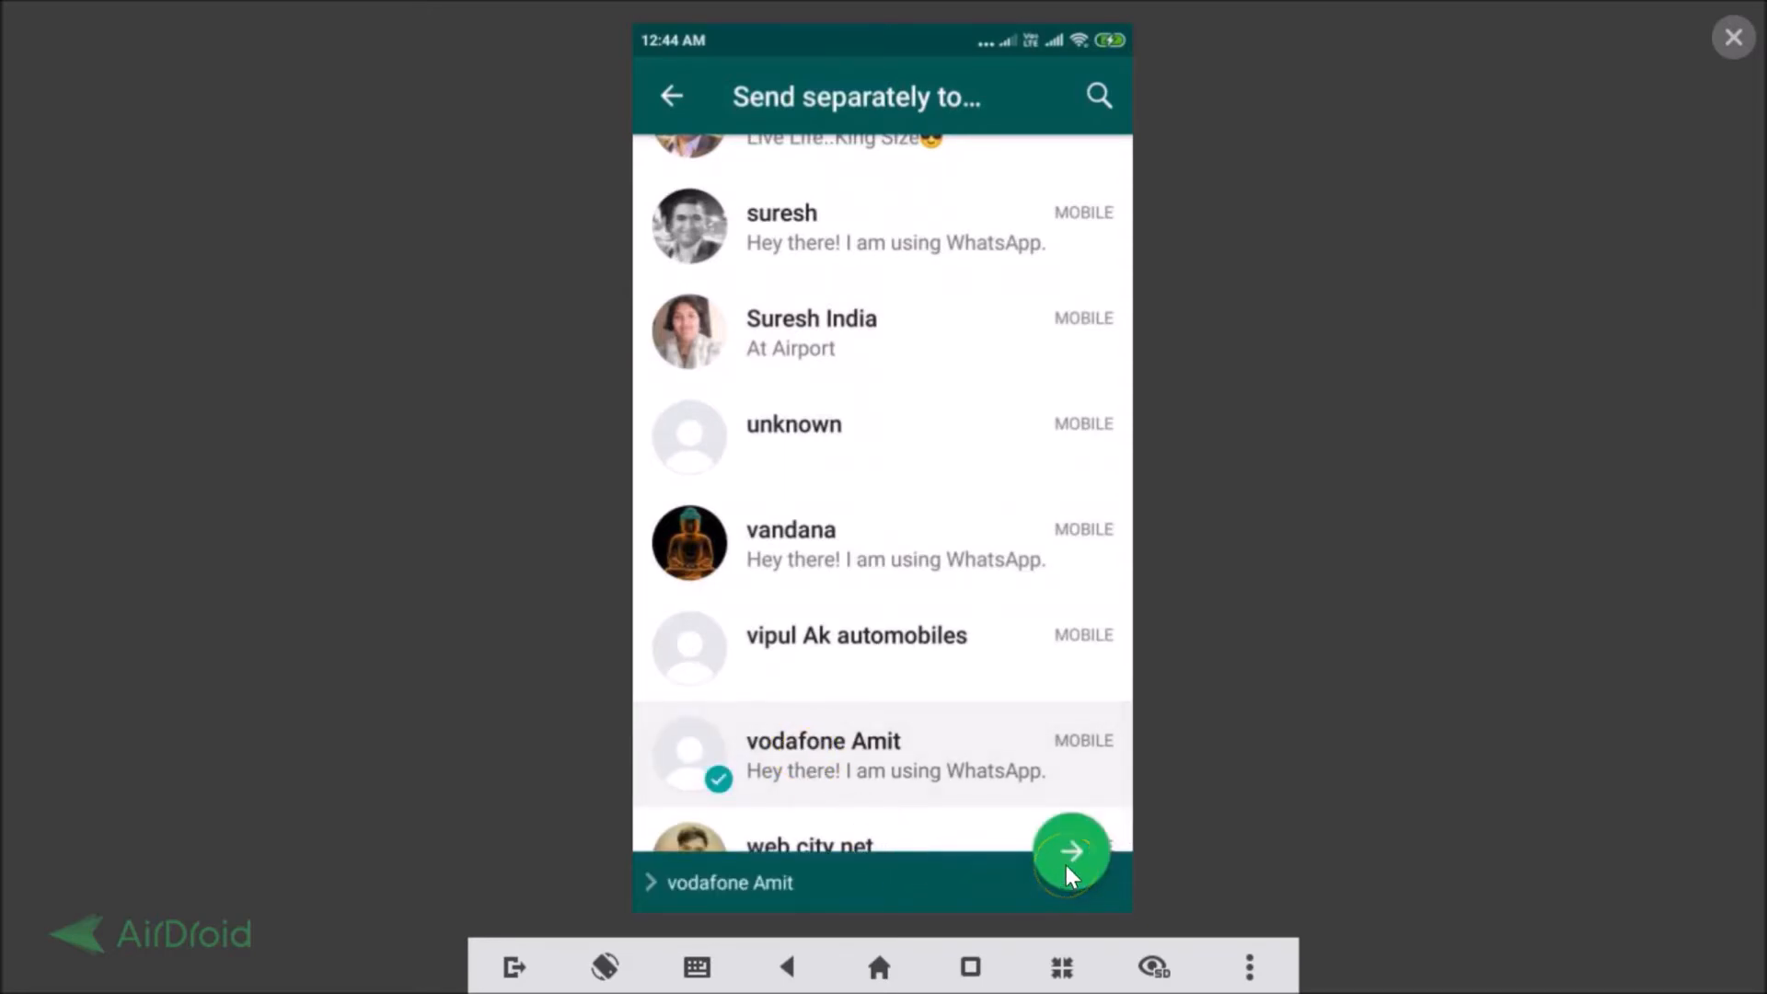
{"action": "left_click", "coordinate": [1069, 851]}
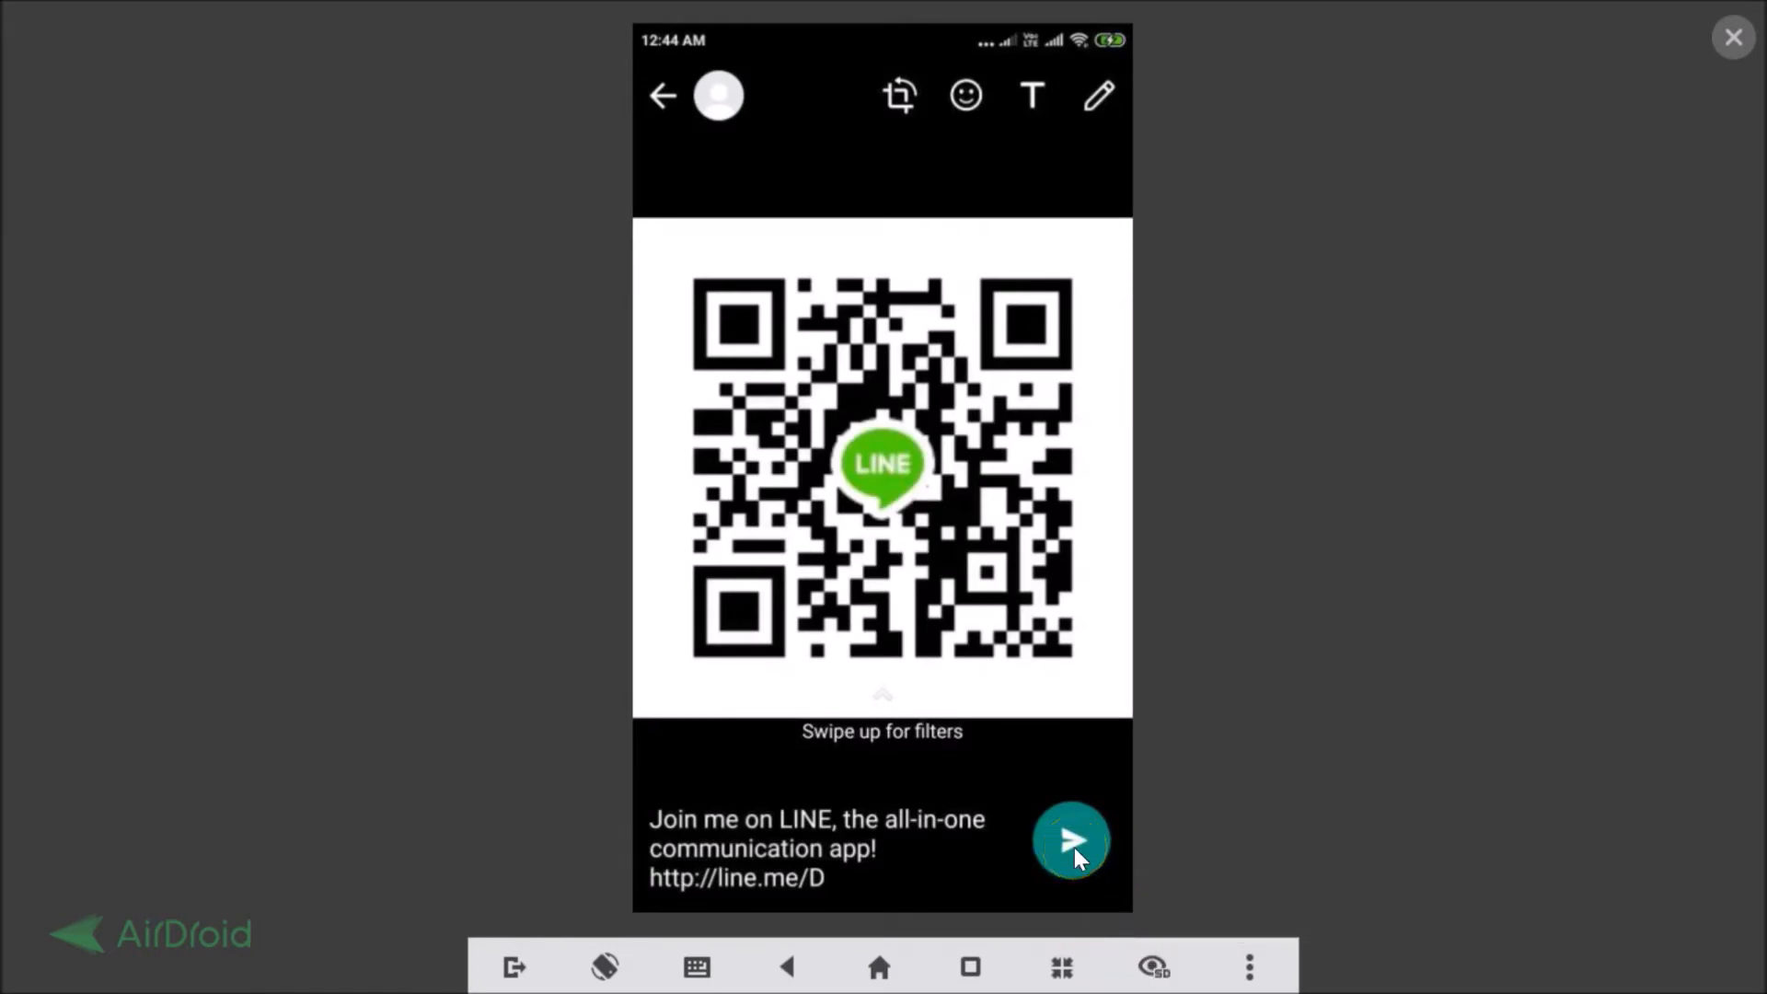
- Send the QR invitation, view it in the contact's chat, and return to LINE
{"action": "left_click", "coordinate": [1069, 841]}
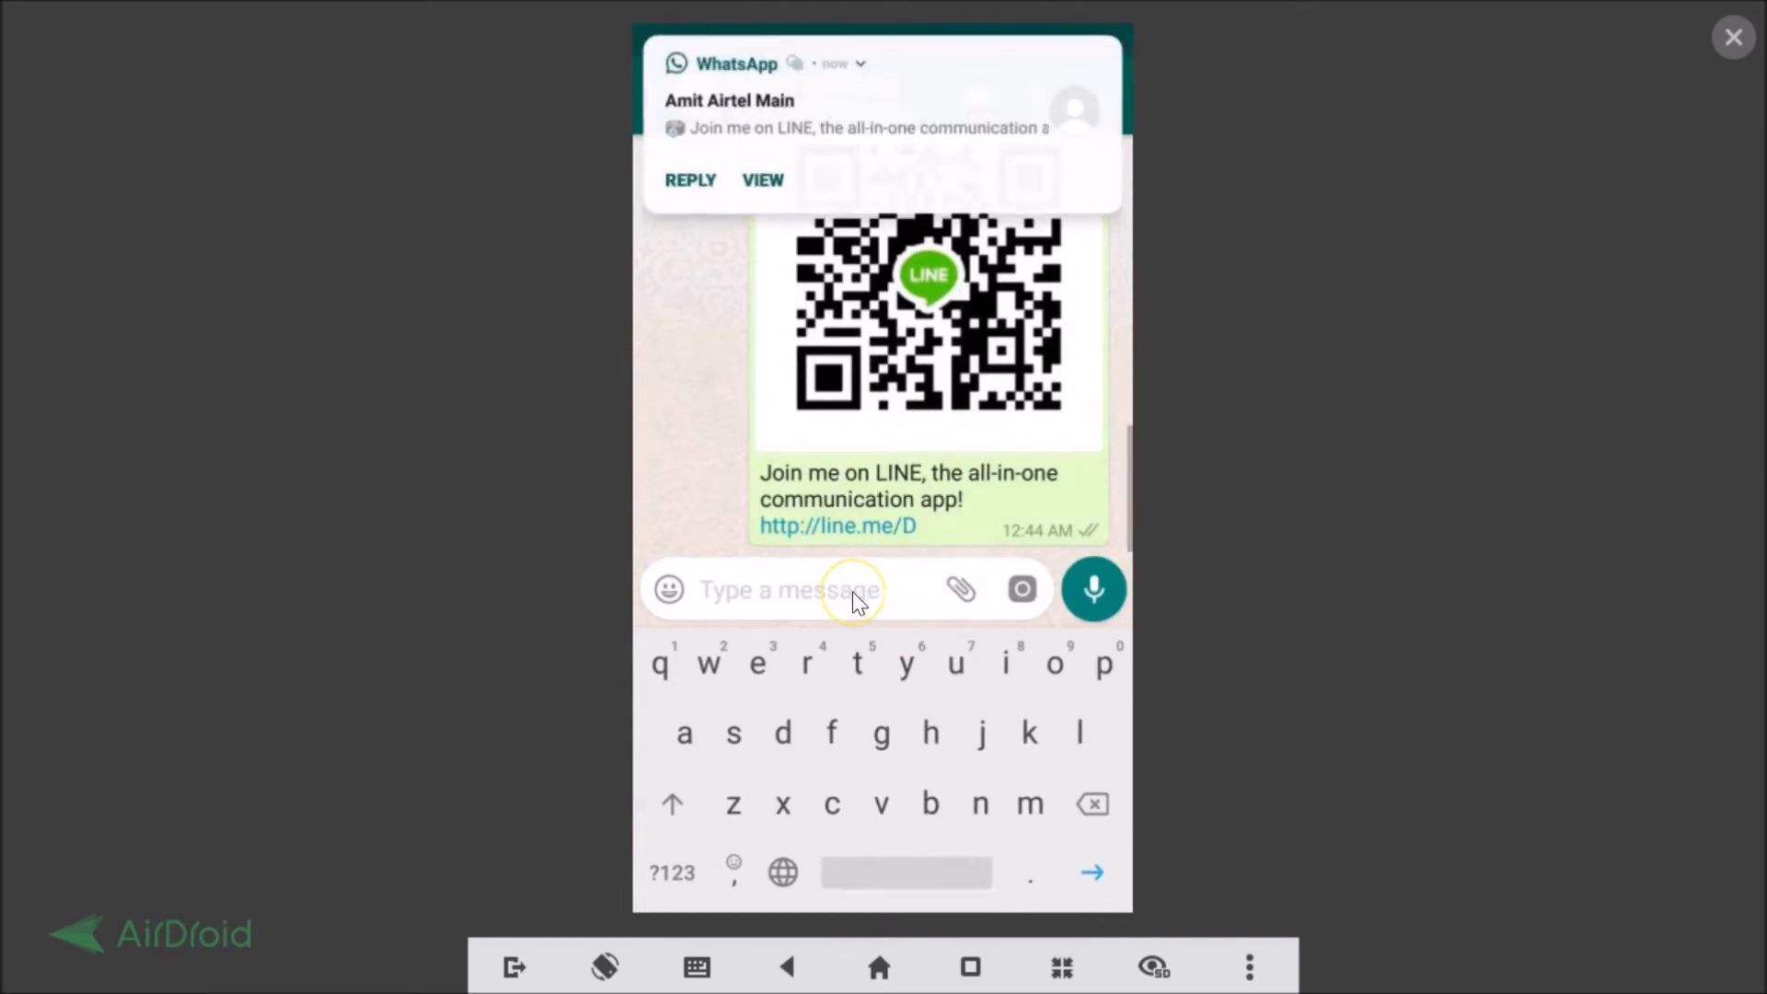
{"action": "left_click", "coordinate": [762, 180]}
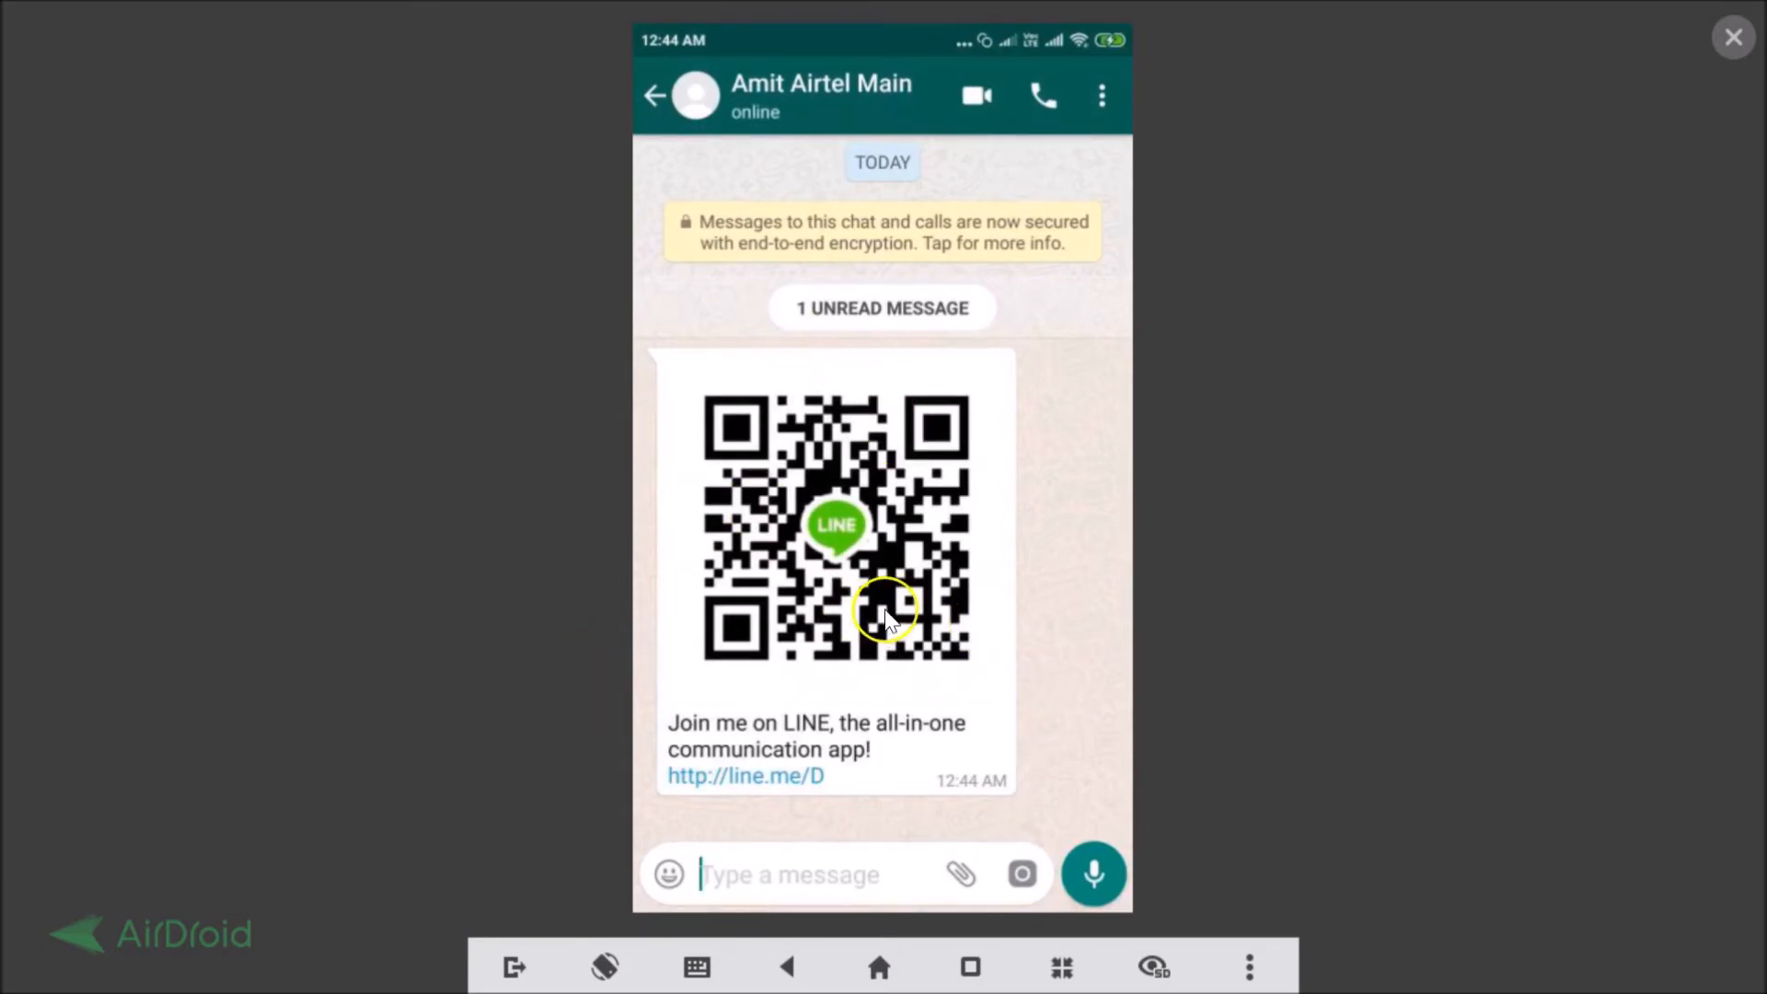
{"action": "mouse_move", "coordinate": [771, 798]}
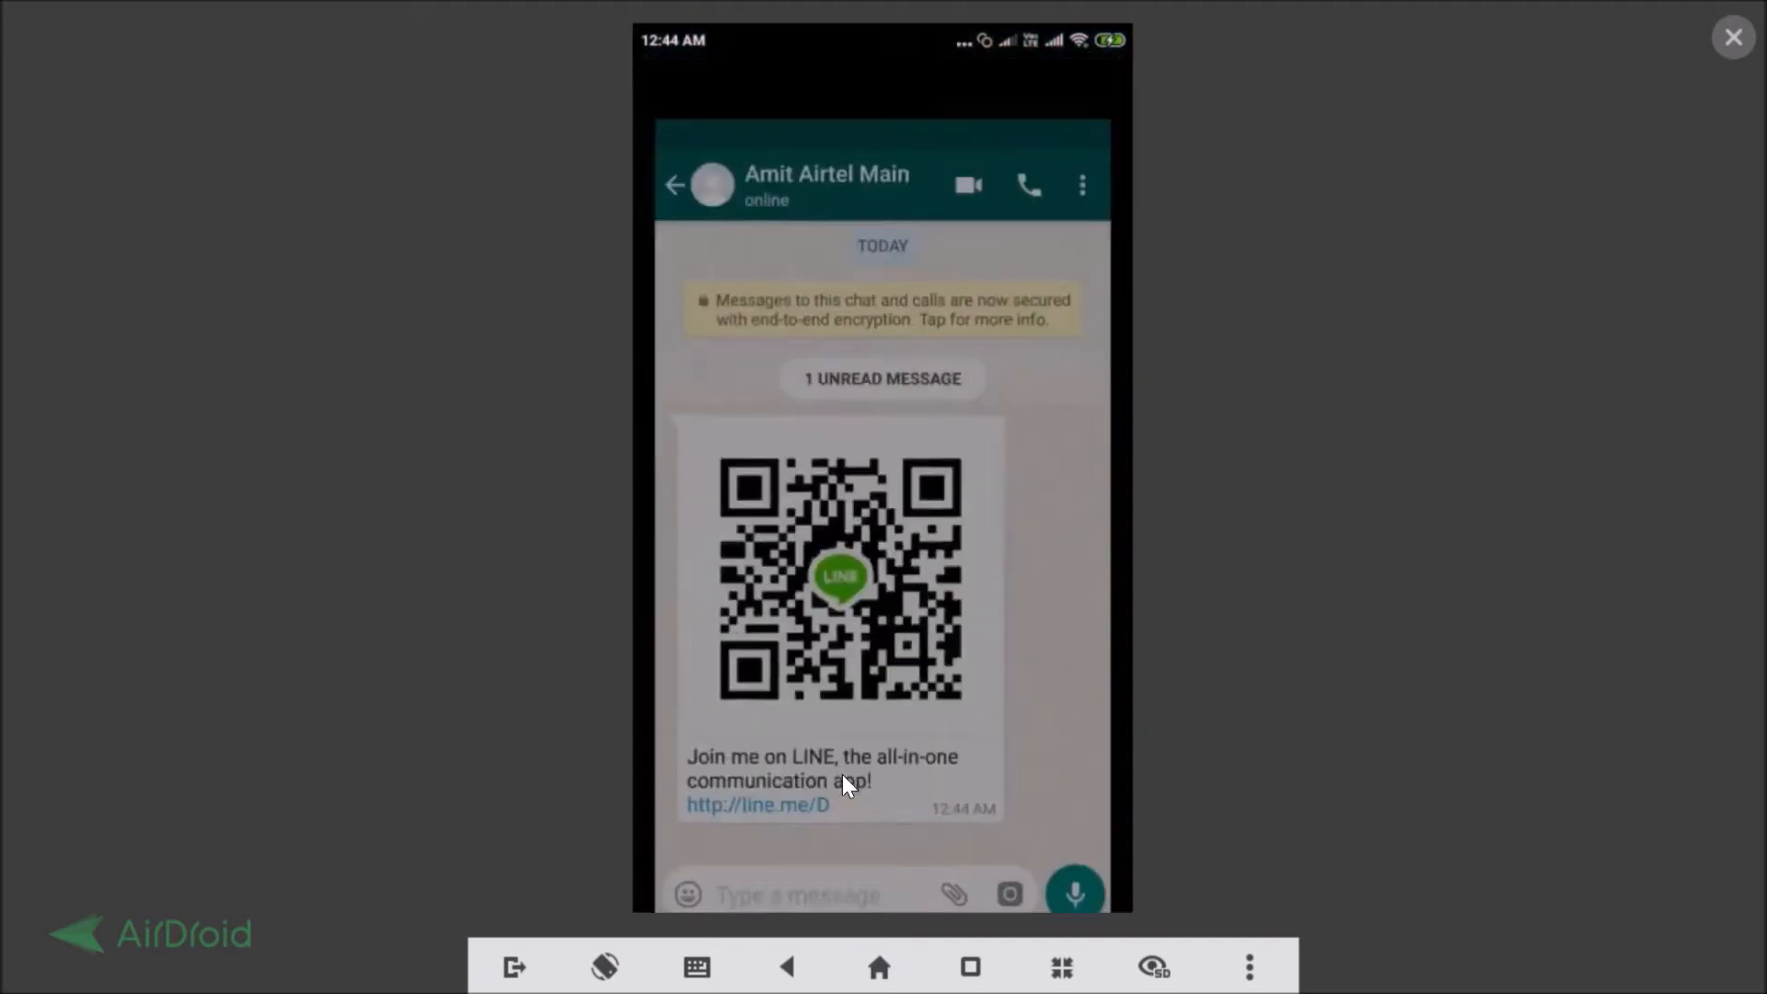
{"action": "left_click", "coordinate": [811, 893]}
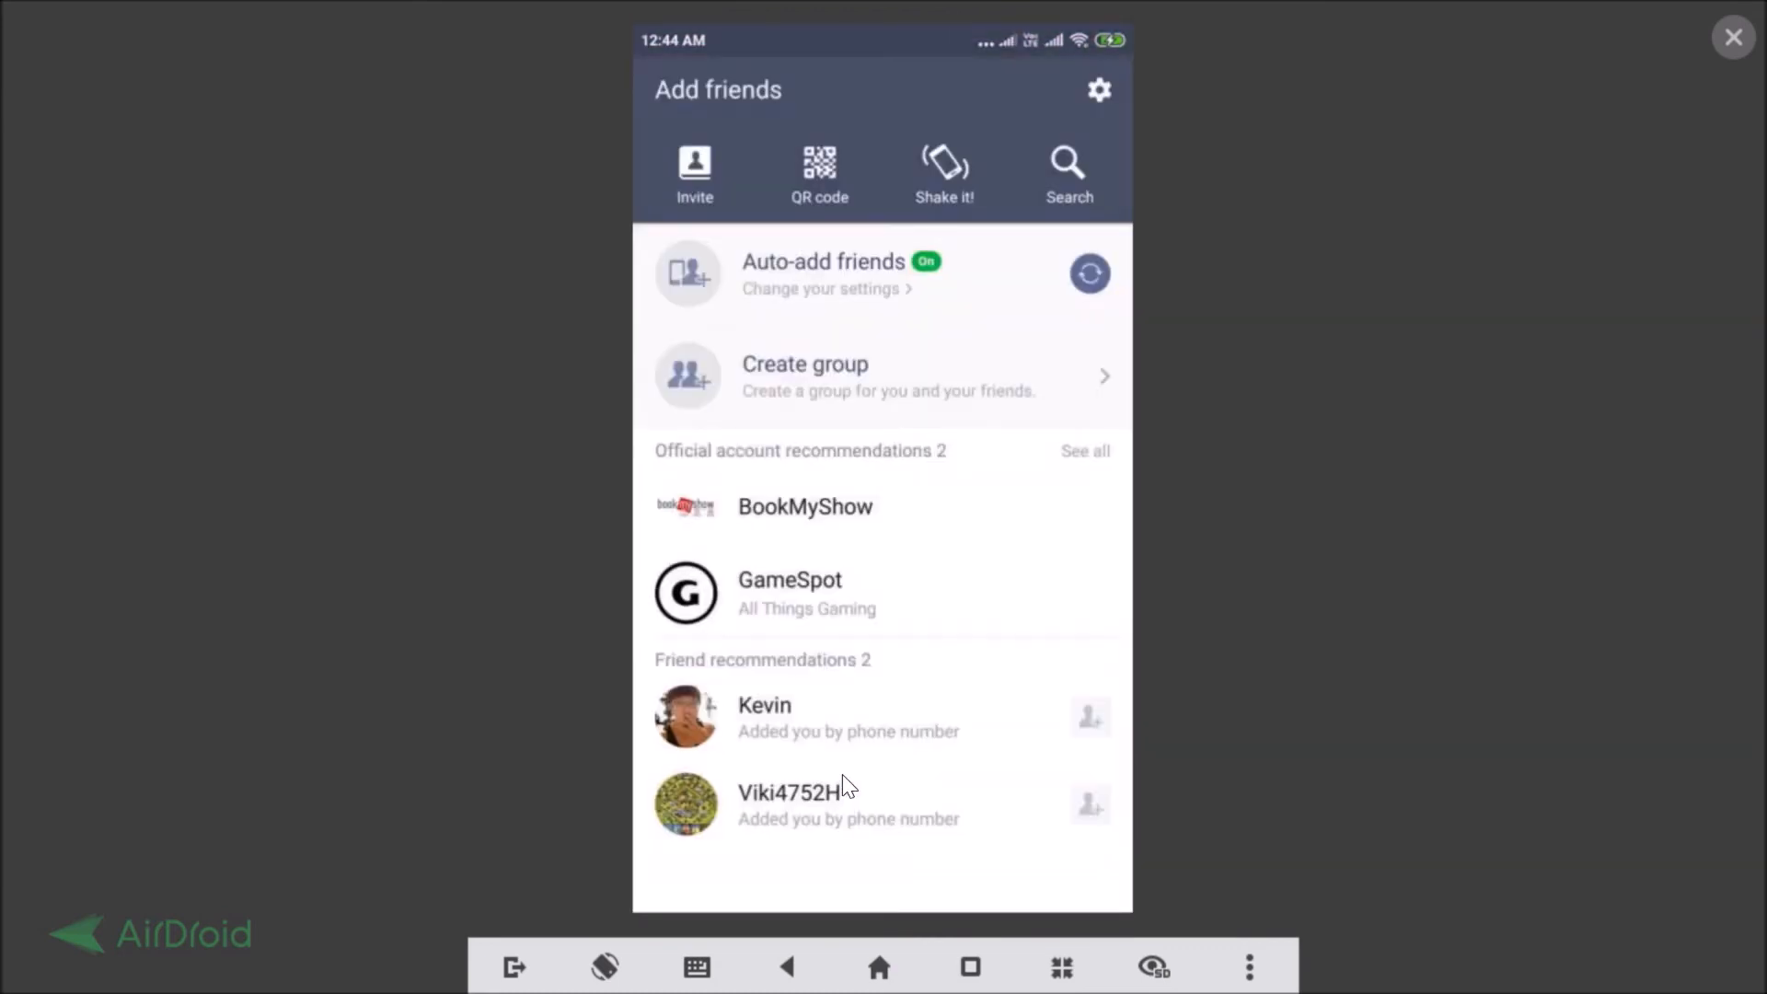
{"action": "left_click", "coordinate": [694, 165]}
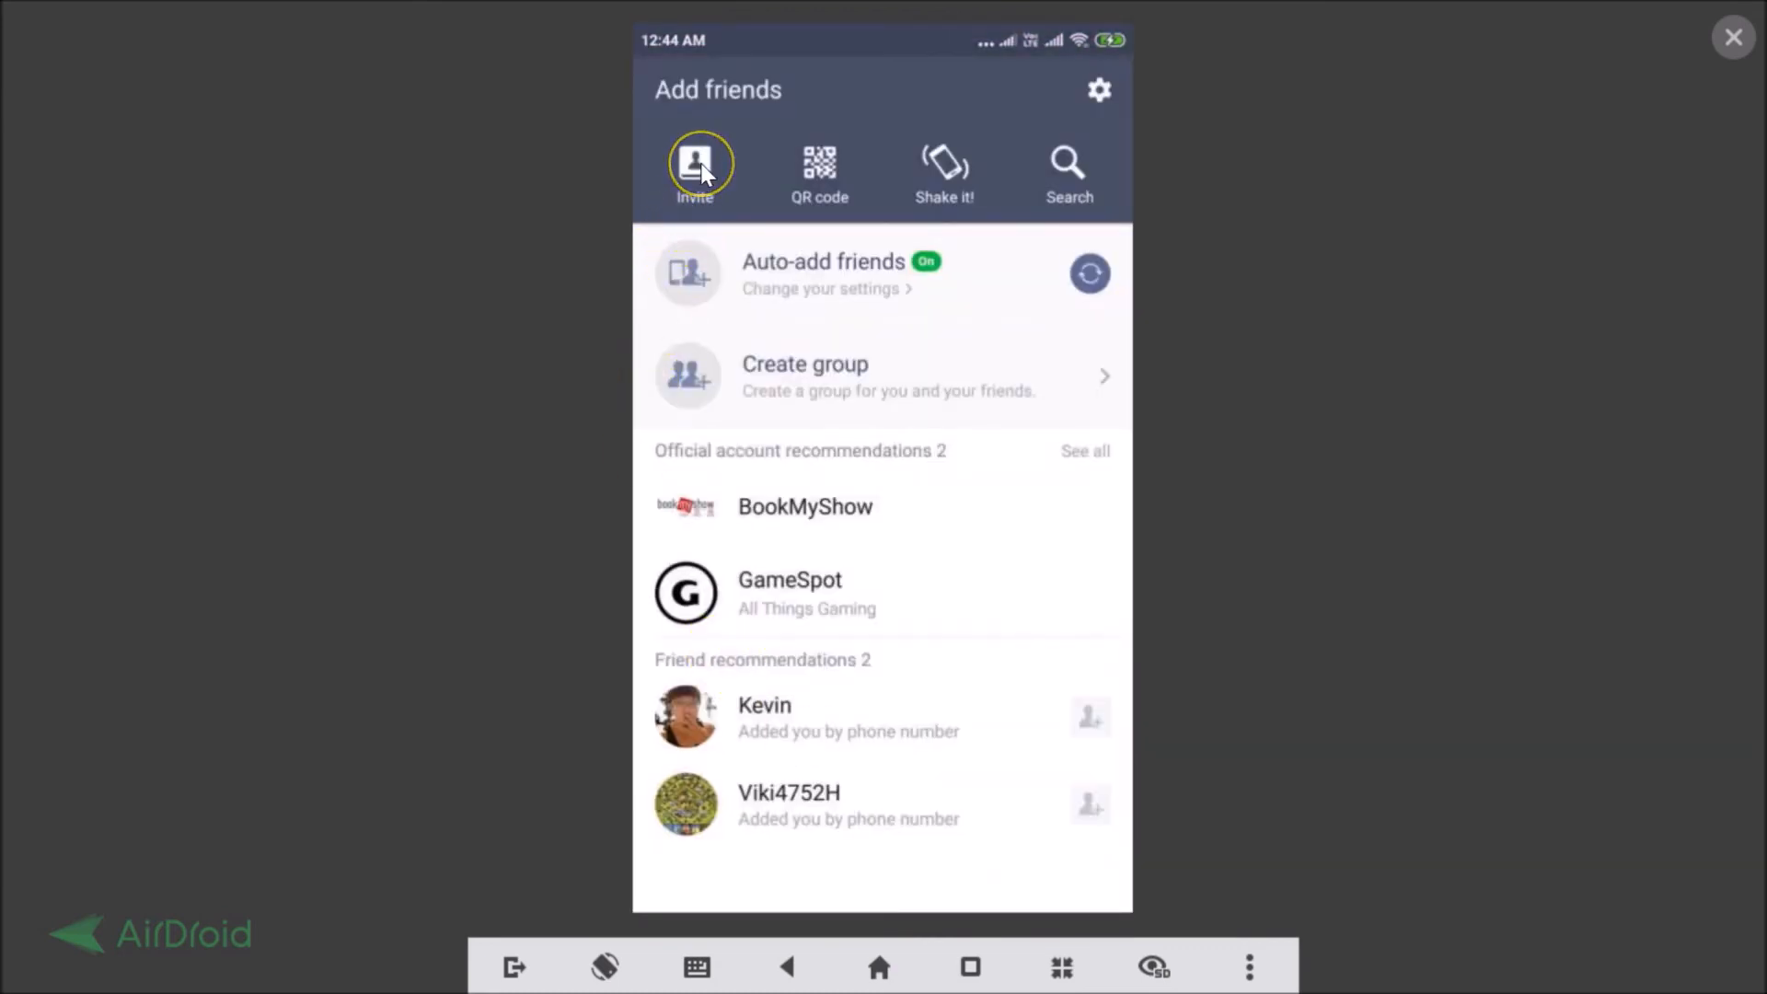
{"action": "left_click", "coordinate": [694, 170]}
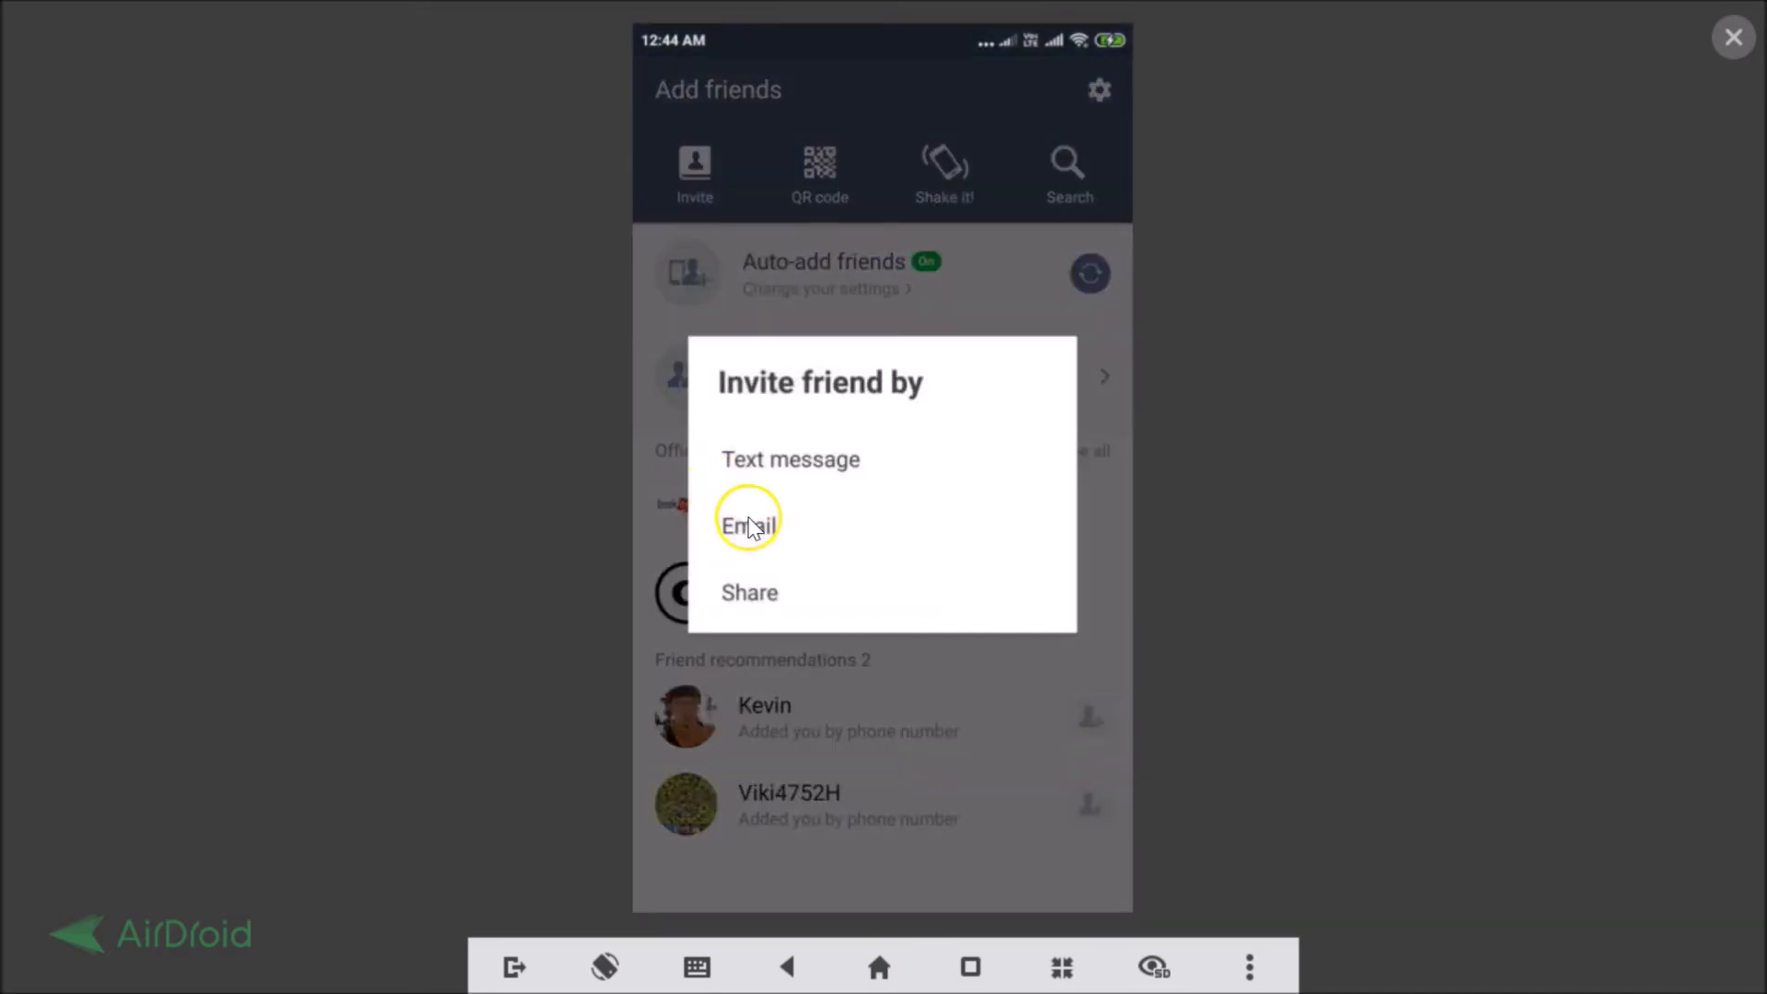
{"action": "mouse_move", "coordinate": [902, 664]}
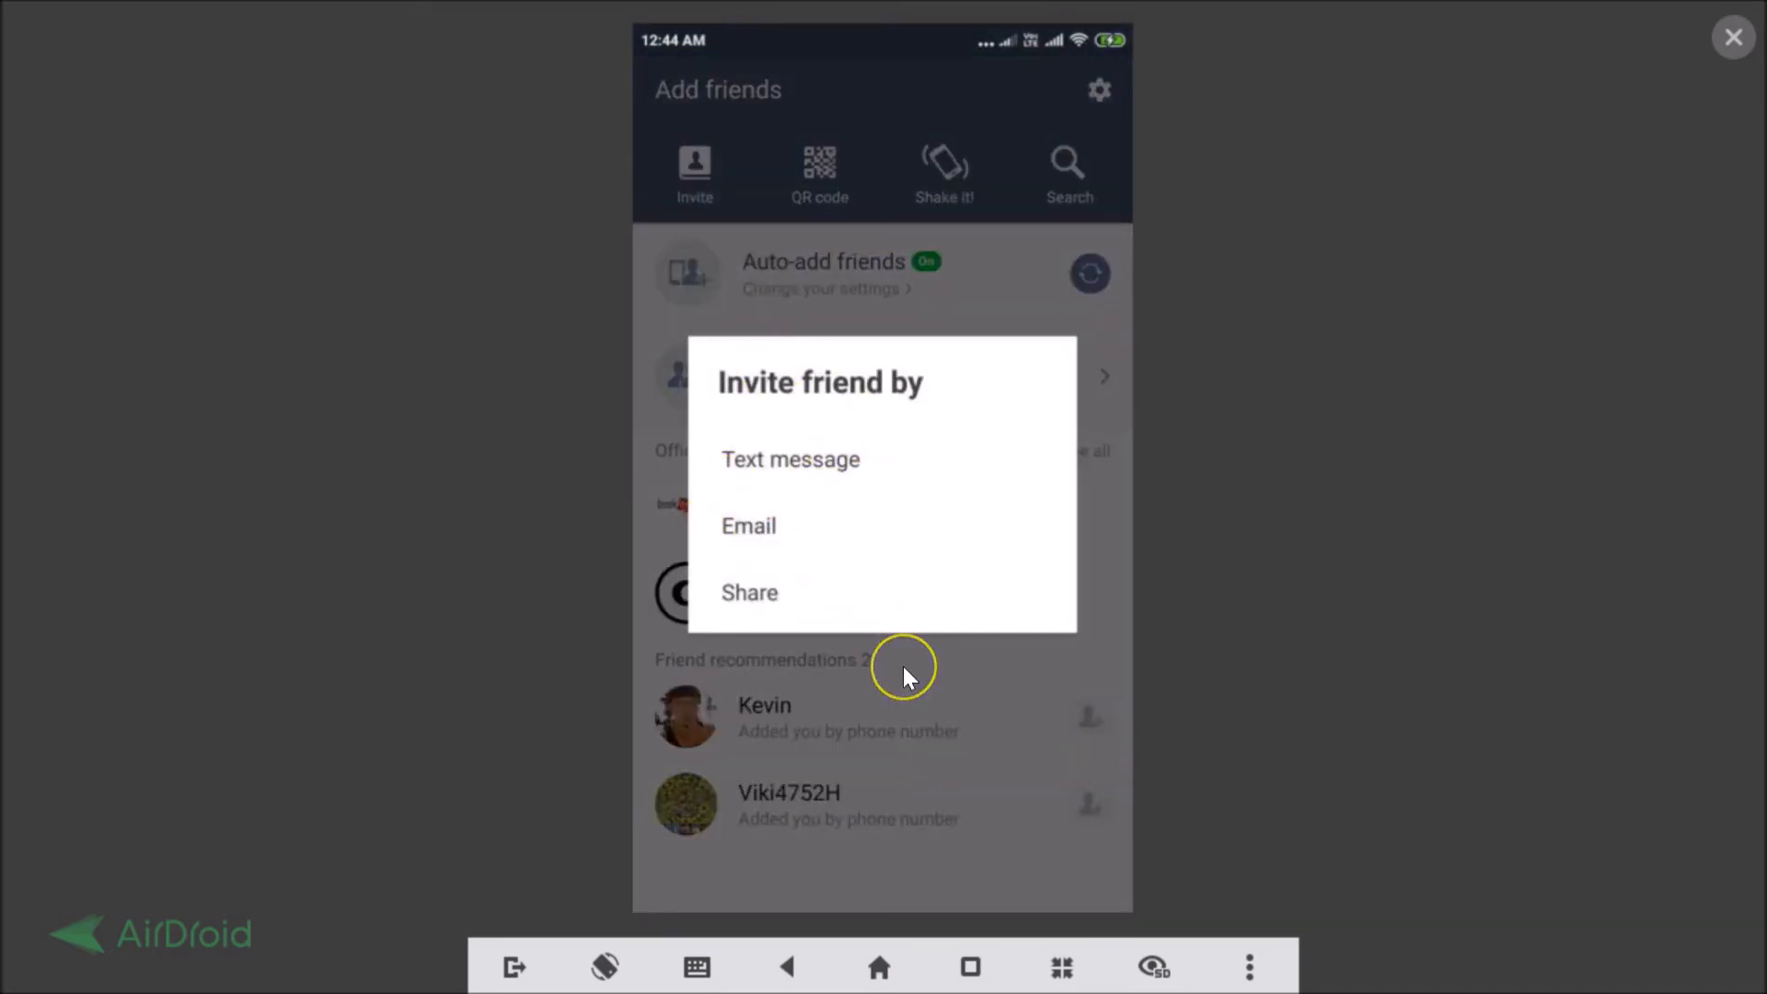
{"action": "left_click", "coordinate": [908, 665]}
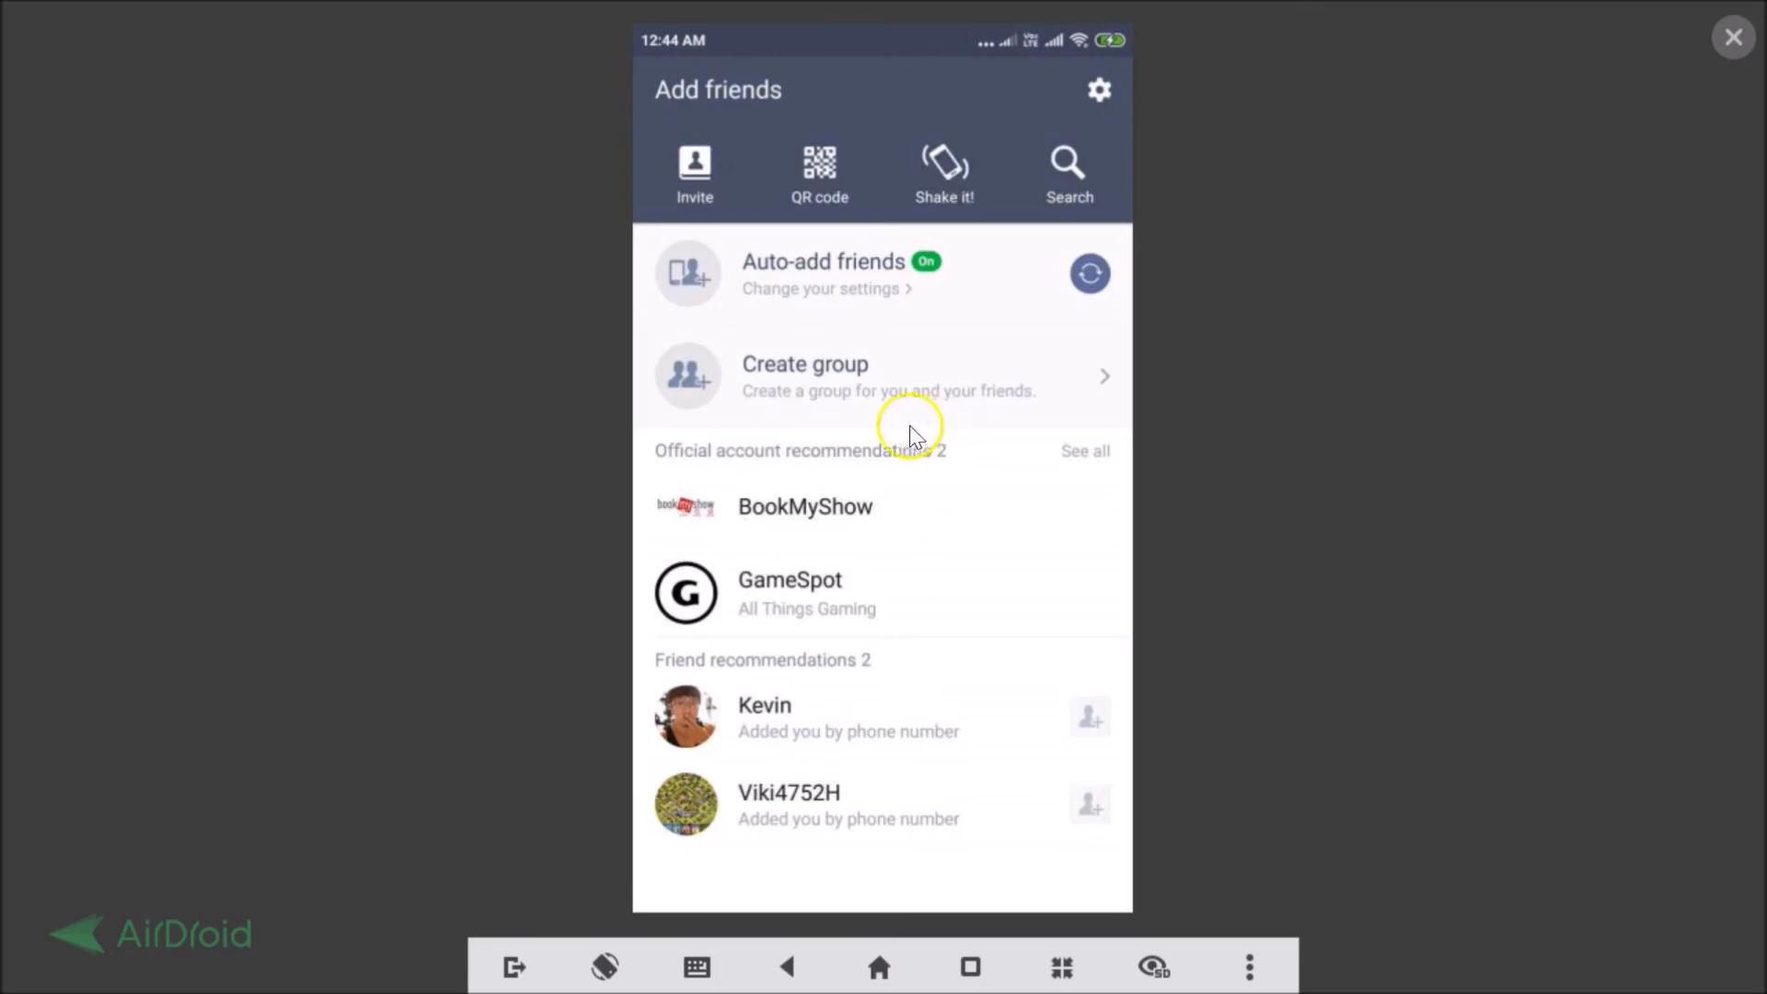
{"action": "mouse_move", "coordinate": [883, 437]}
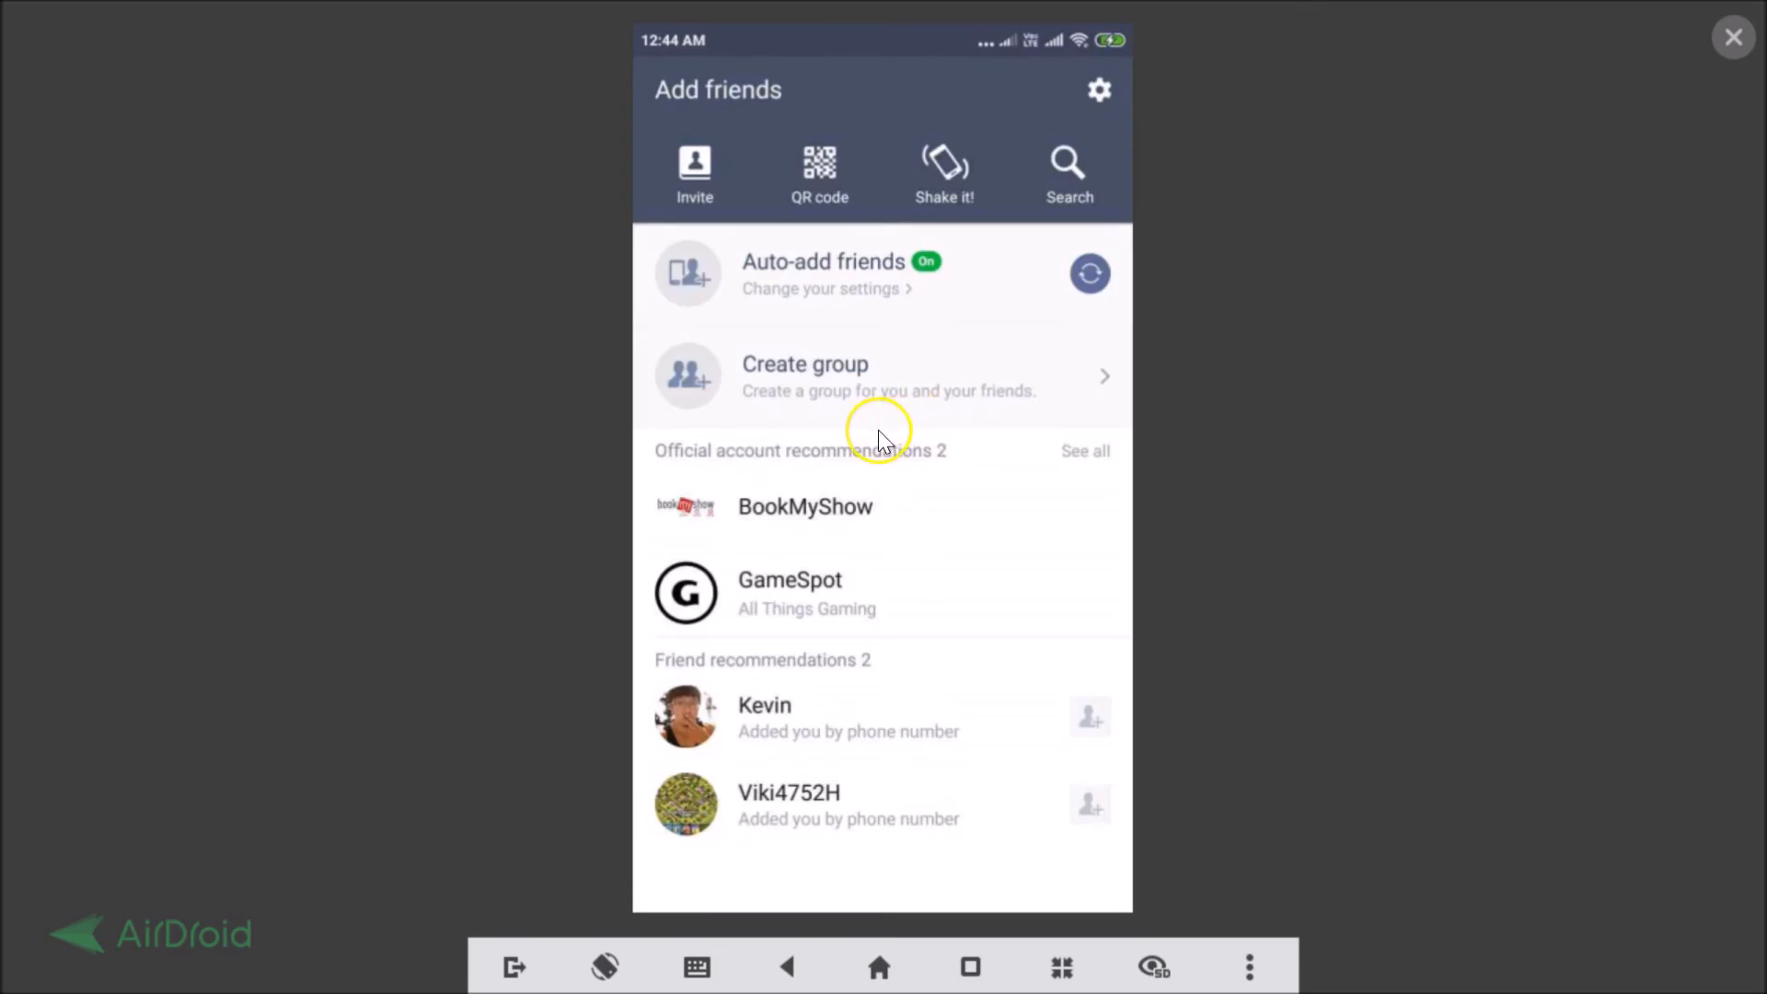